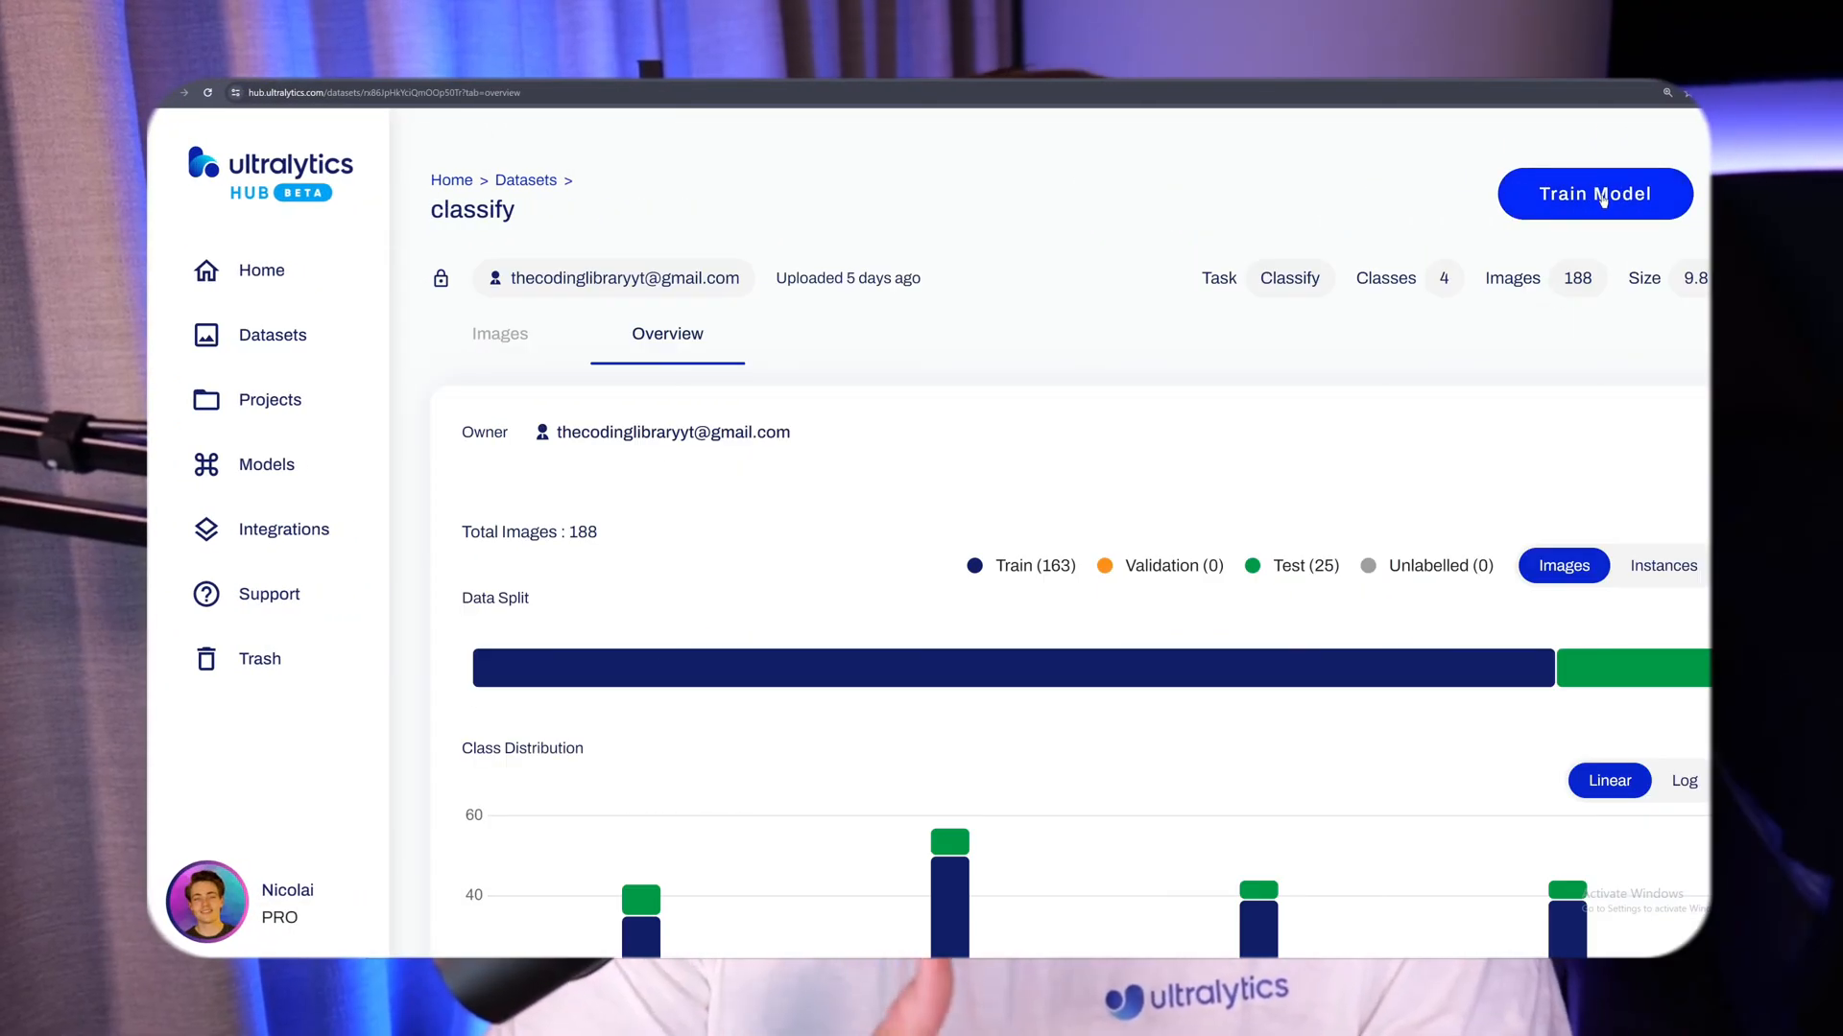
# Start Train Model on the classify dataset and choose the YOLOv8s classification architecture
pyautogui.click(1593, 192)
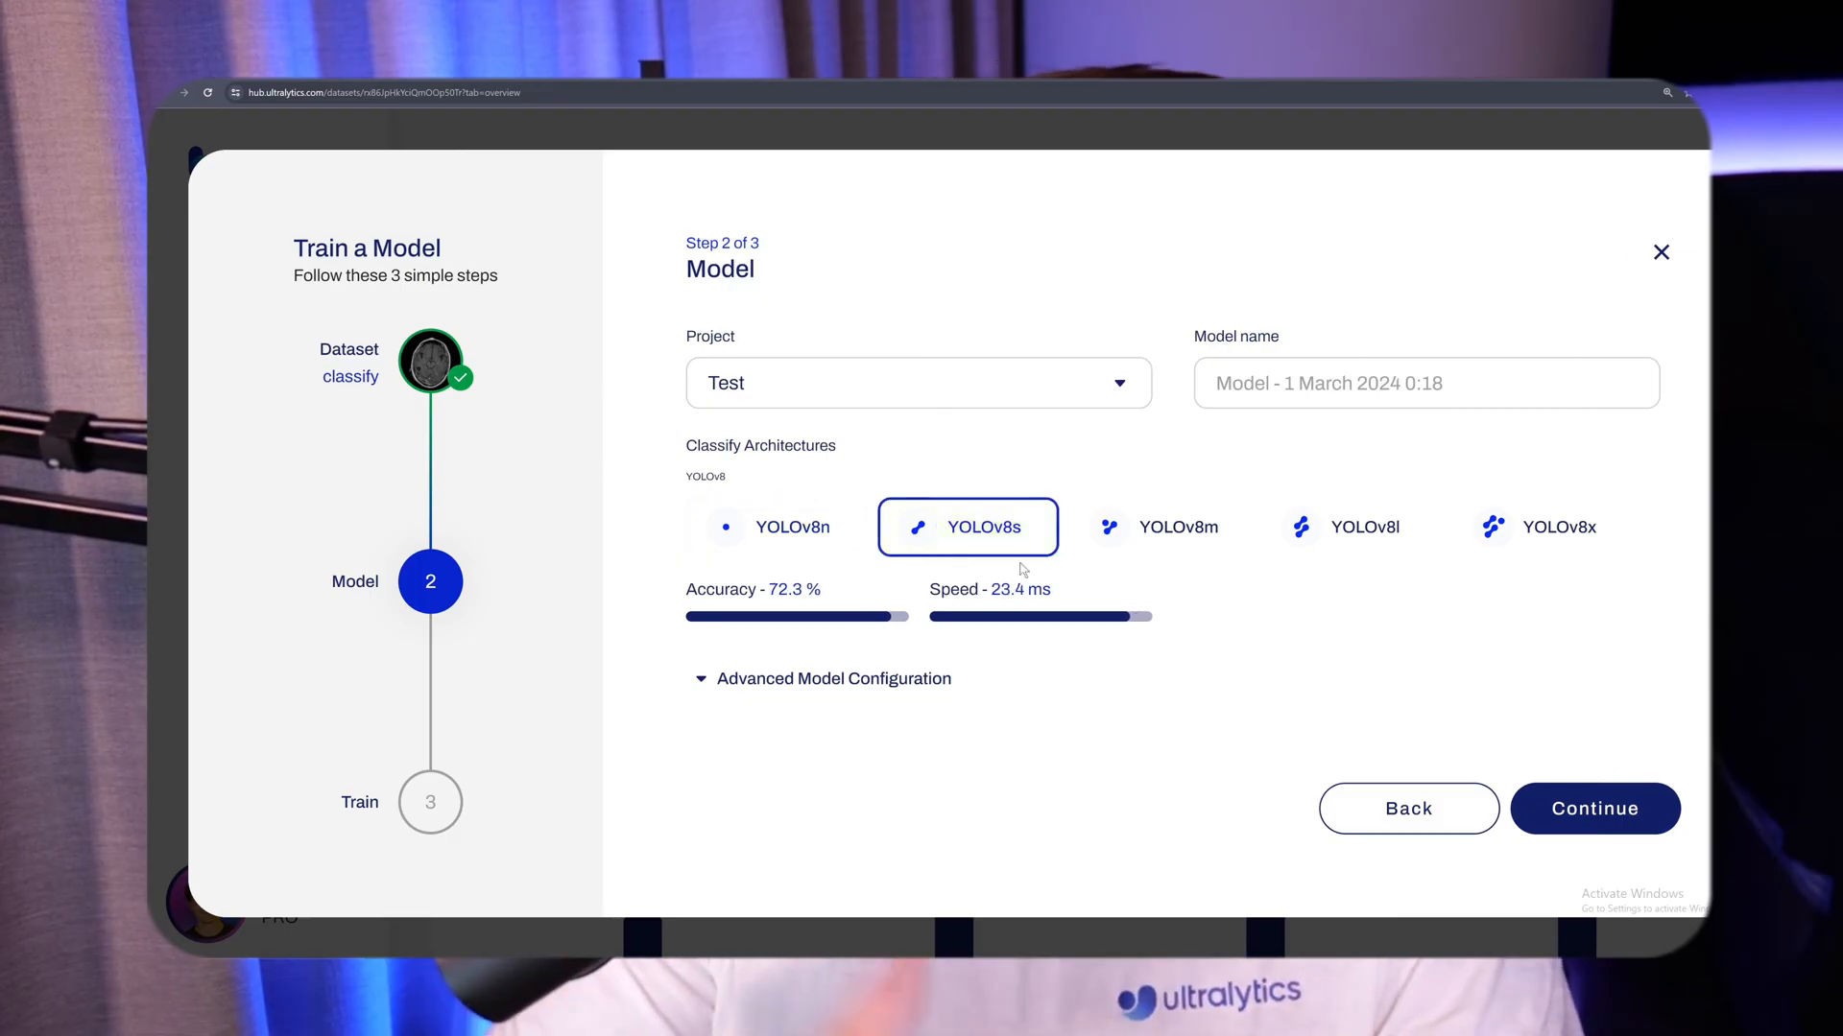
pyautogui.click(1593, 808)
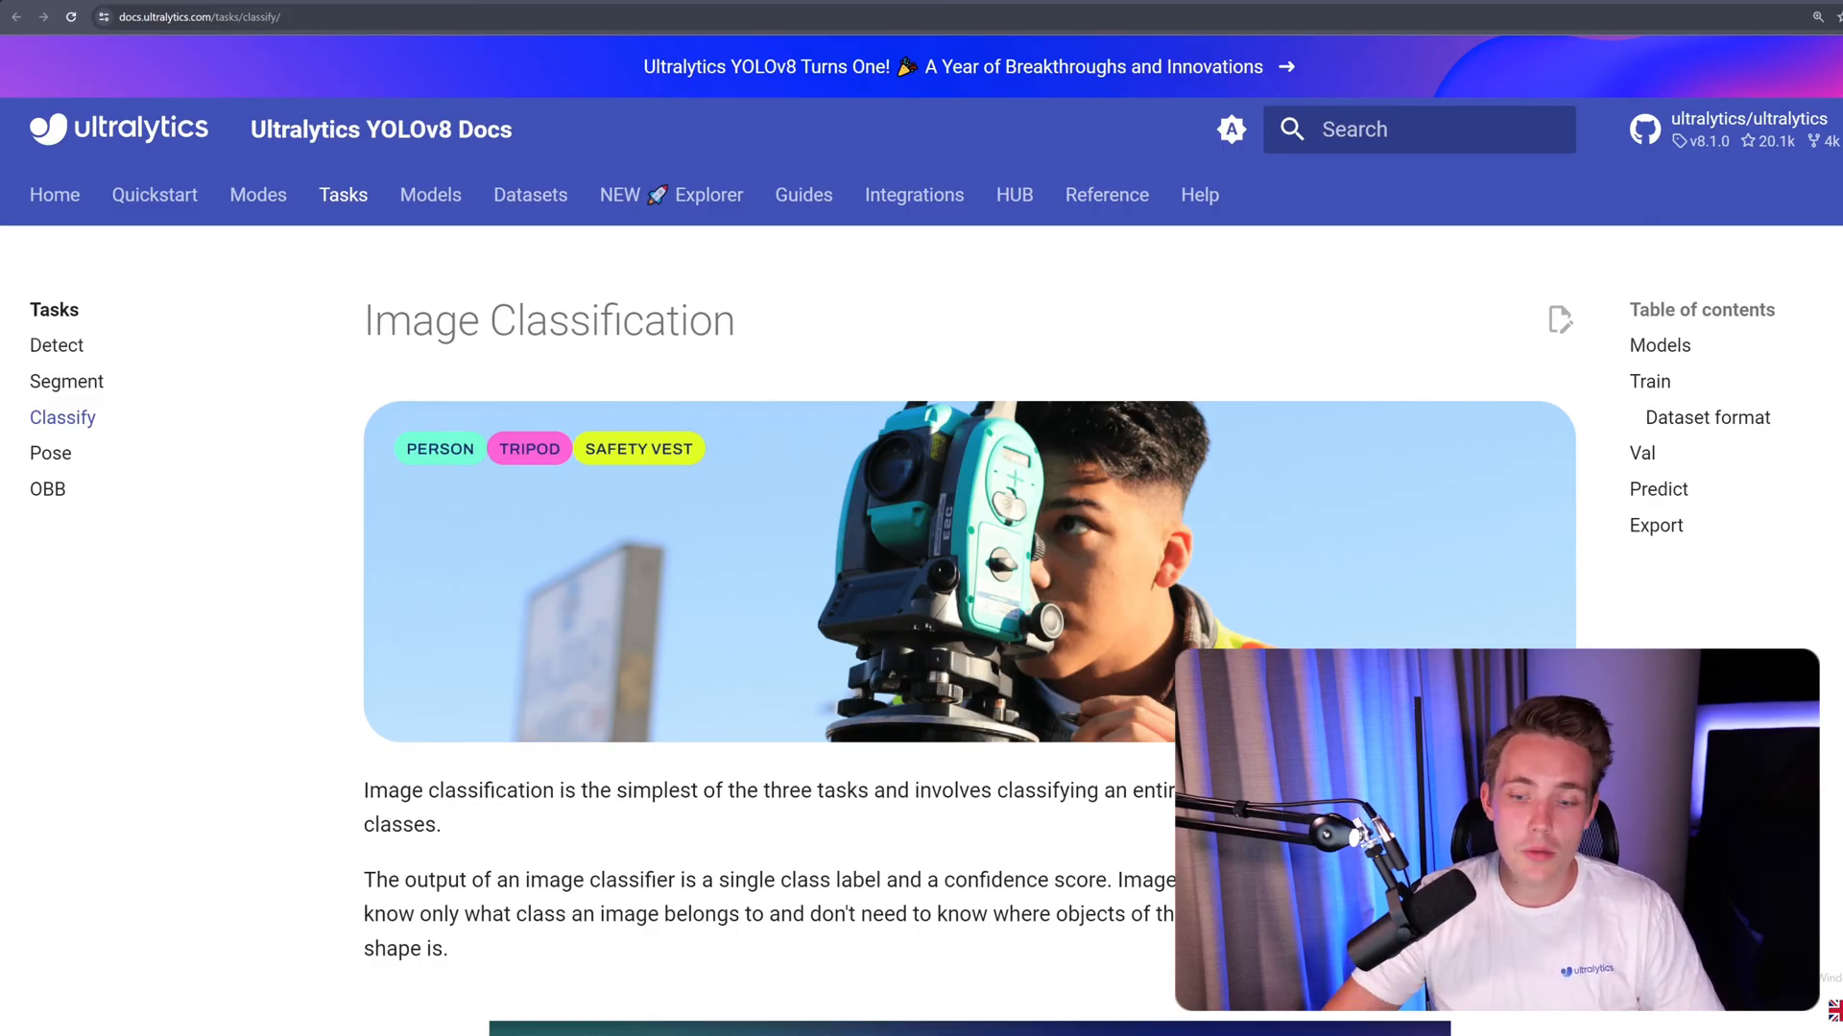
pyautogui.scroll(-3)
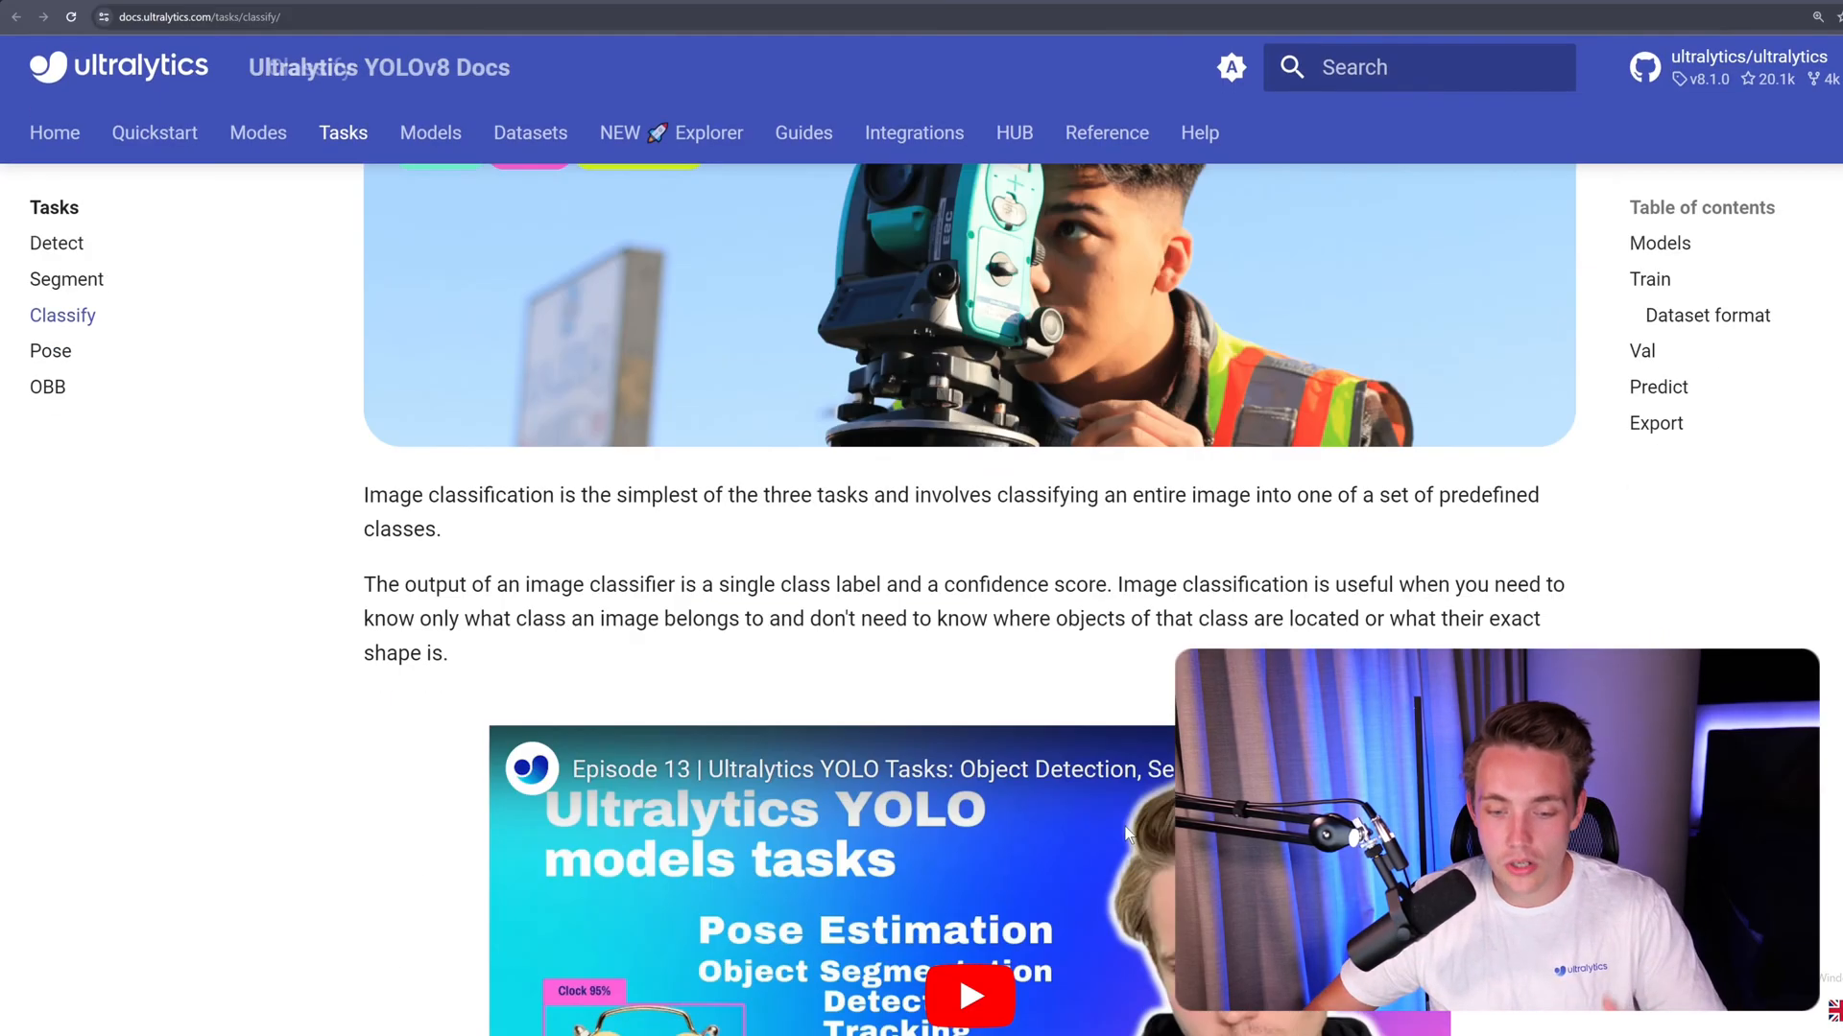
pyautogui.scroll(-3)
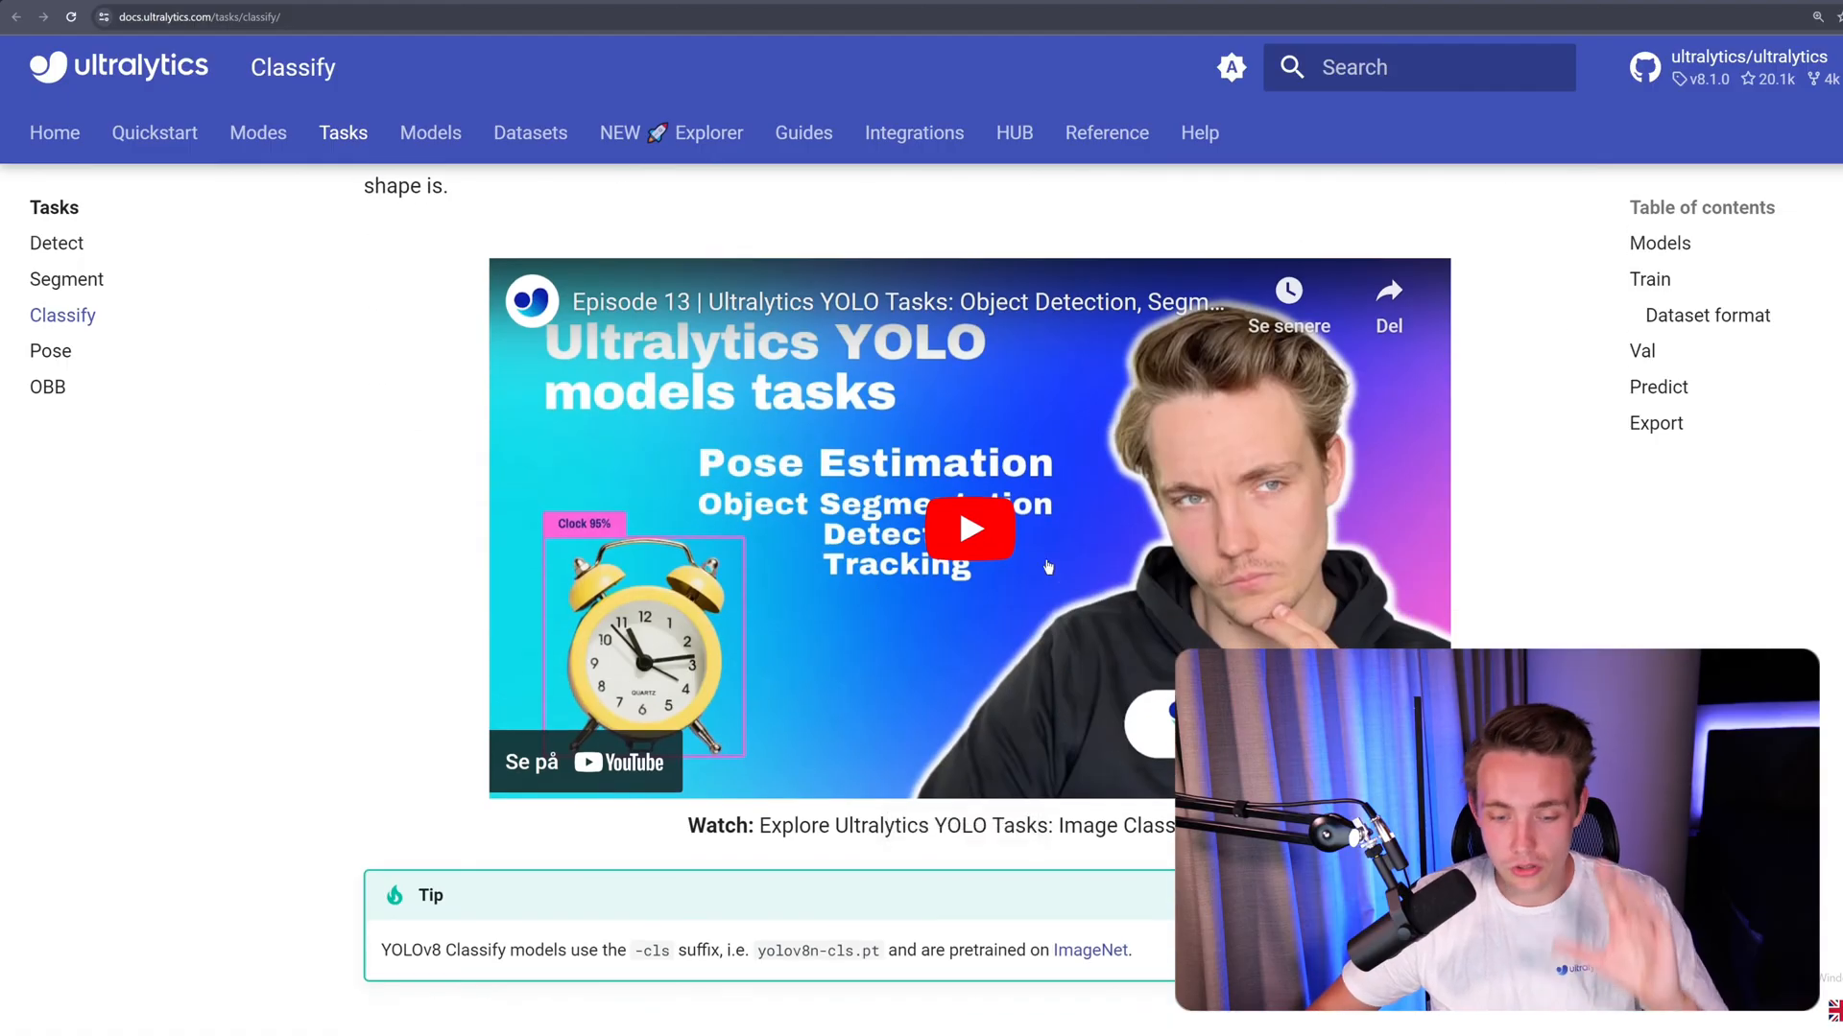
pyautogui.scroll(-3)
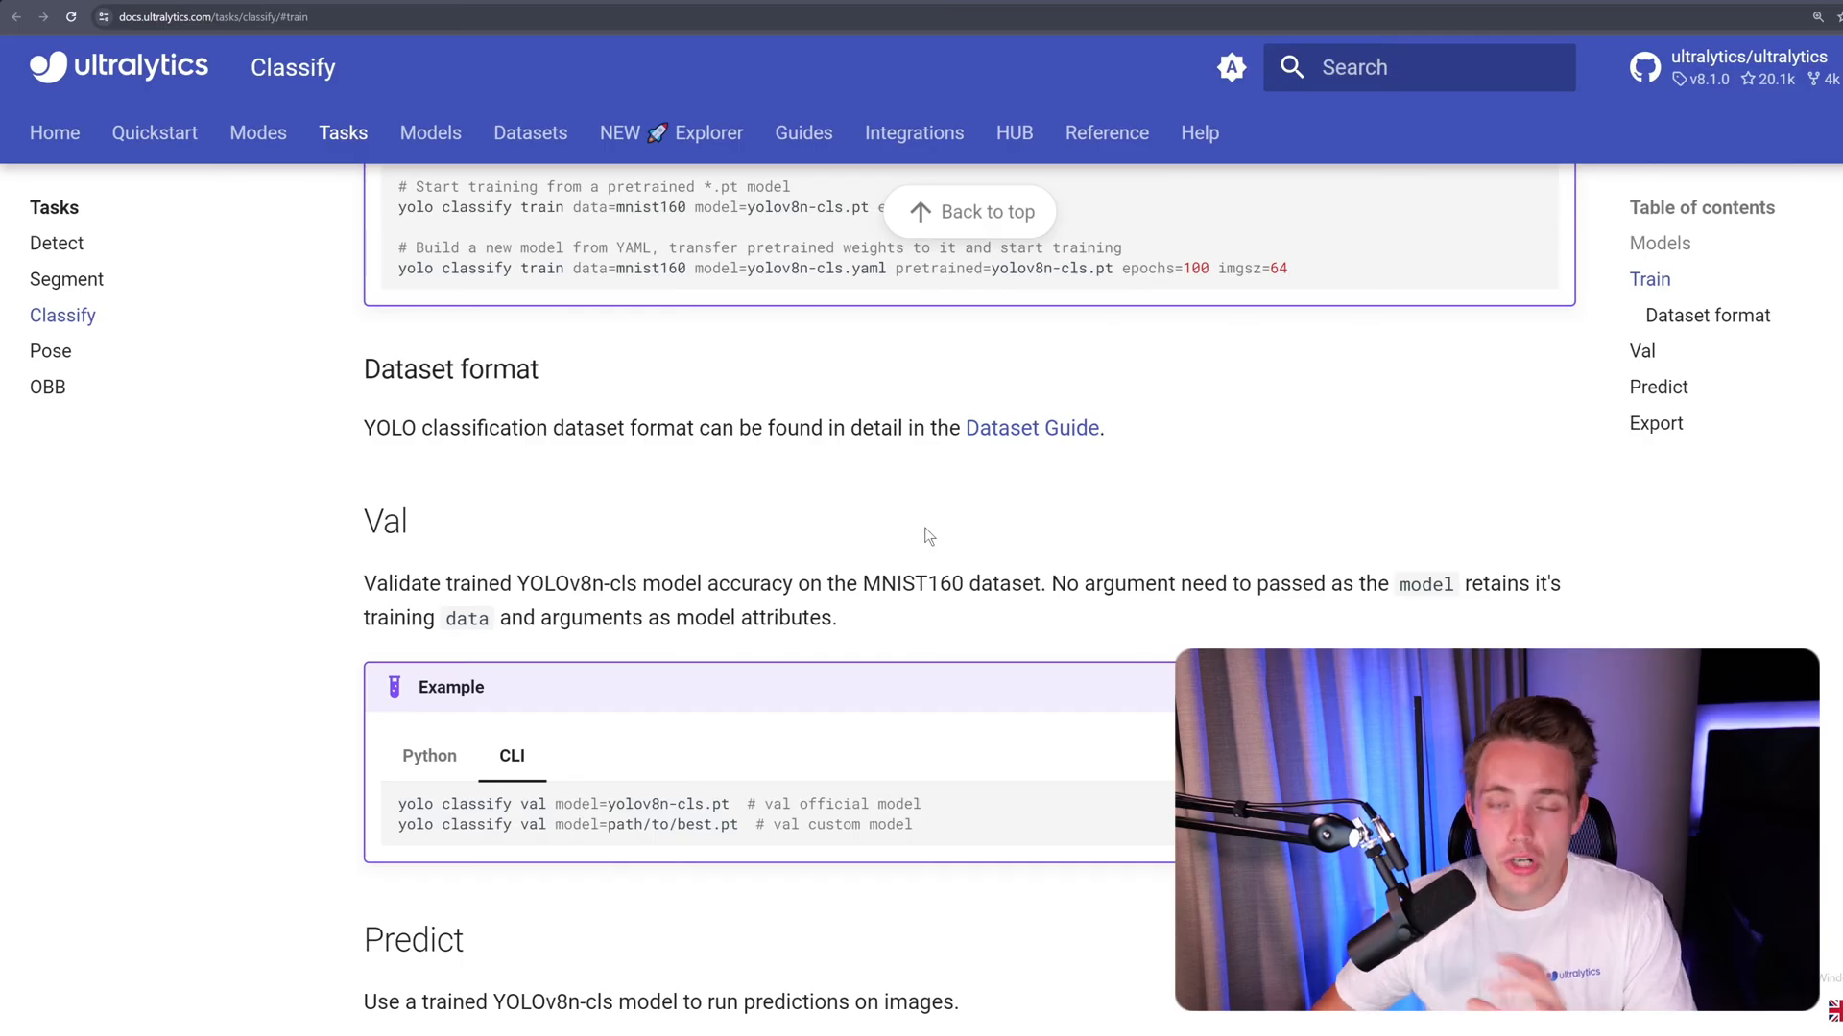
pyautogui.moveTo(1008, 428)
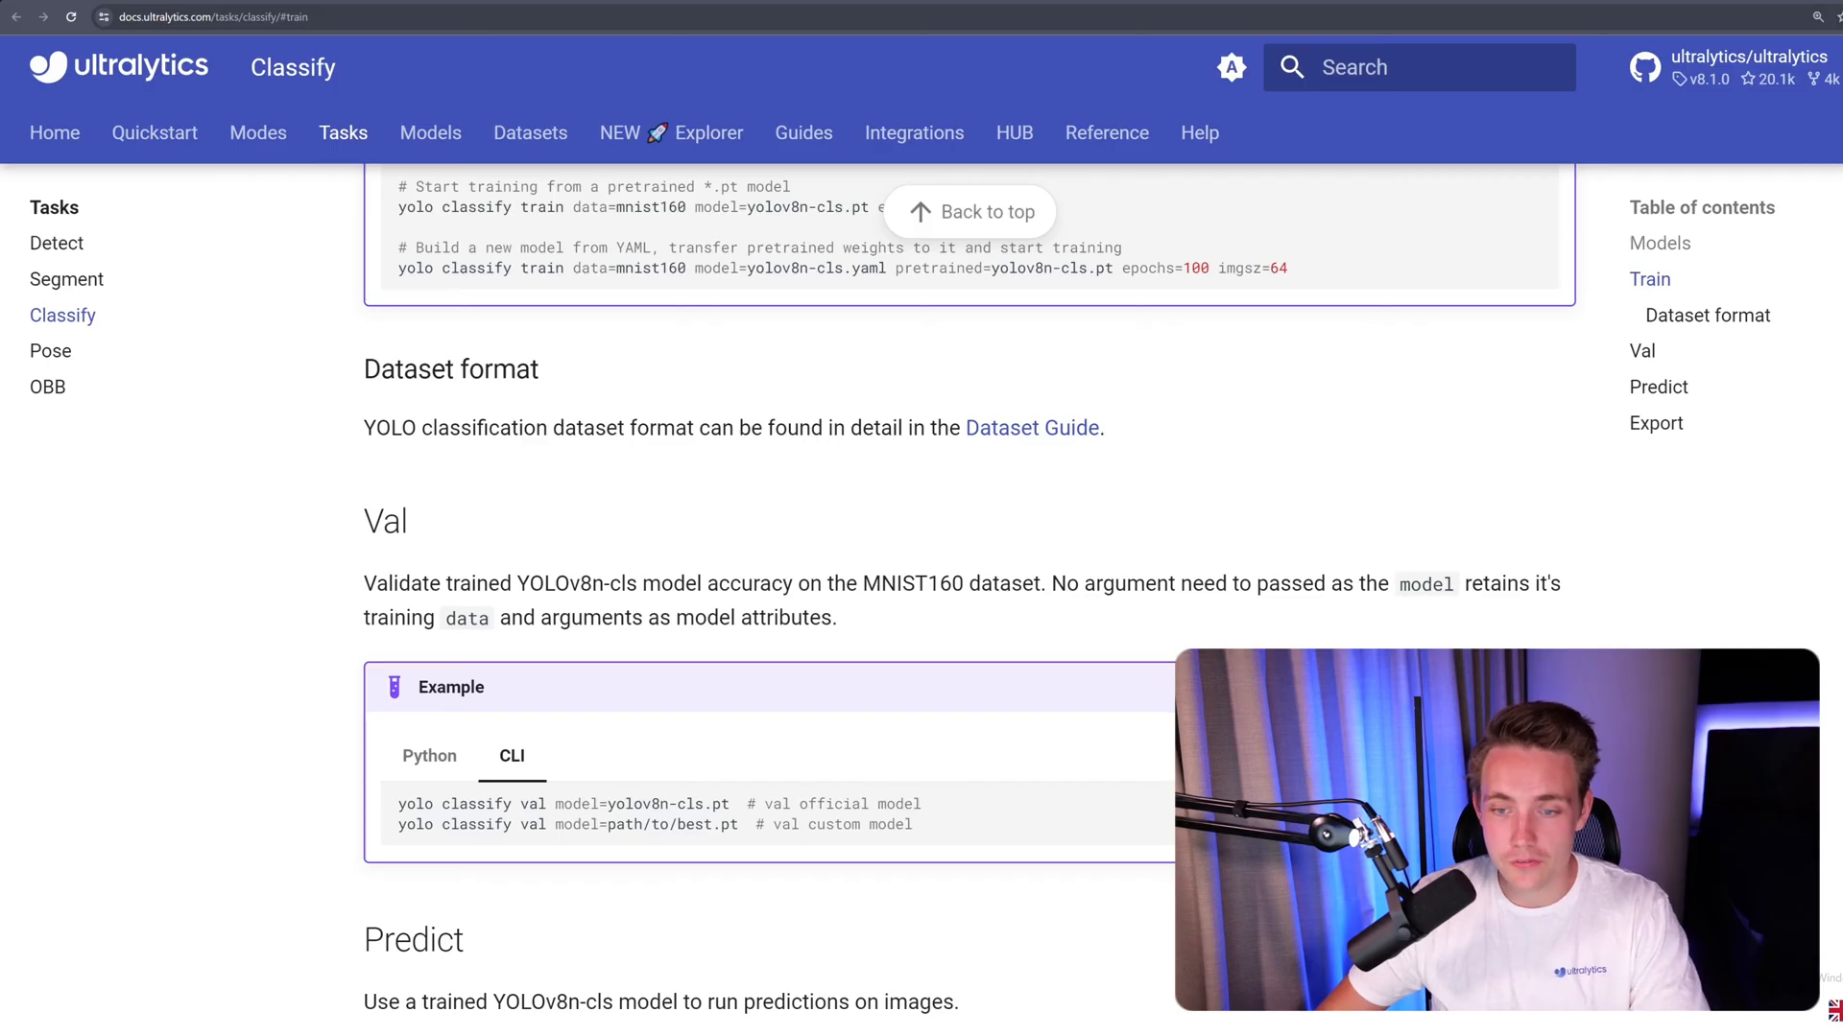
pyautogui.moveTo(1033, 426)
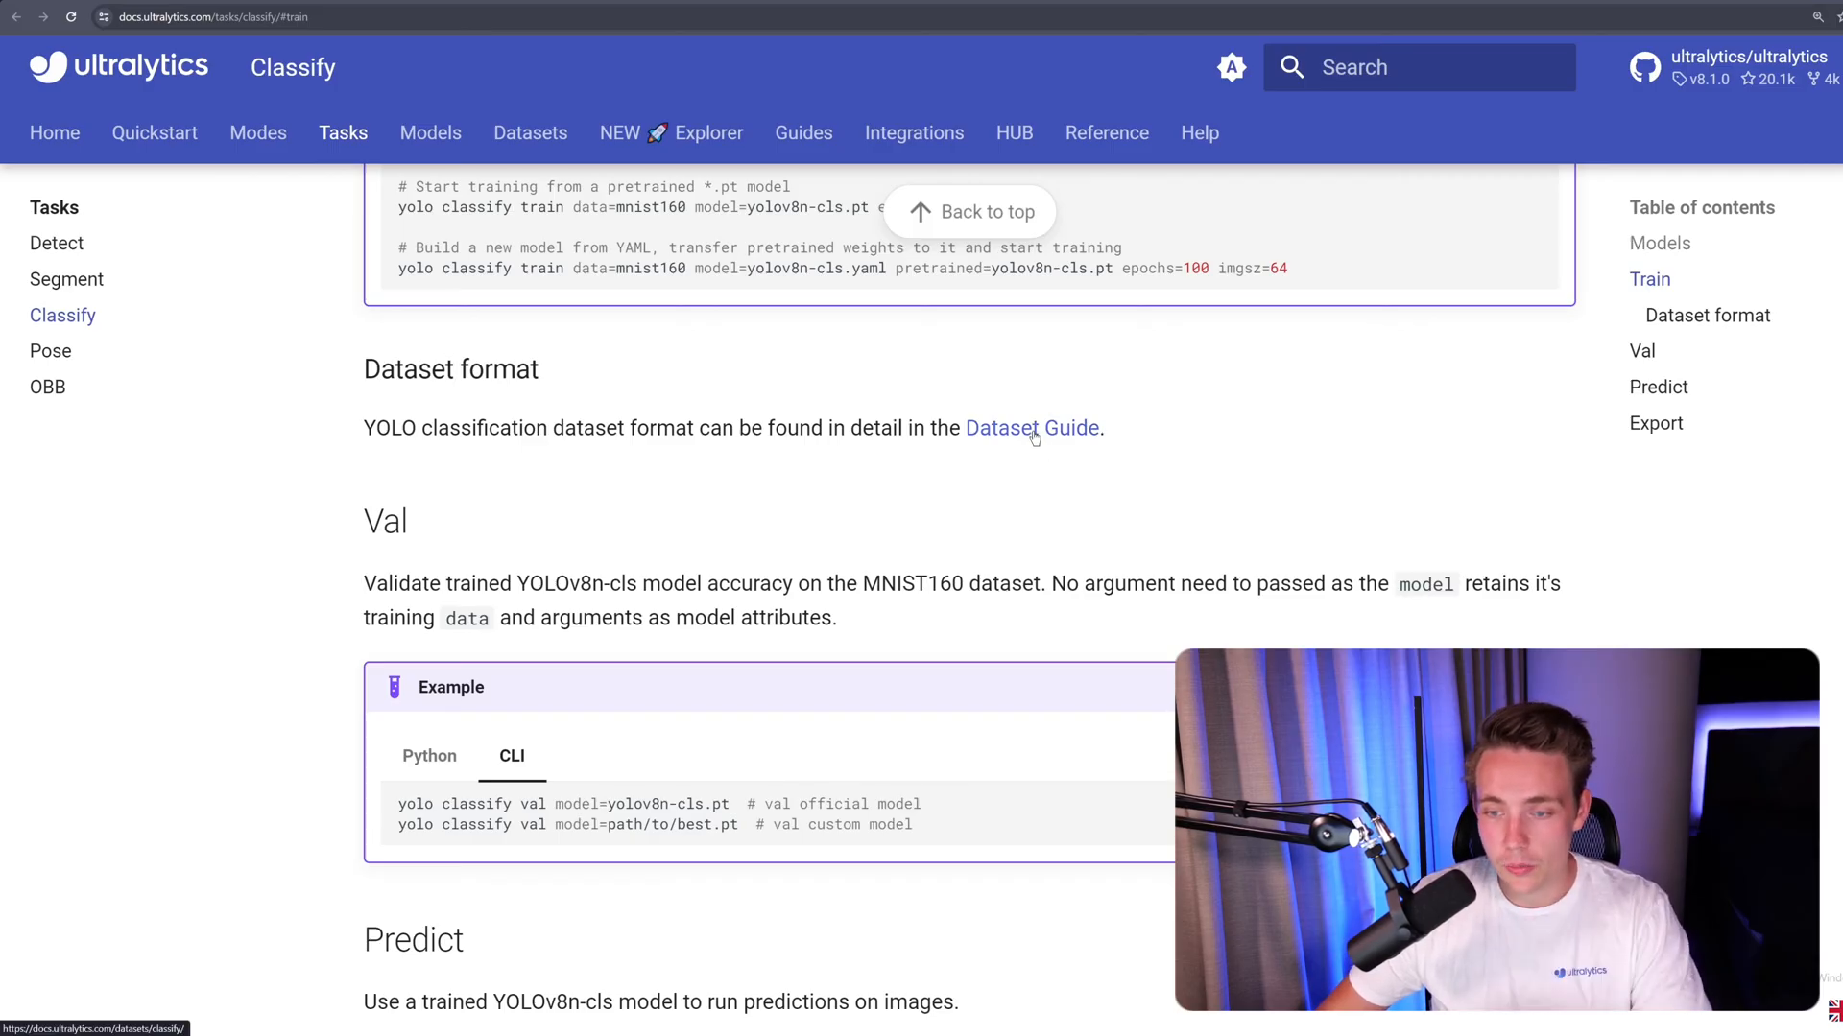
# Follow the Dataset Guide link and read down to the CIFAR-10 folder-structure example
pyautogui.click(1030, 426)
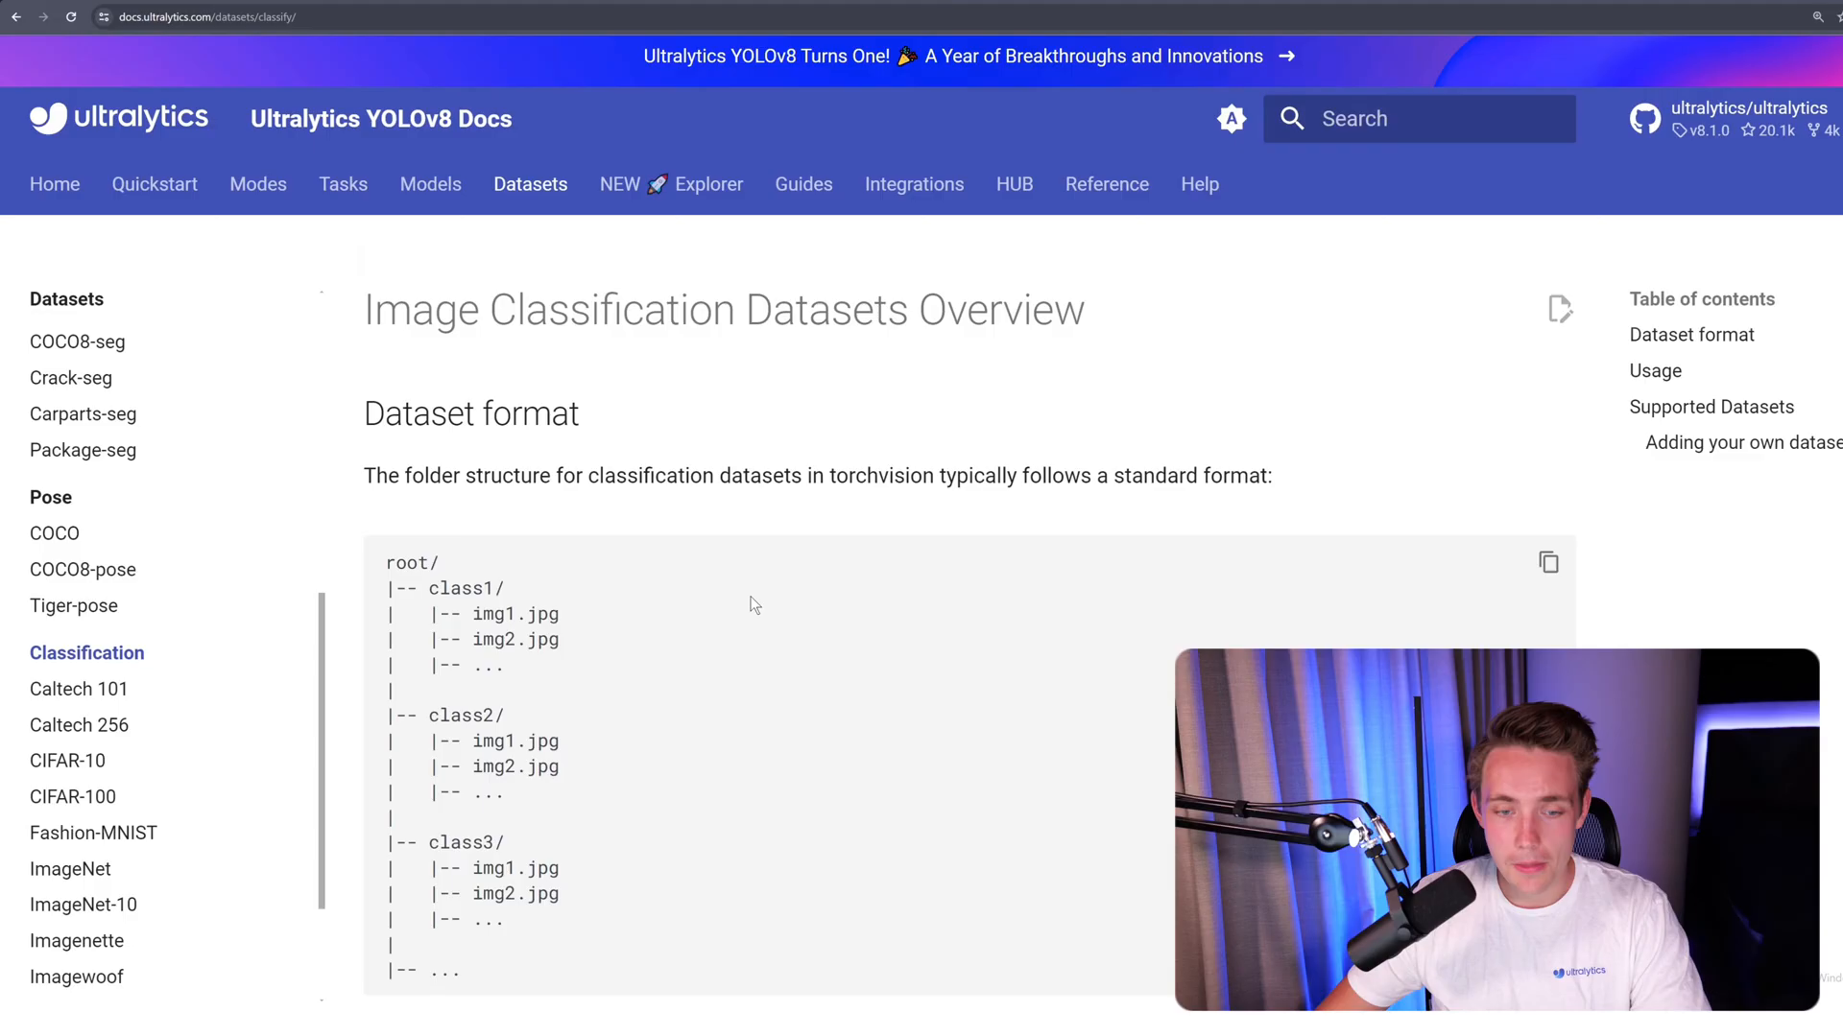
pyautogui.scroll(3)
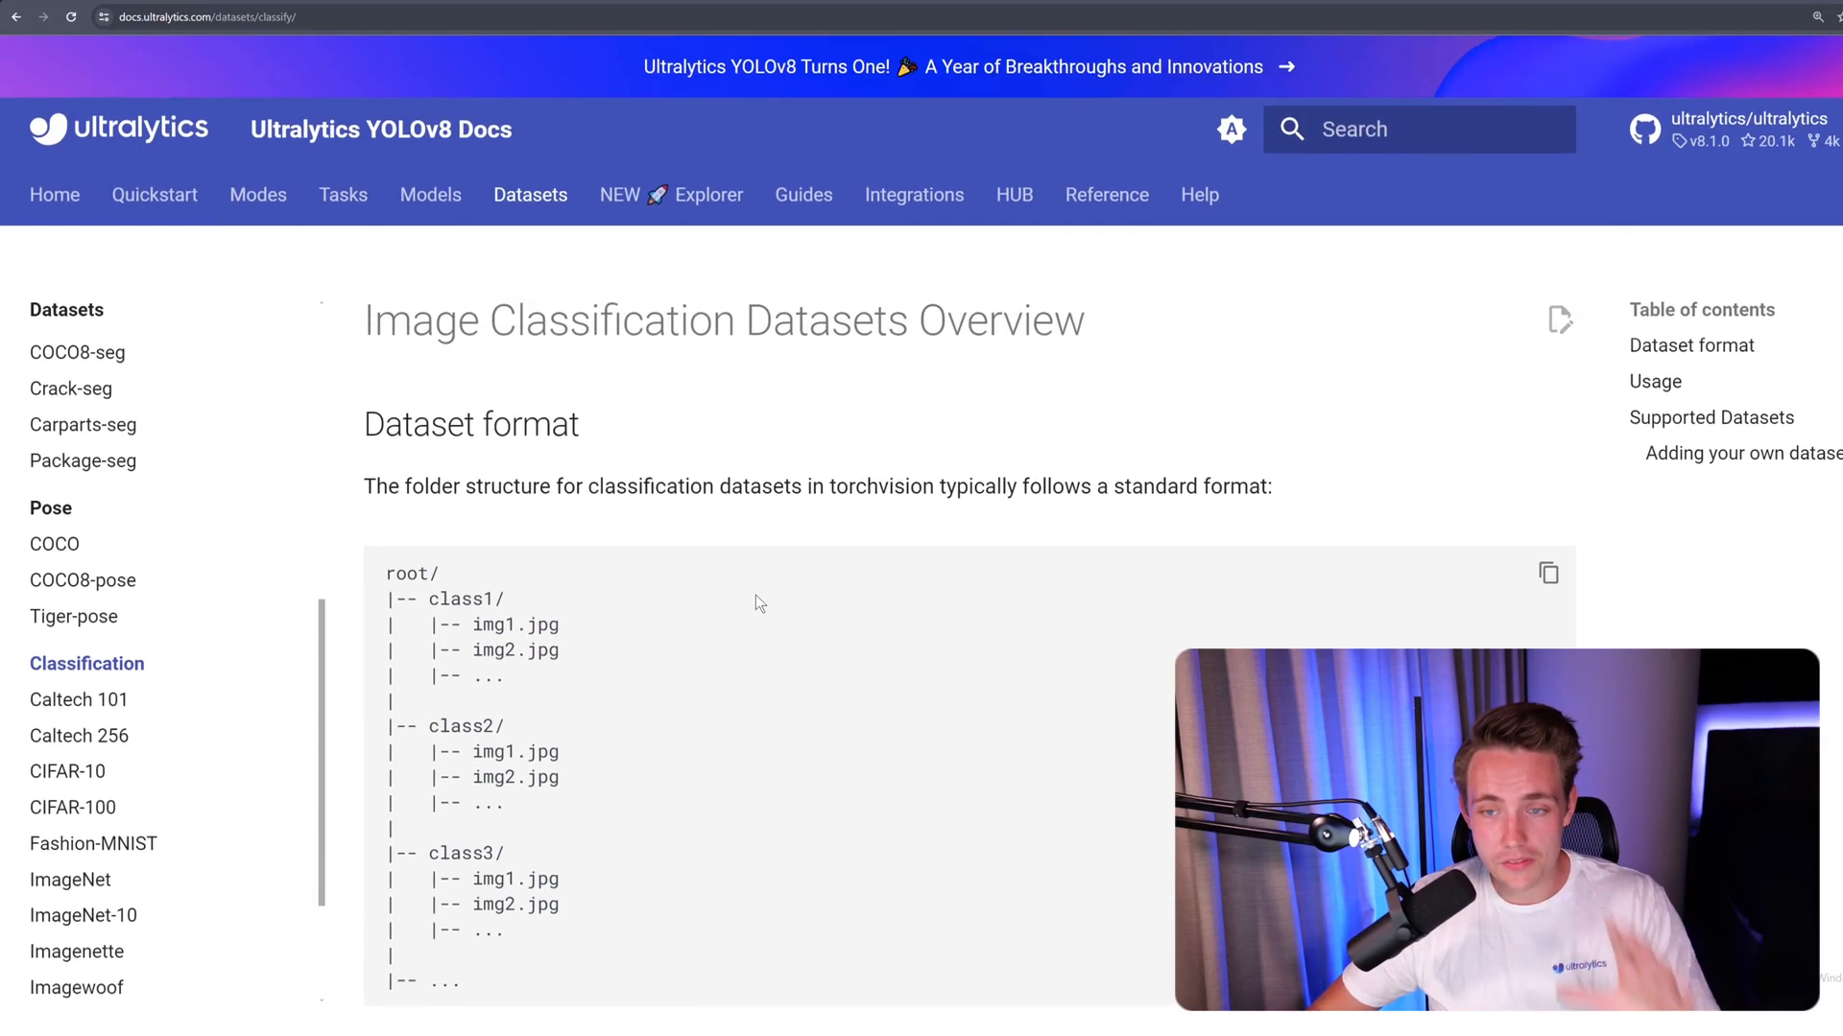
pyautogui.scroll(-3)
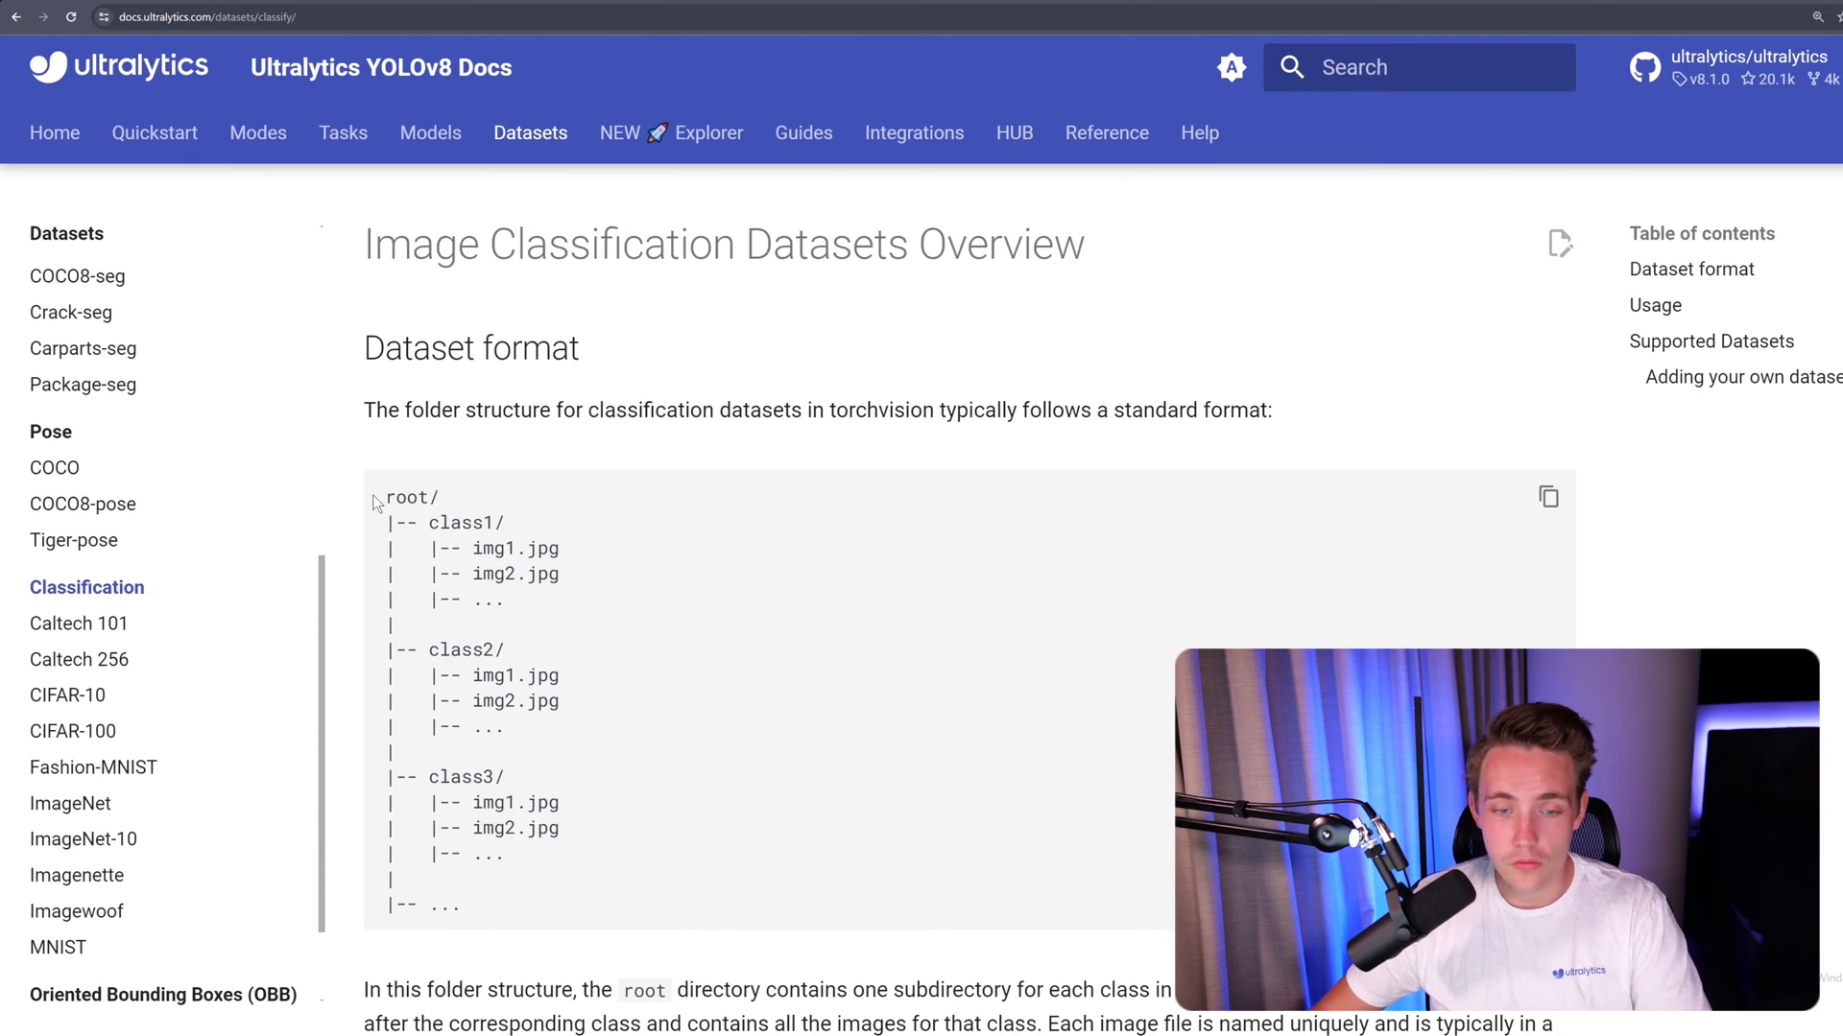
pyautogui.moveTo(577, 662)
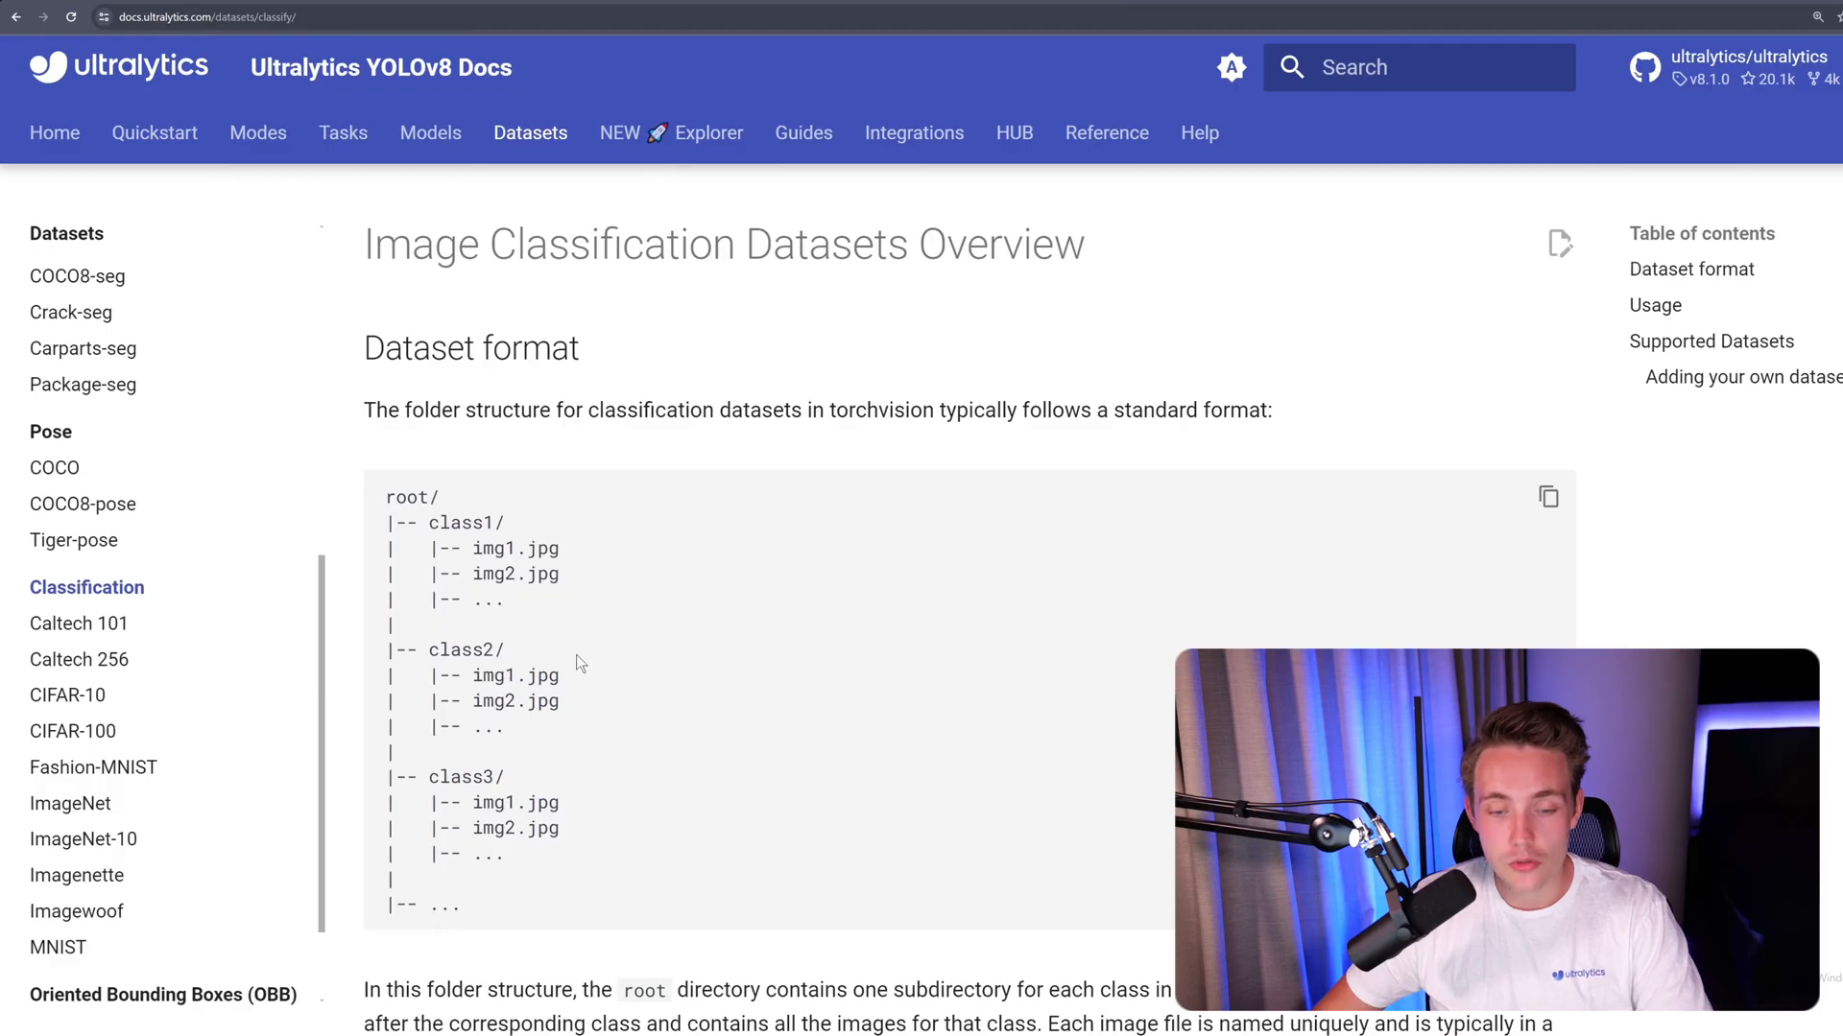
pyautogui.moveTo(587, 766)
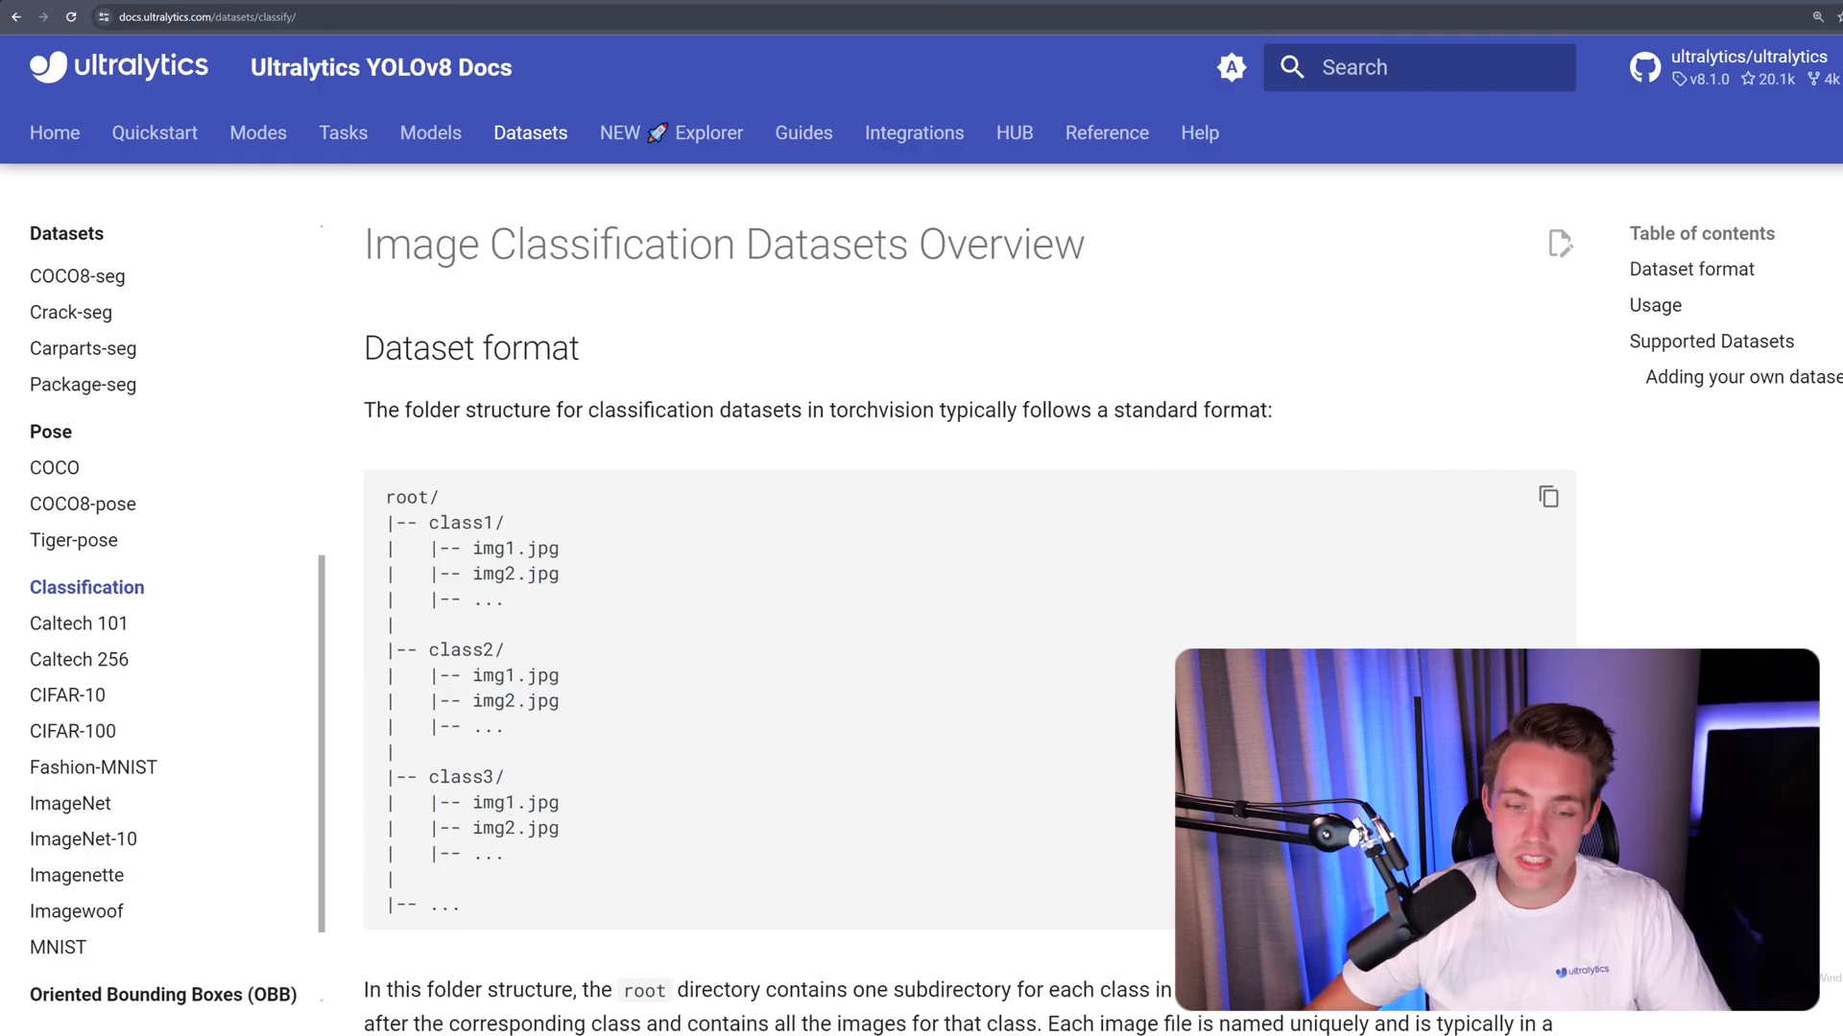
pyautogui.moveTo(514, 532)
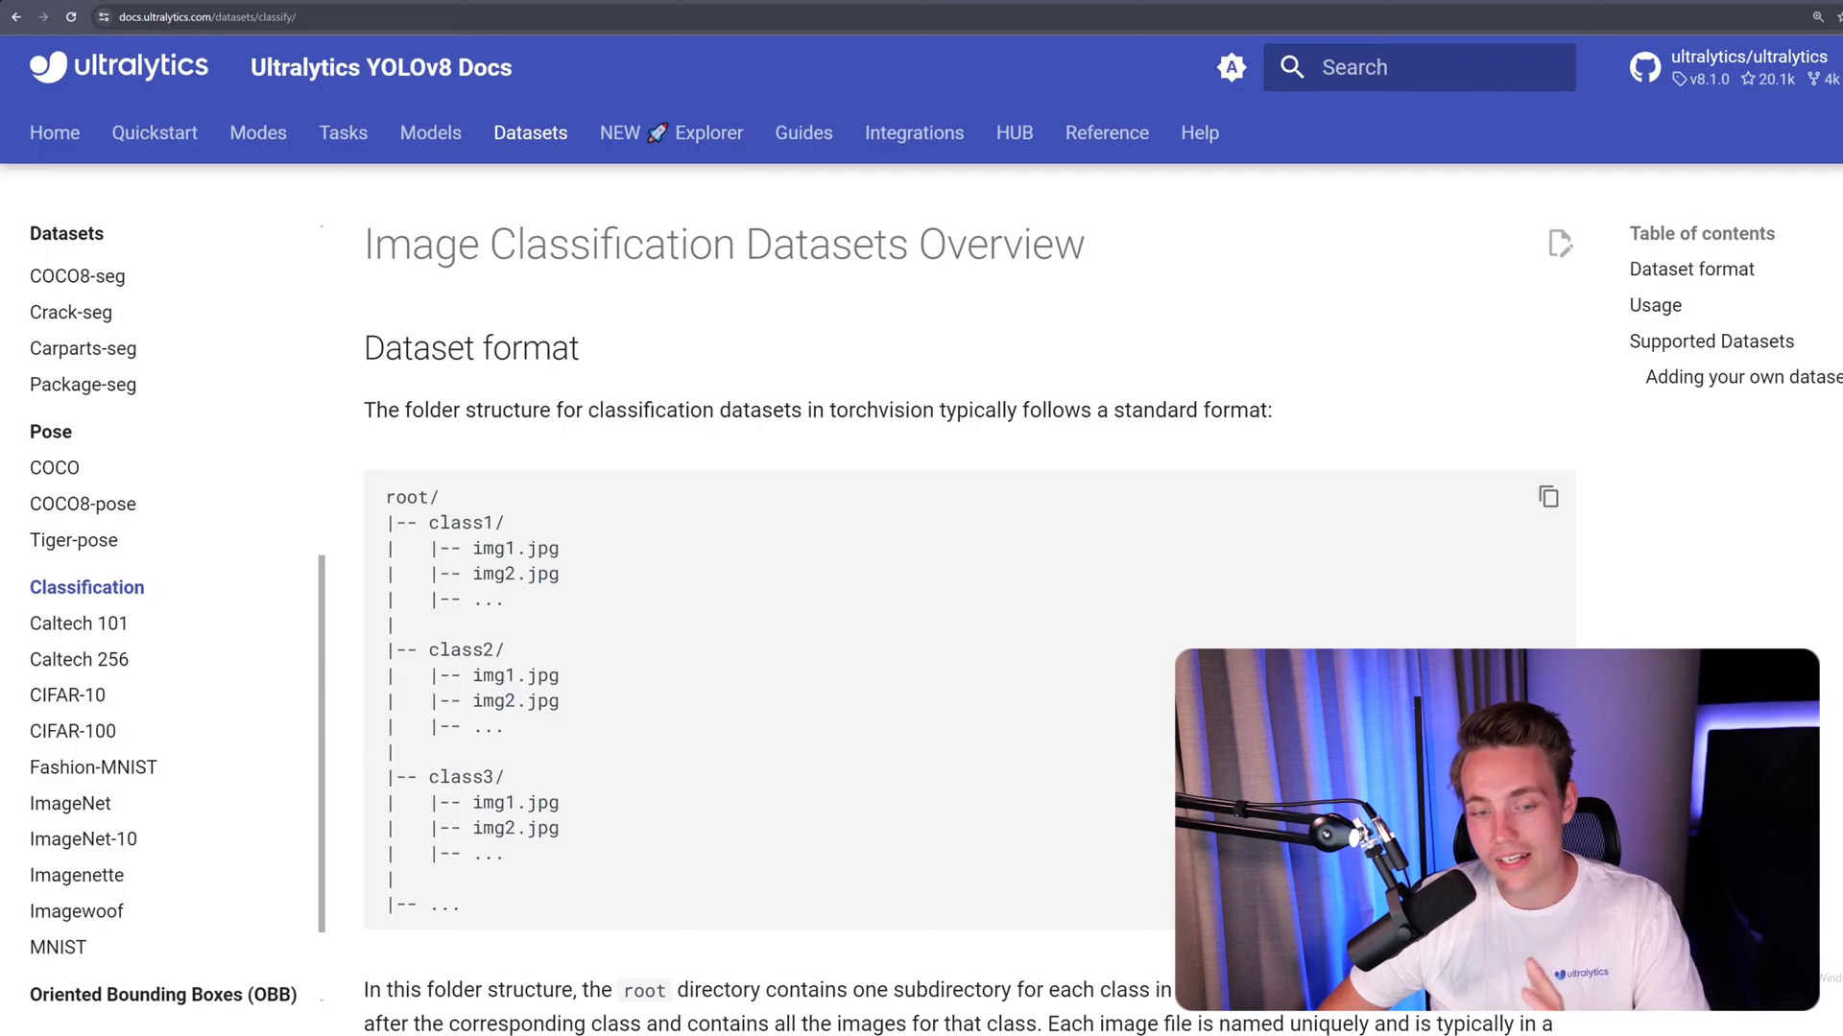
pyautogui.scroll(-3)
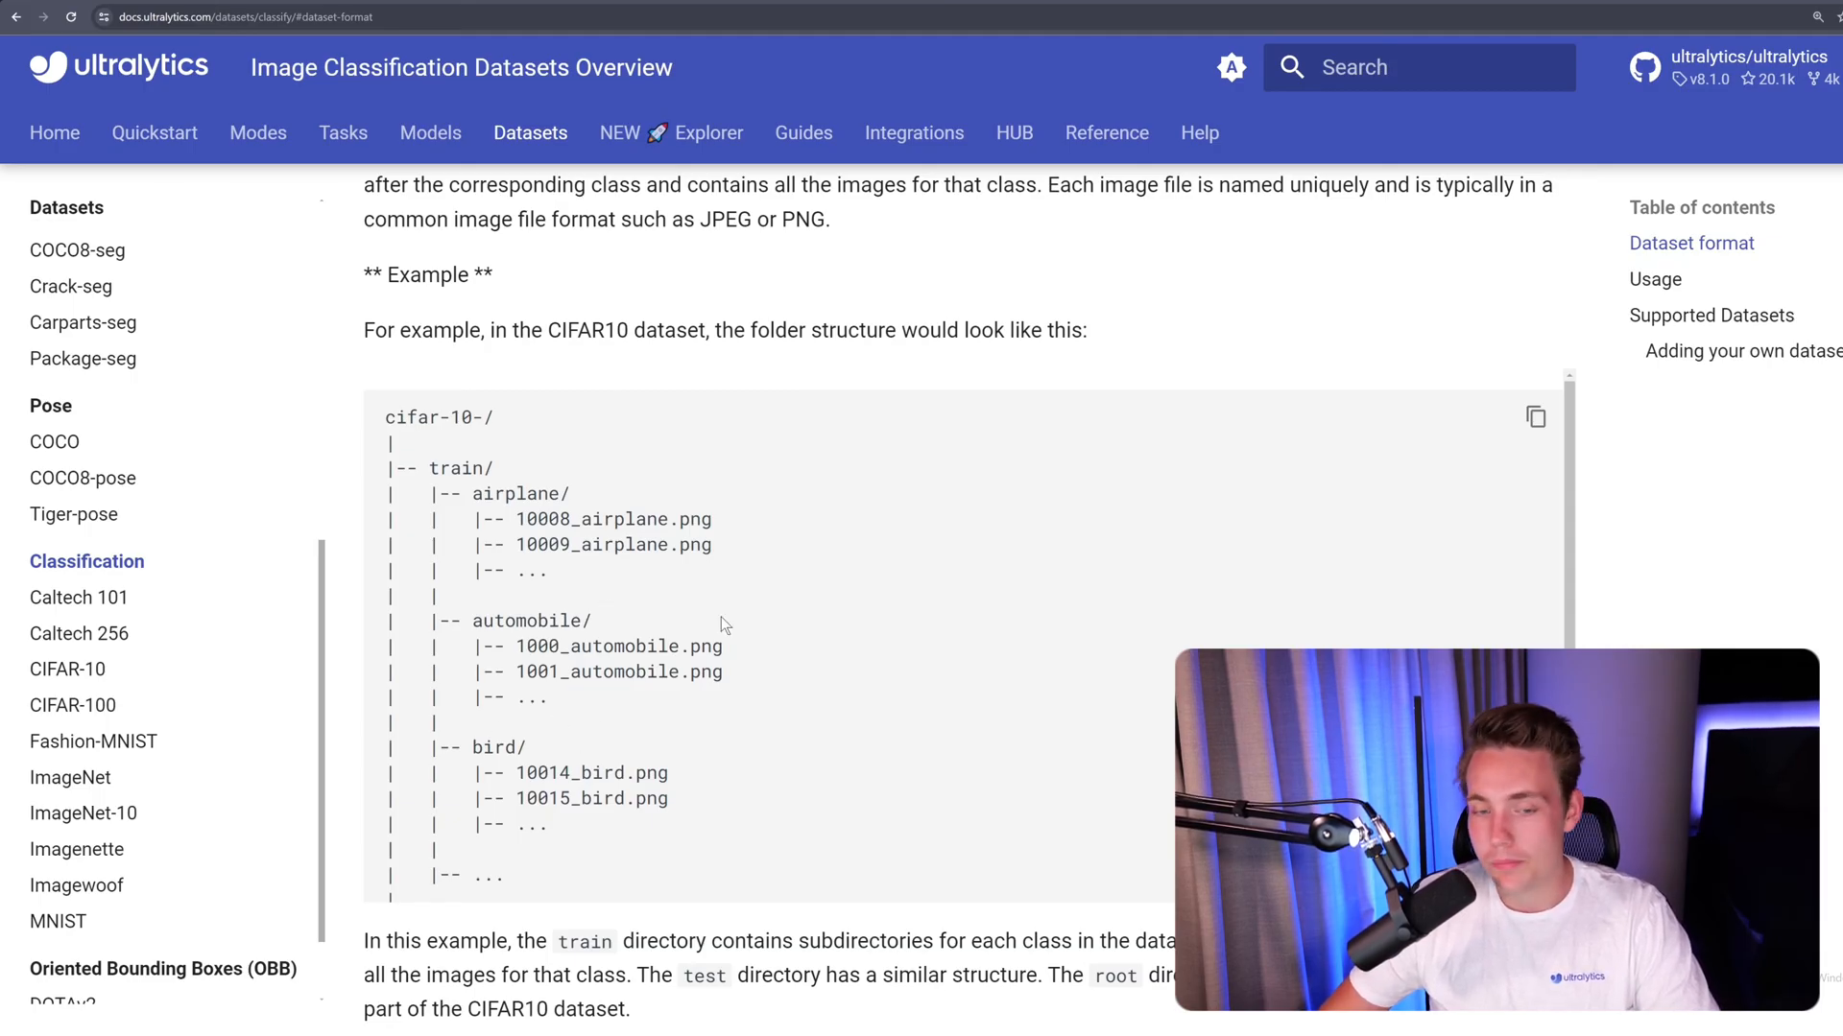
pyautogui.moveTo(699, 597)
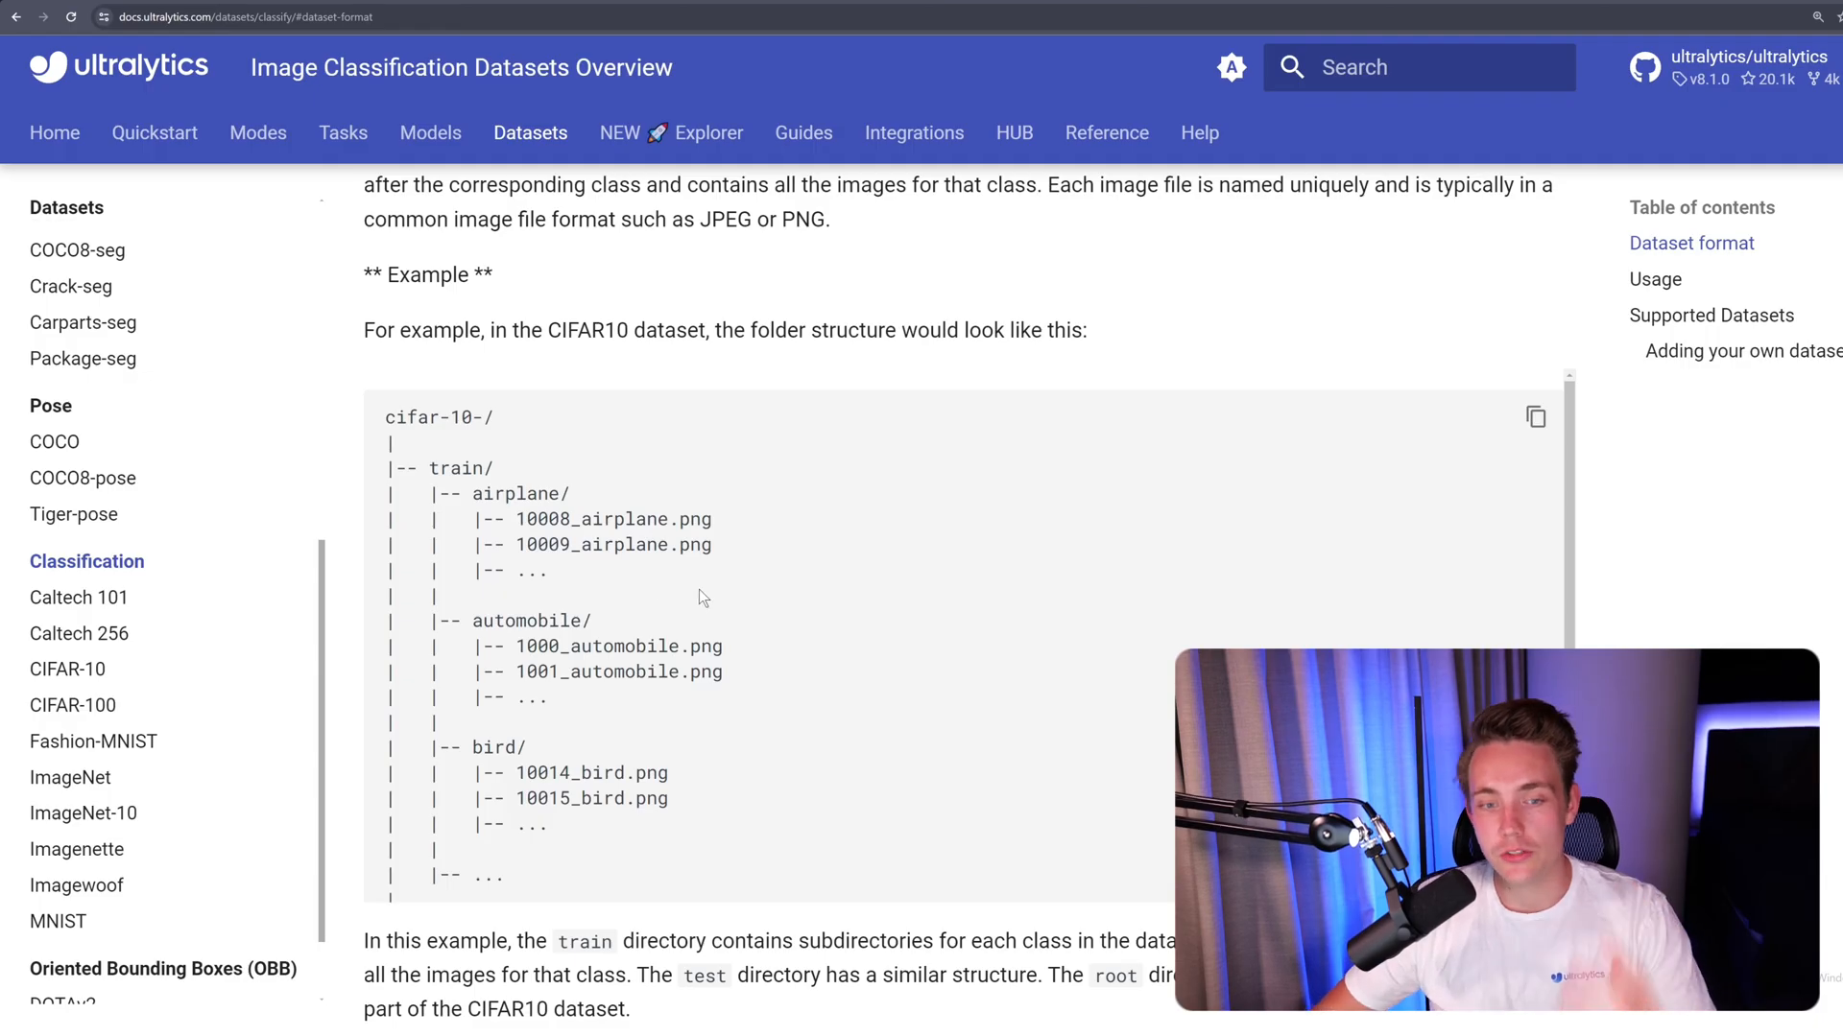
pyautogui.doubleClick(458, 468)
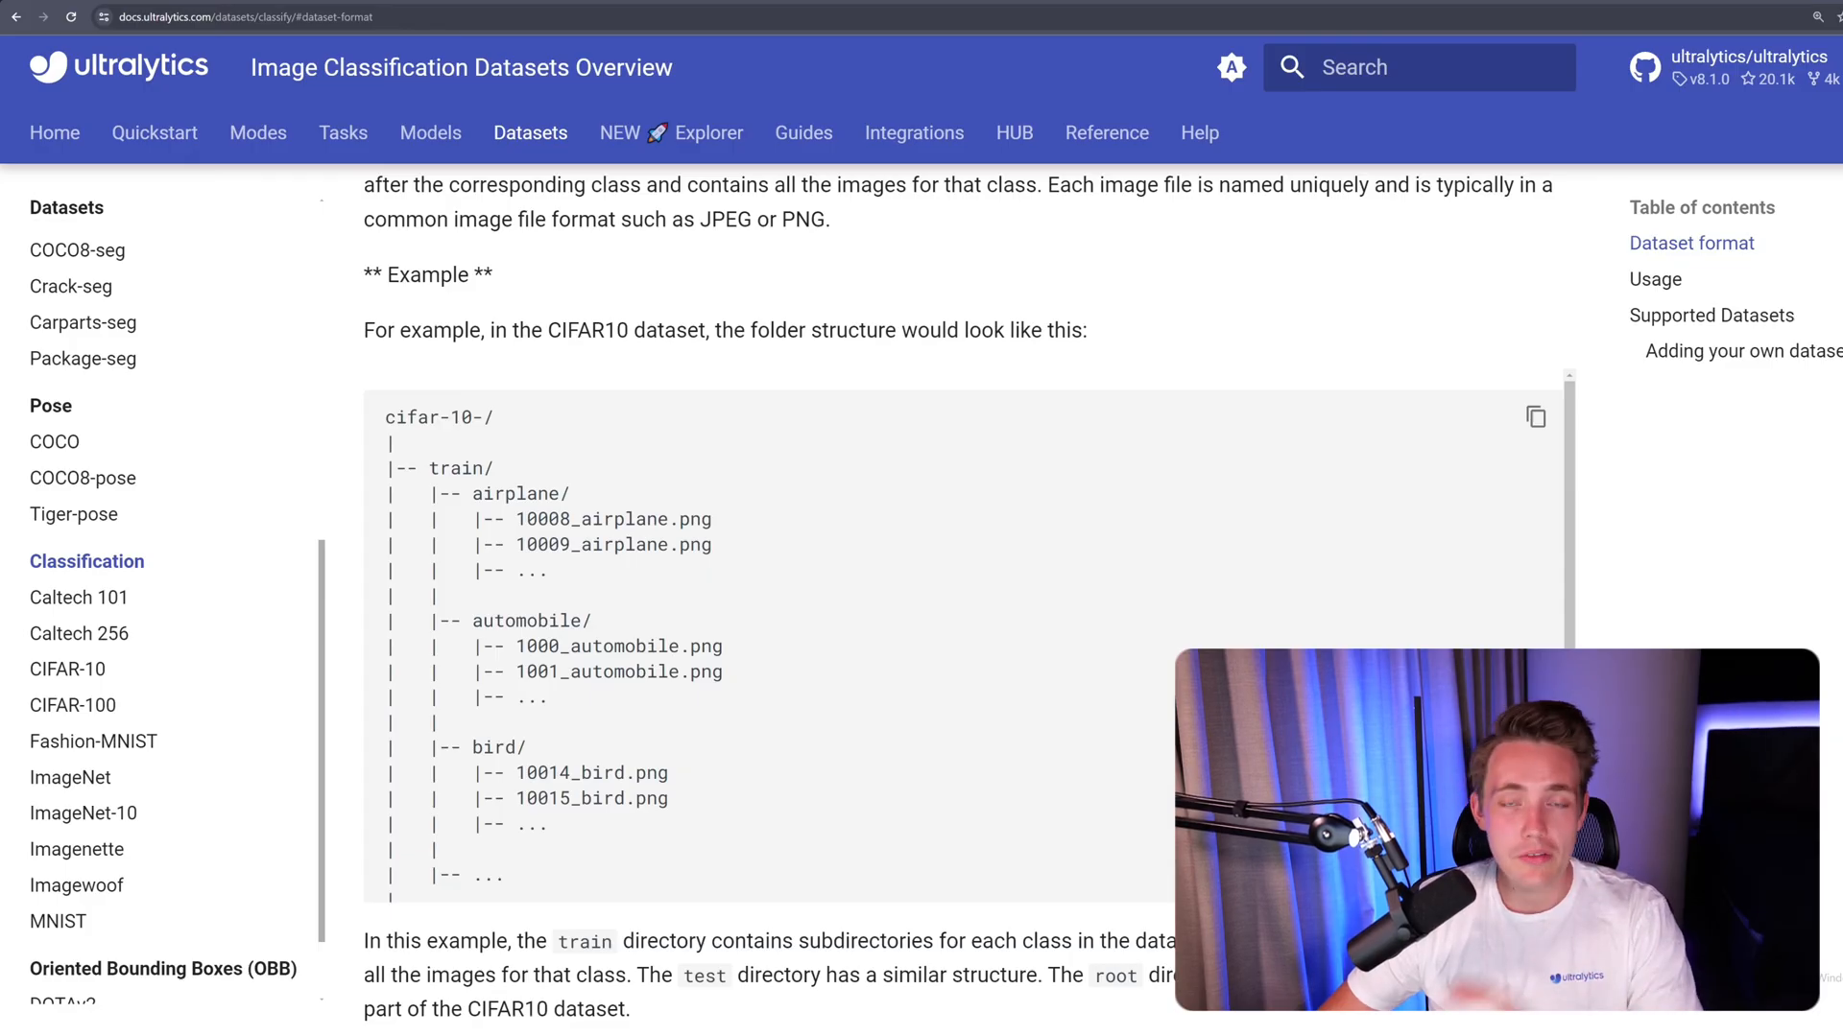
pyautogui.moveTo(655, 511)
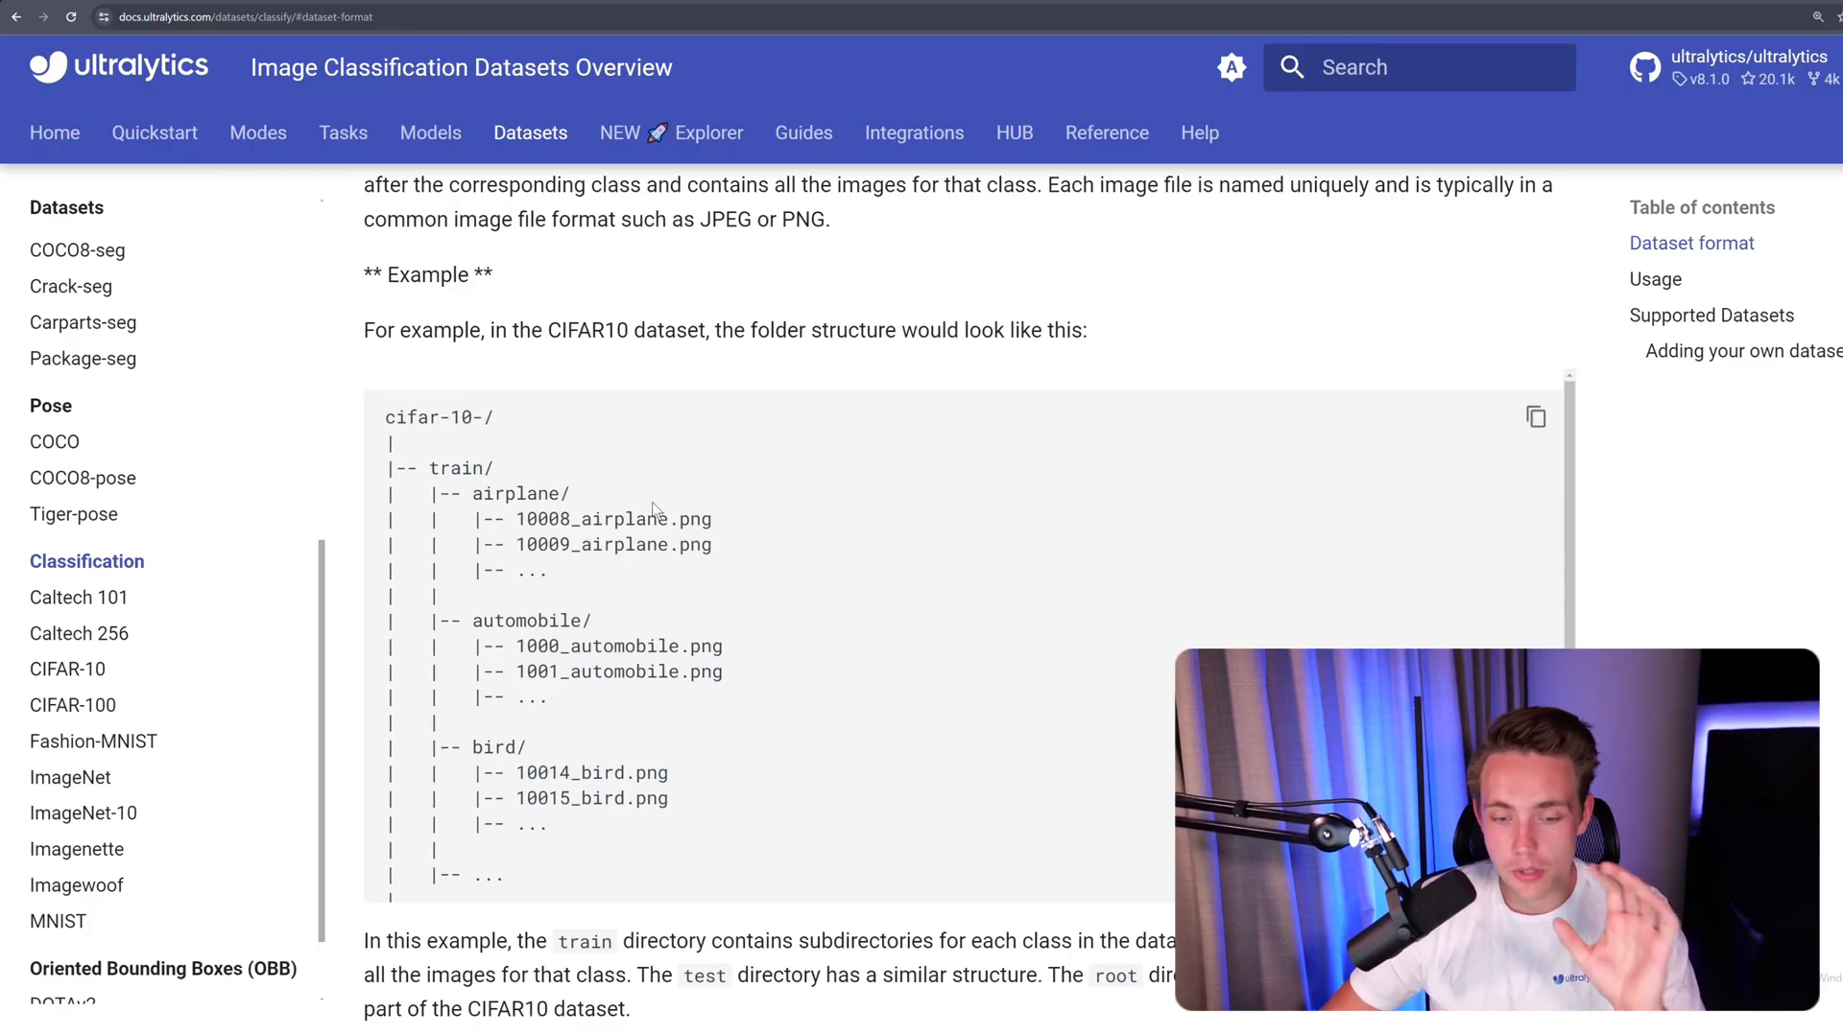
pyautogui.scroll(3)
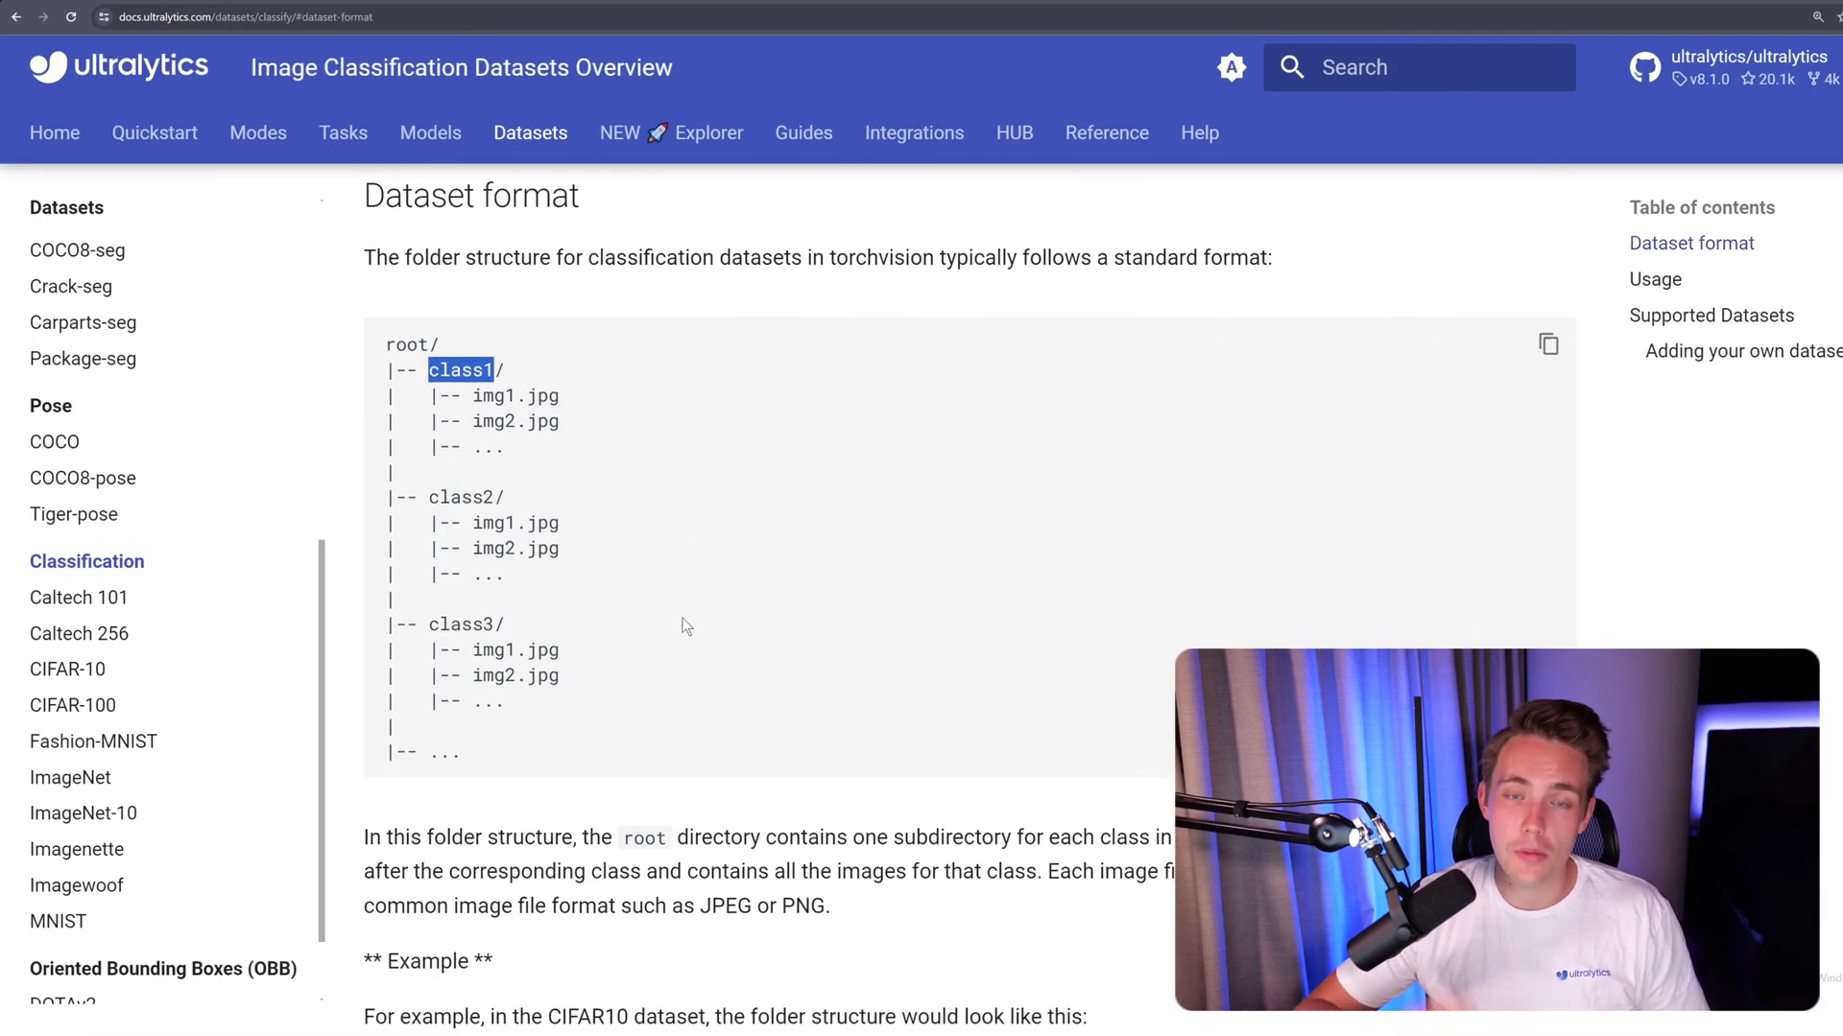
pyautogui.moveTo(700, 630)
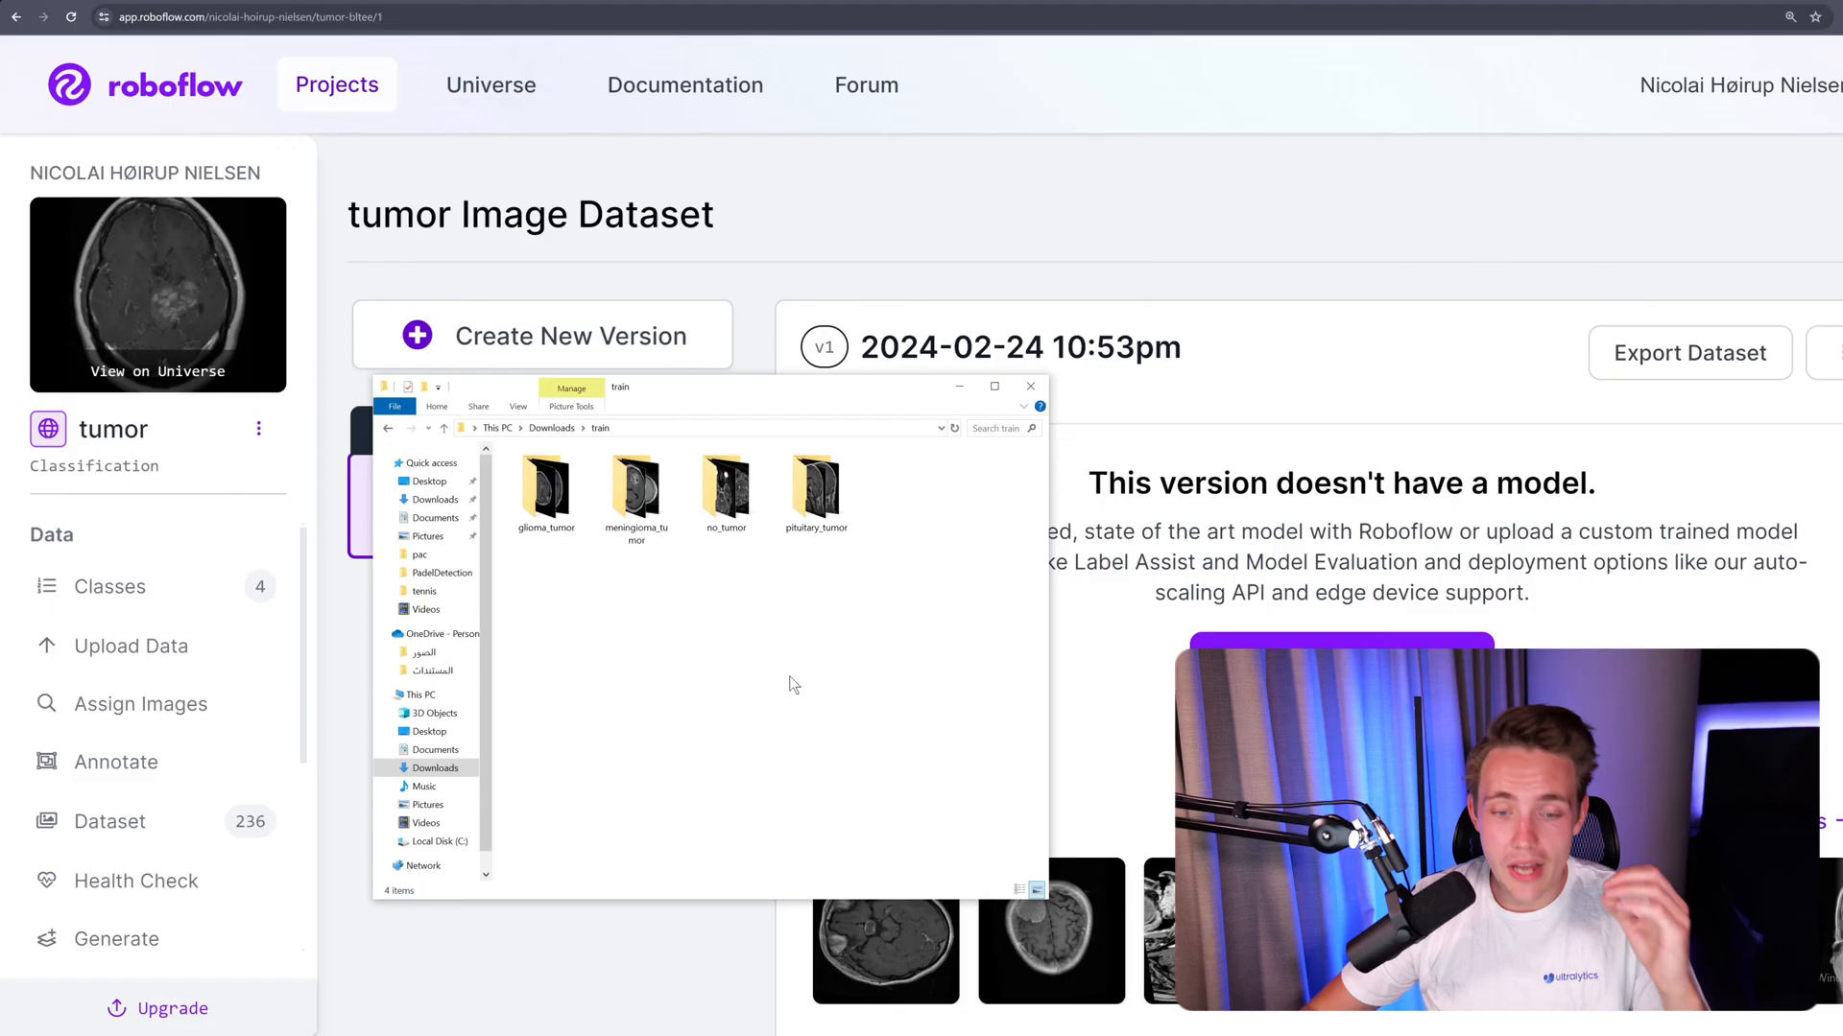
pyautogui.moveTo(595, 578)
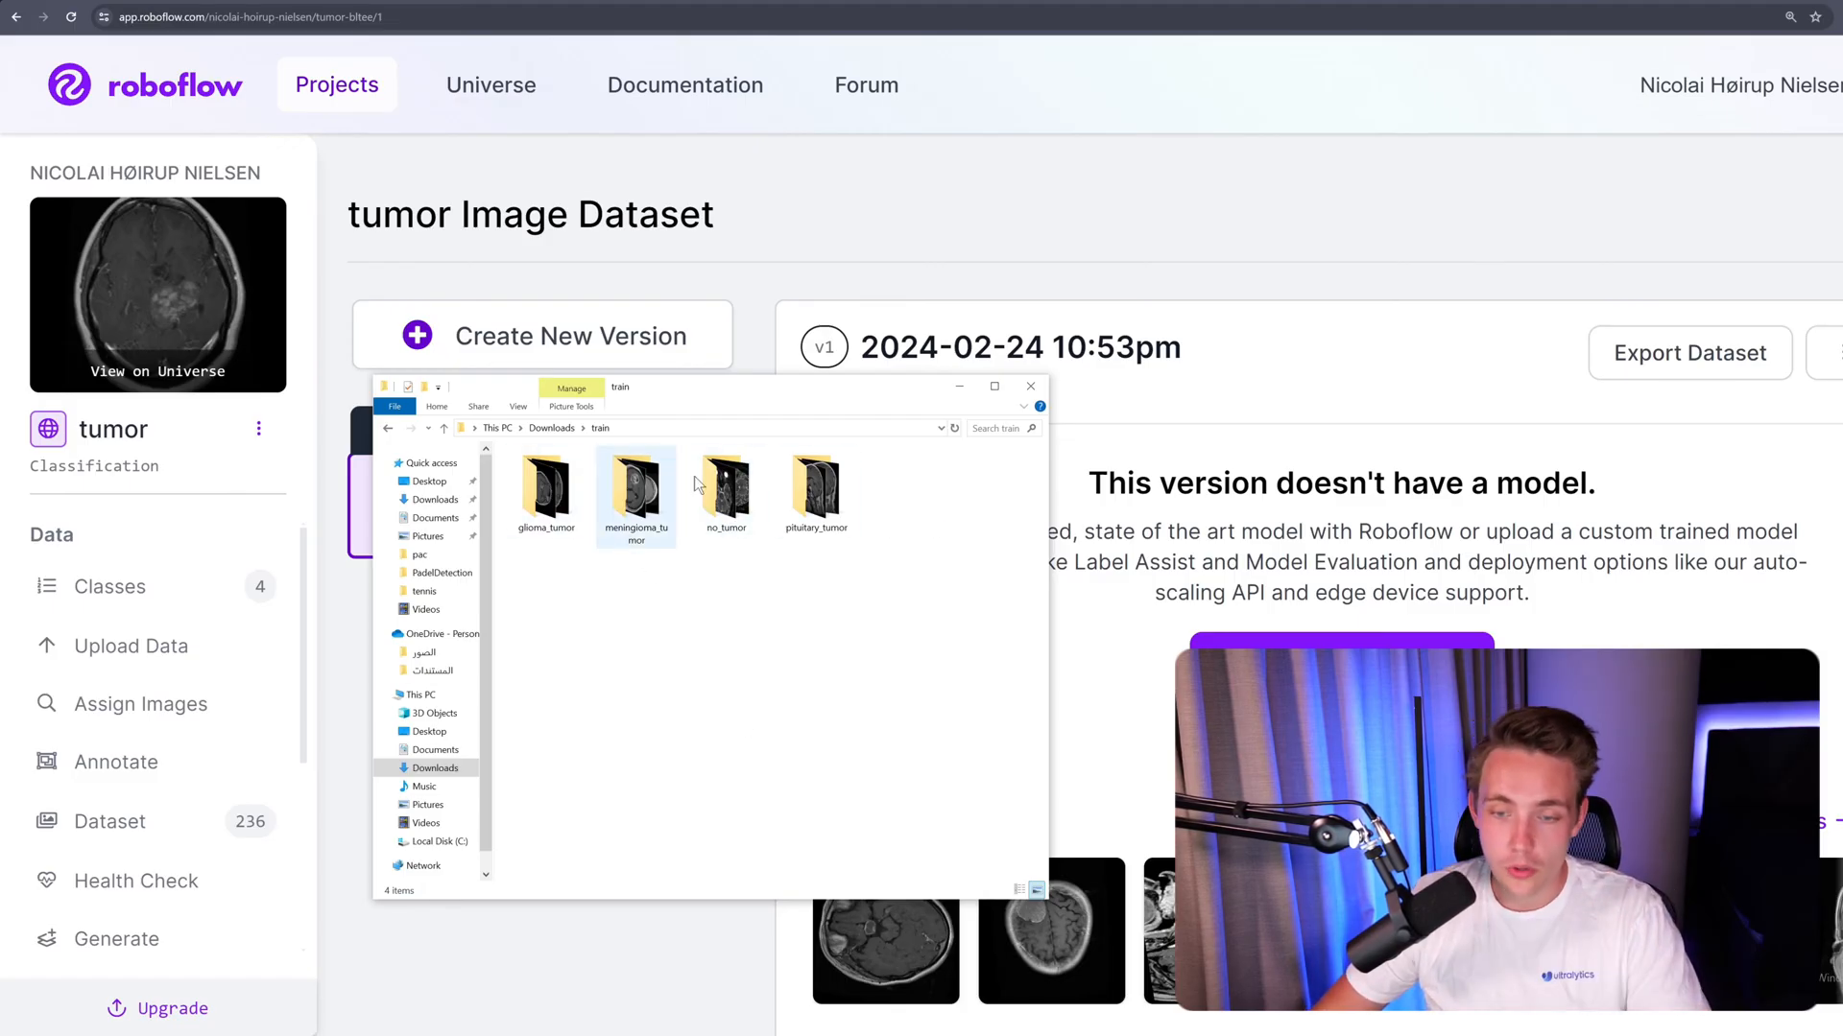
pyautogui.moveTo(725, 486)
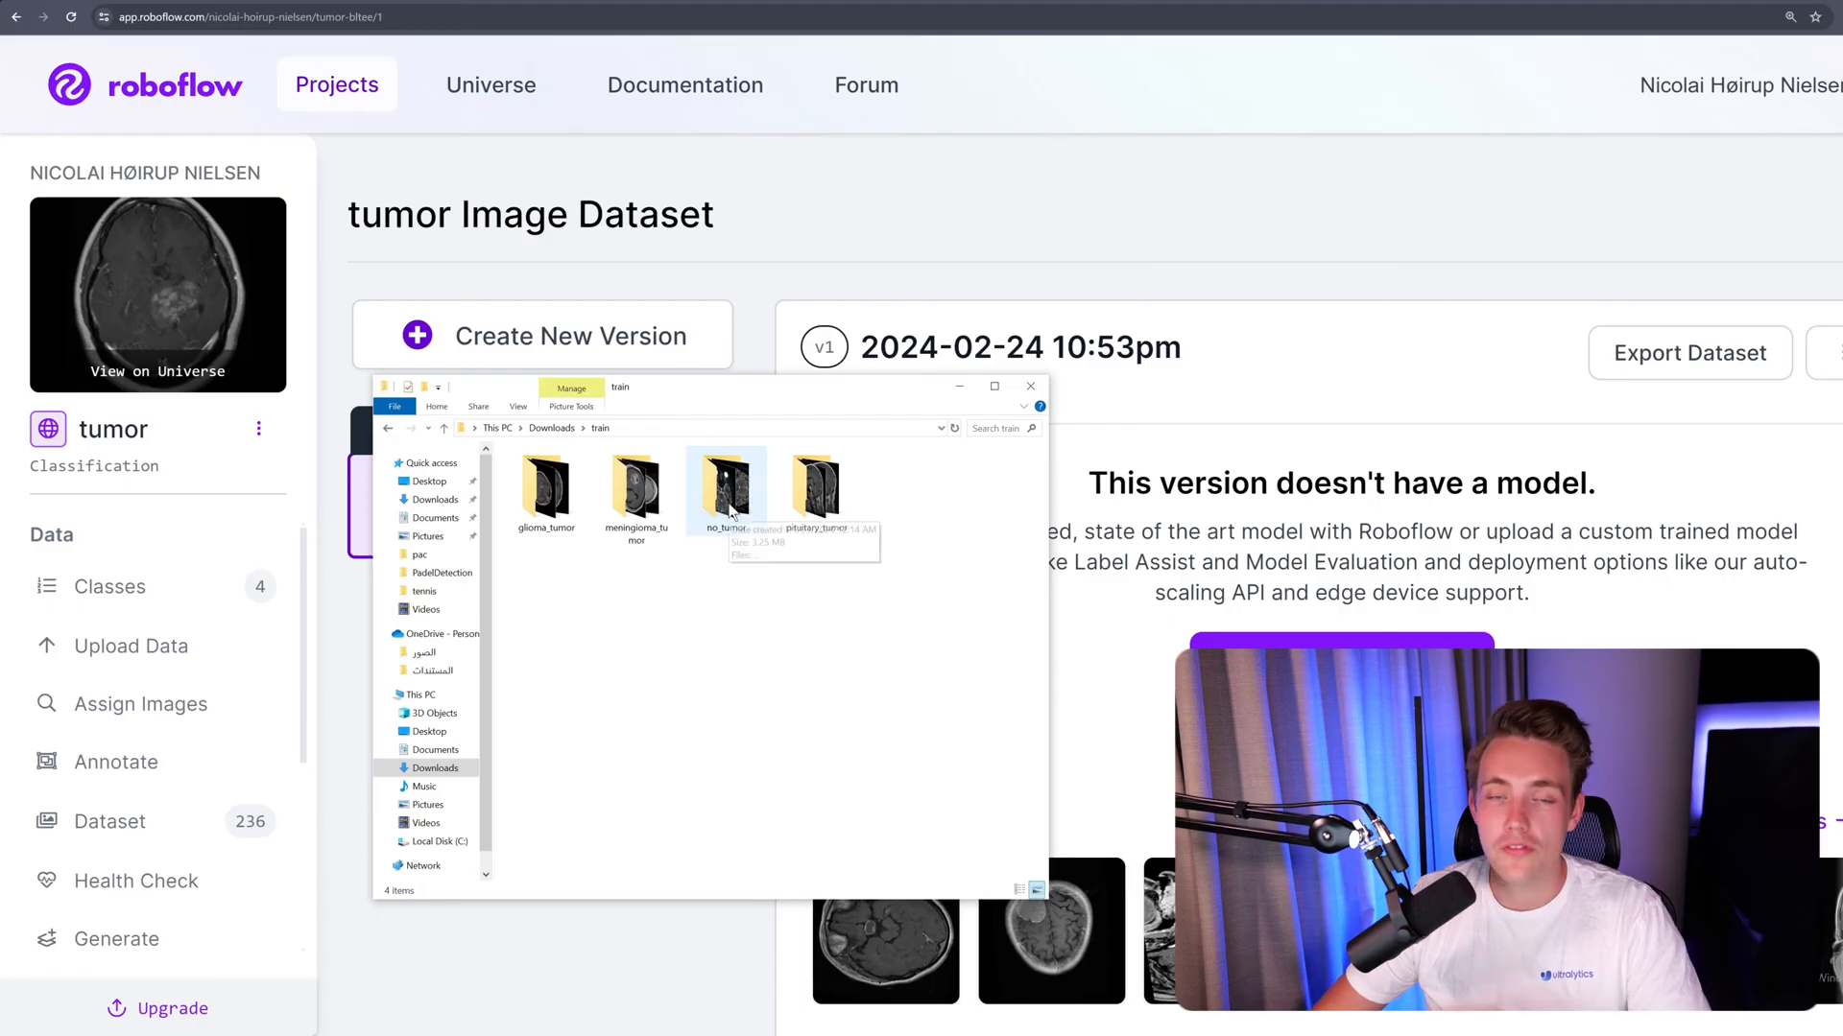
# Browse the no_tumor and glioma_tumor image folders, then return to the train folder
pyautogui.doubleClick(723, 485)
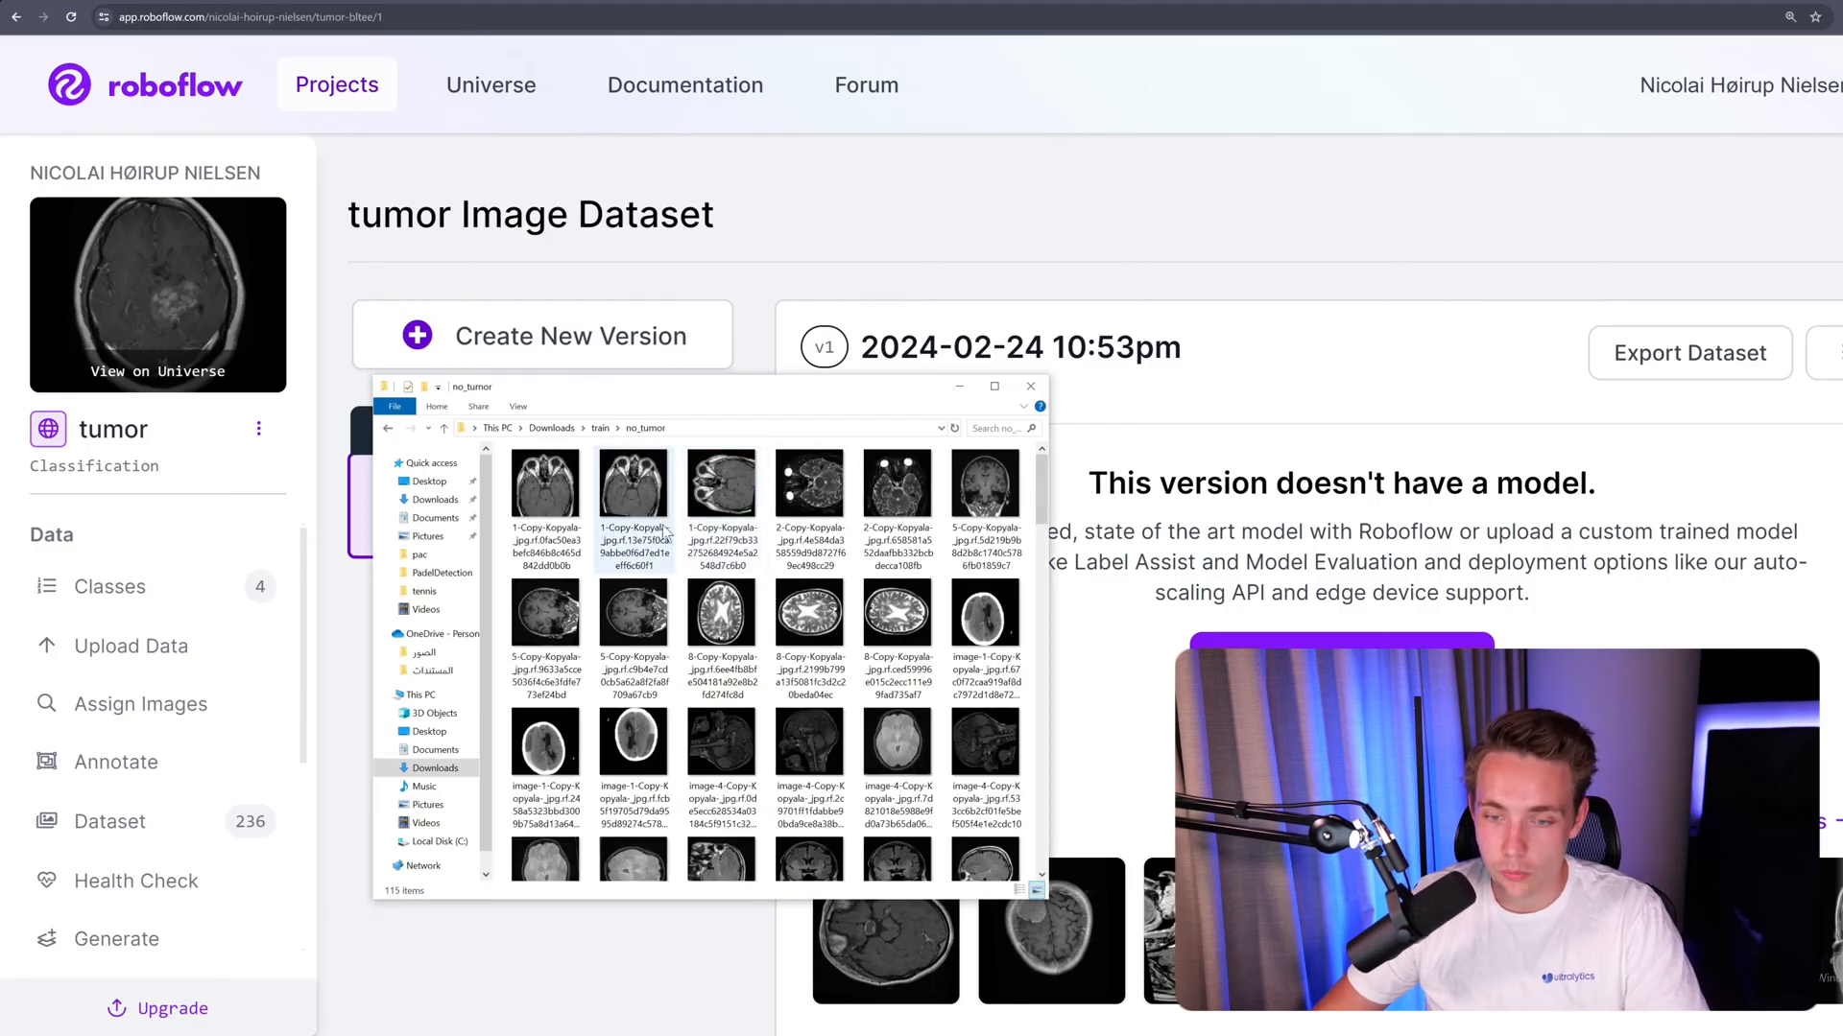
pyautogui.scroll(-3)
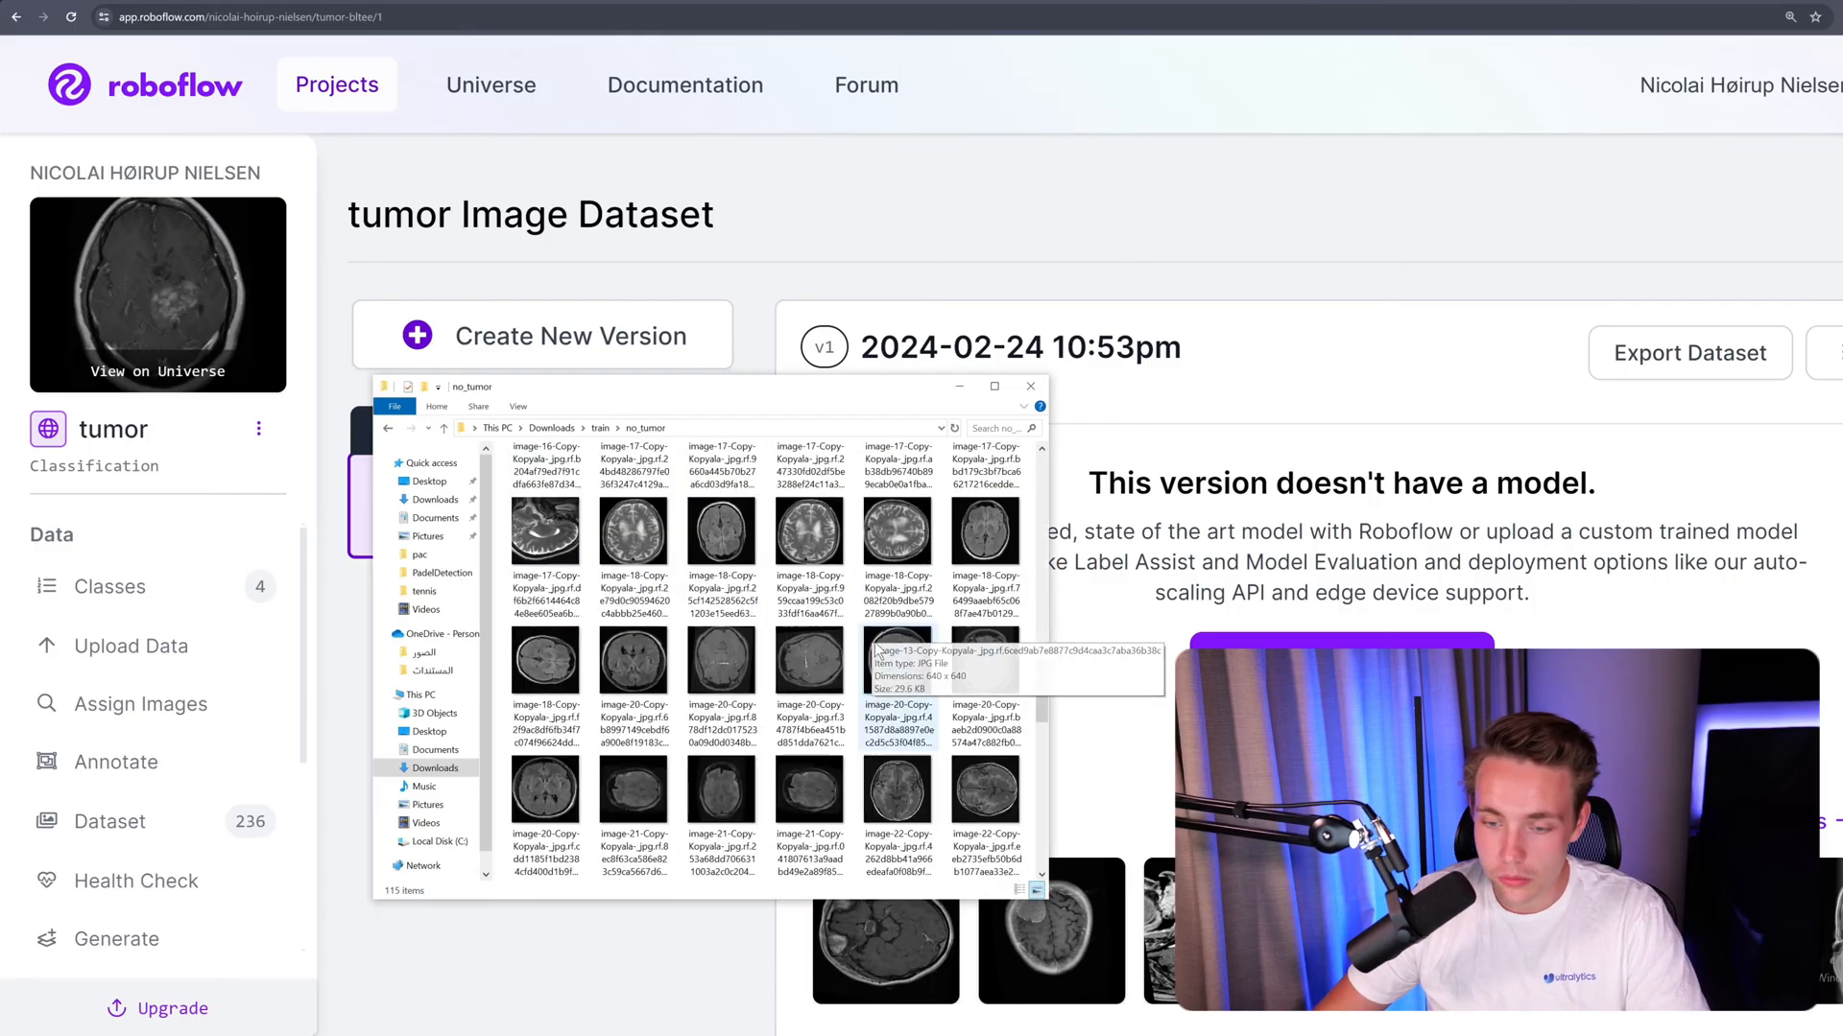
pyautogui.scroll(3)
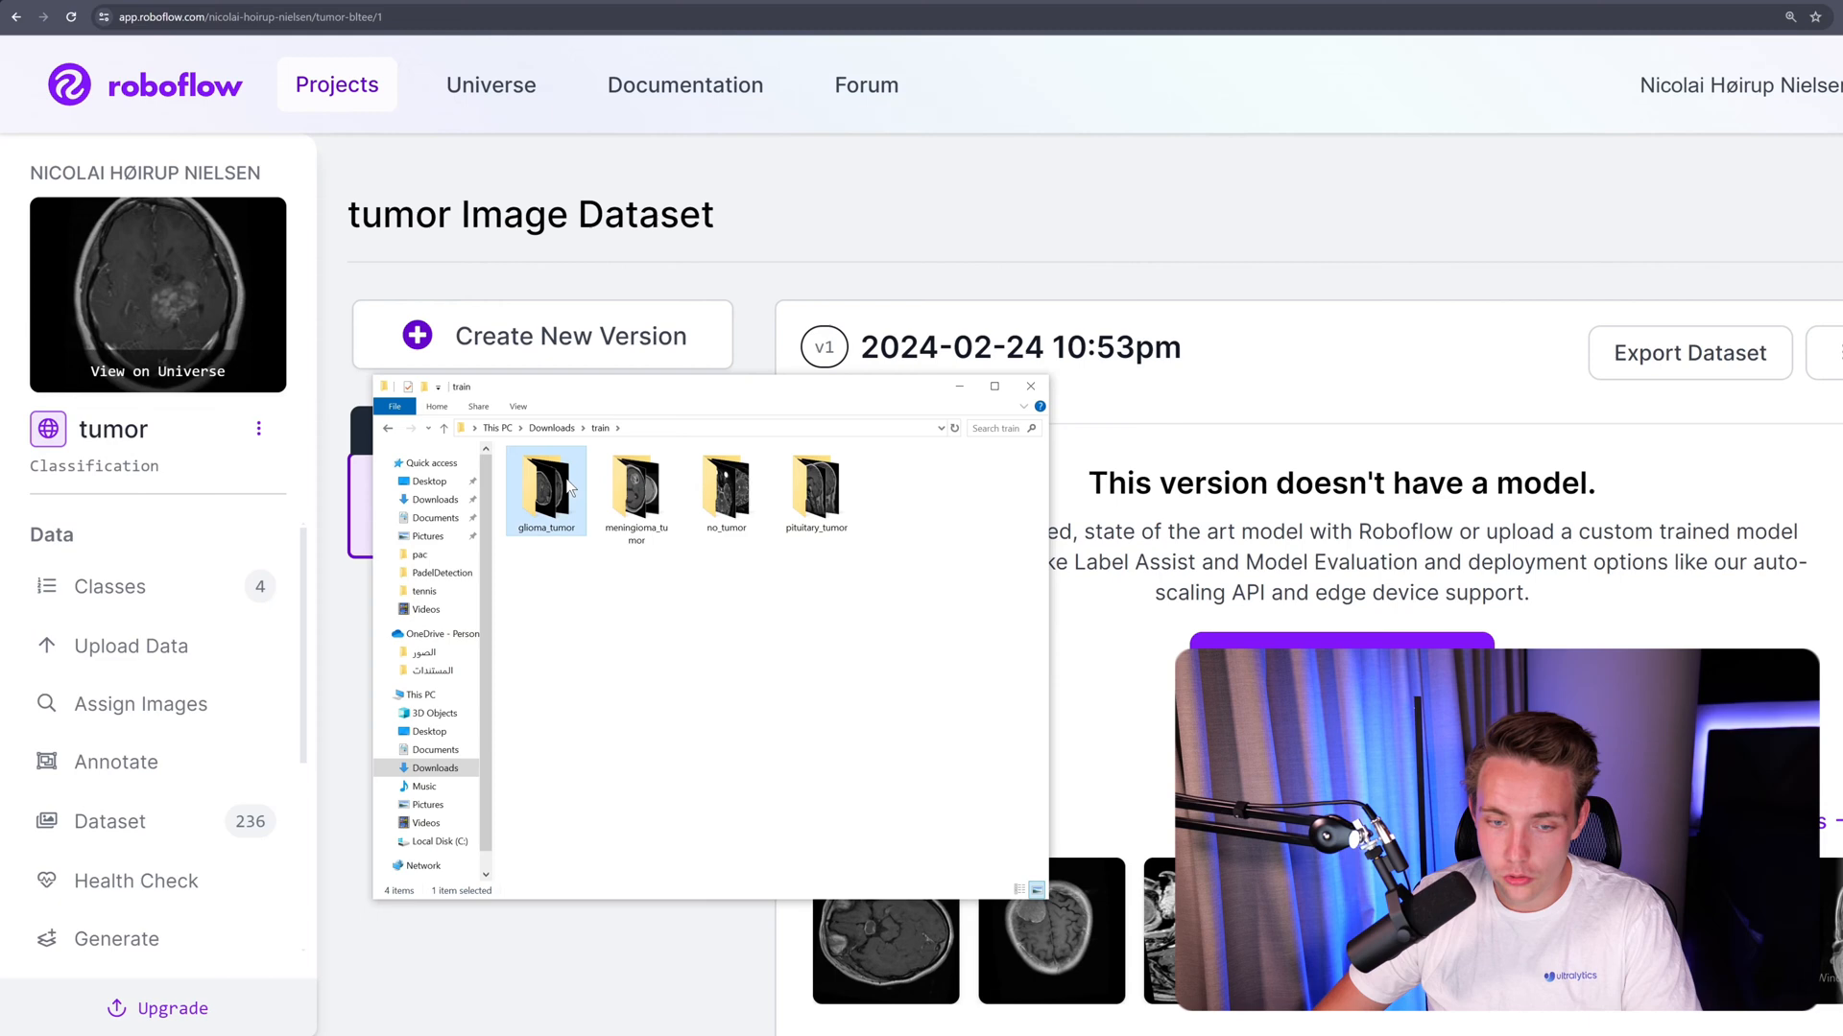
pyautogui.doubleClick(543, 482)
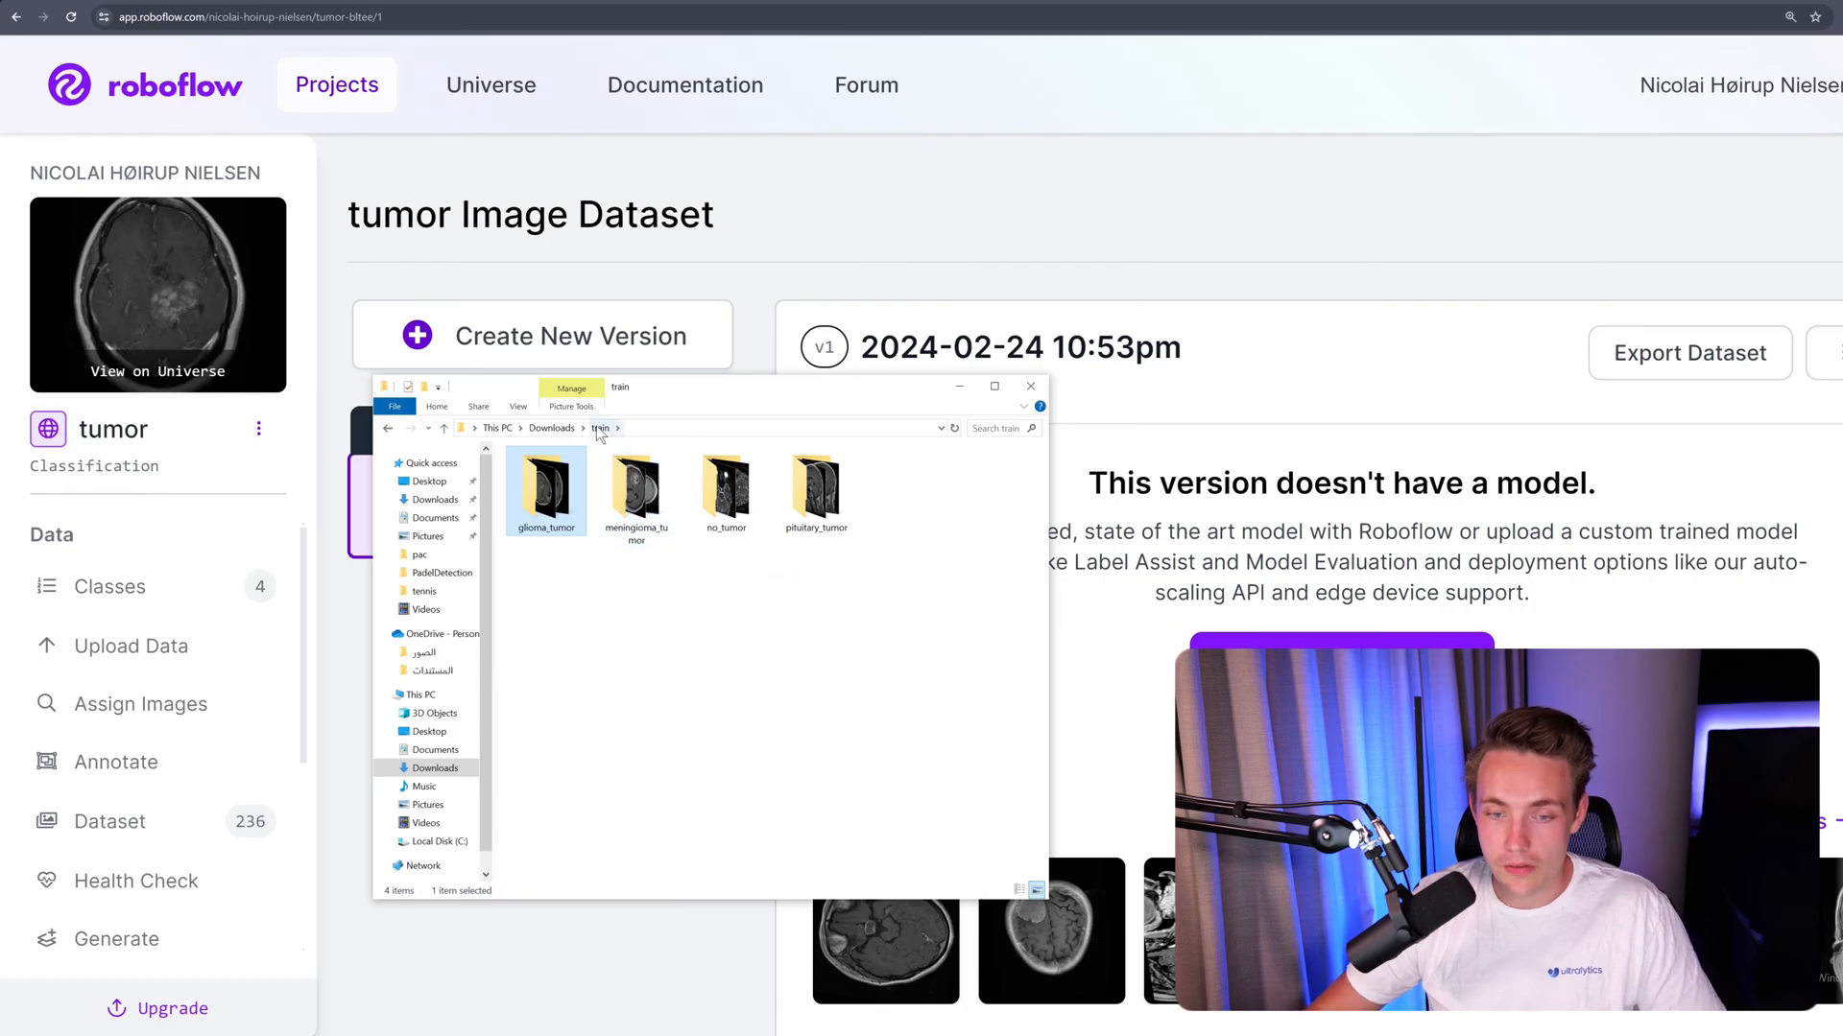
pyautogui.click(382, 463)
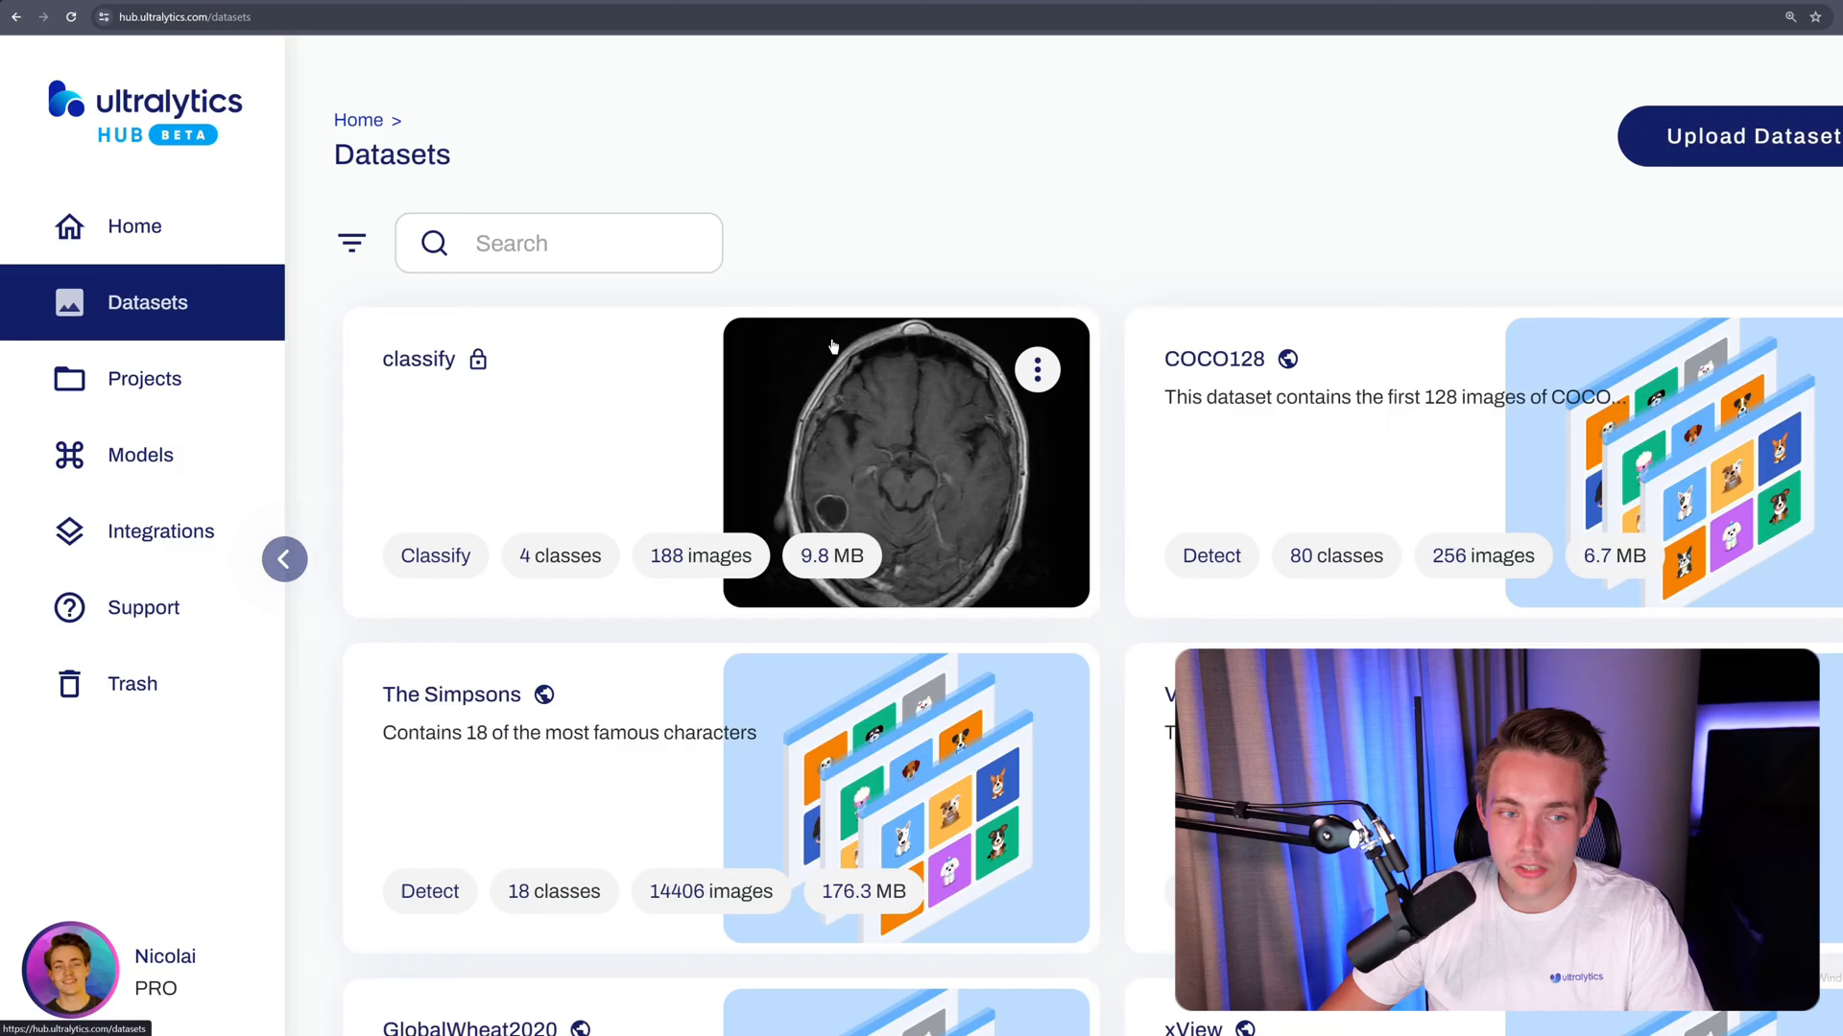
# Look through the Upload Dataset form and close it without uploading
pyautogui.click(1743, 134)
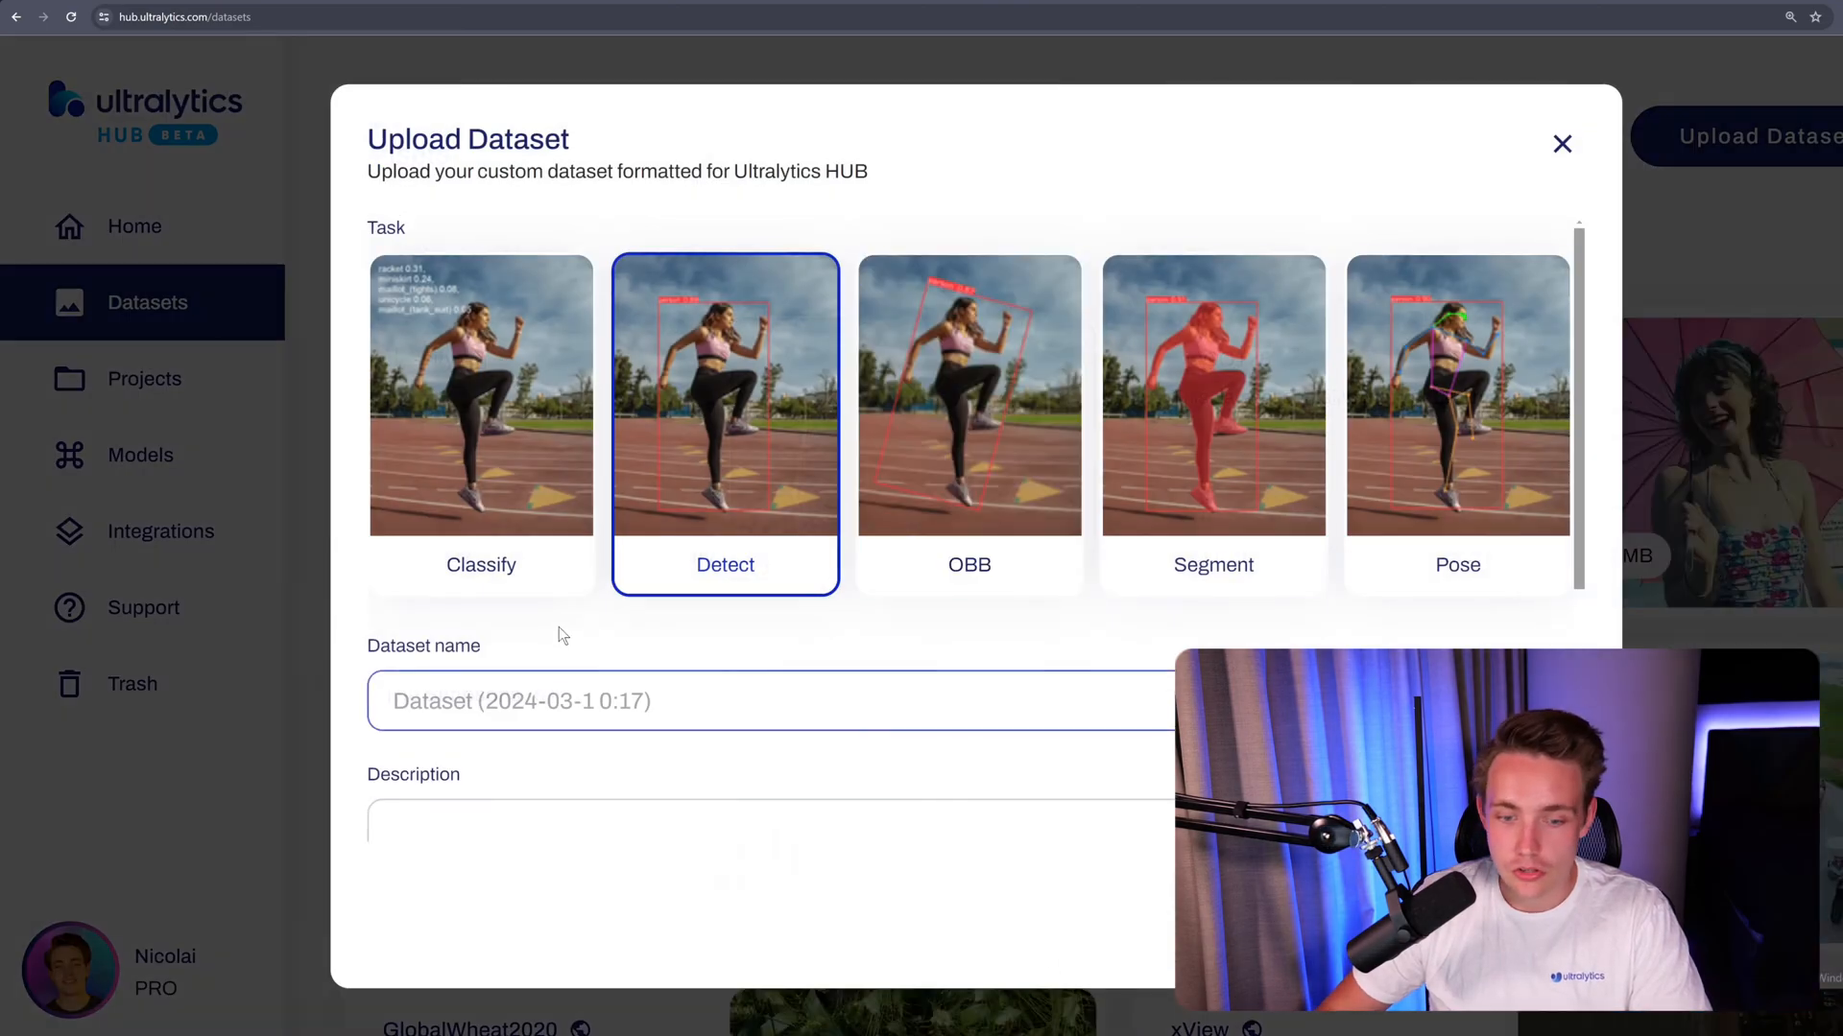
pyautogui.scroll(-3)
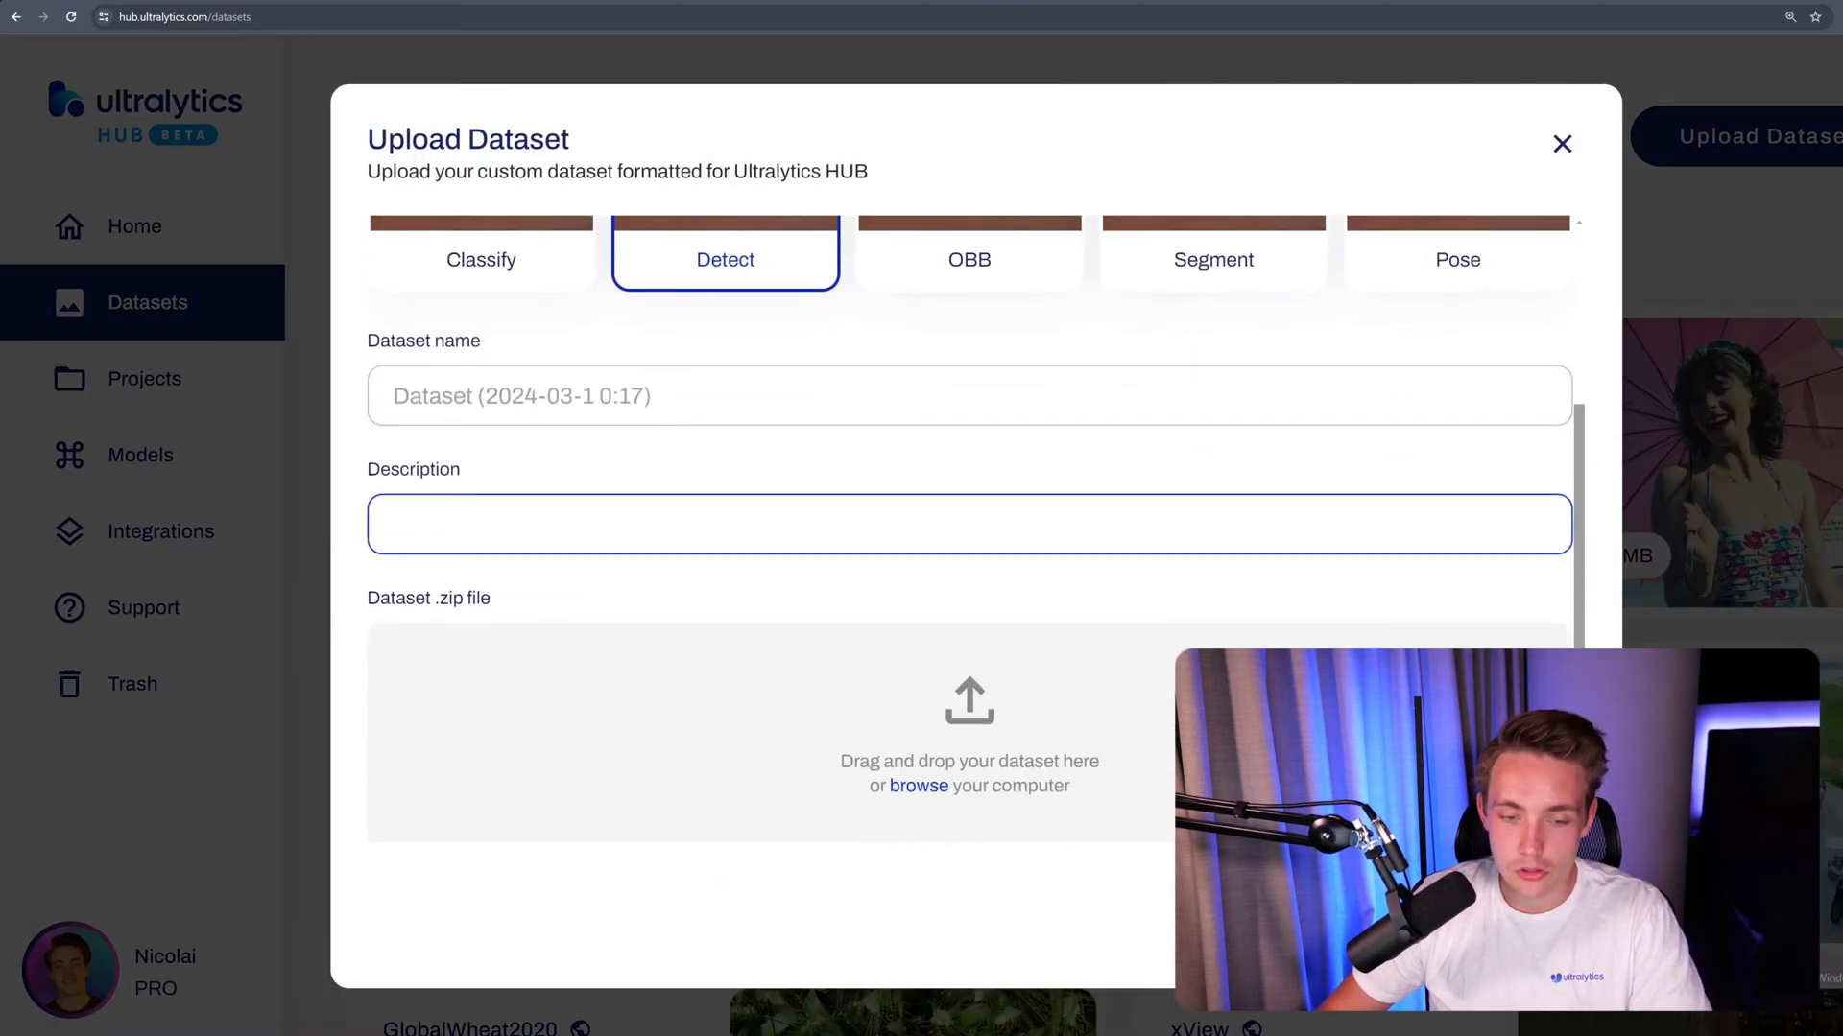
pyautogui.scroll(-3)
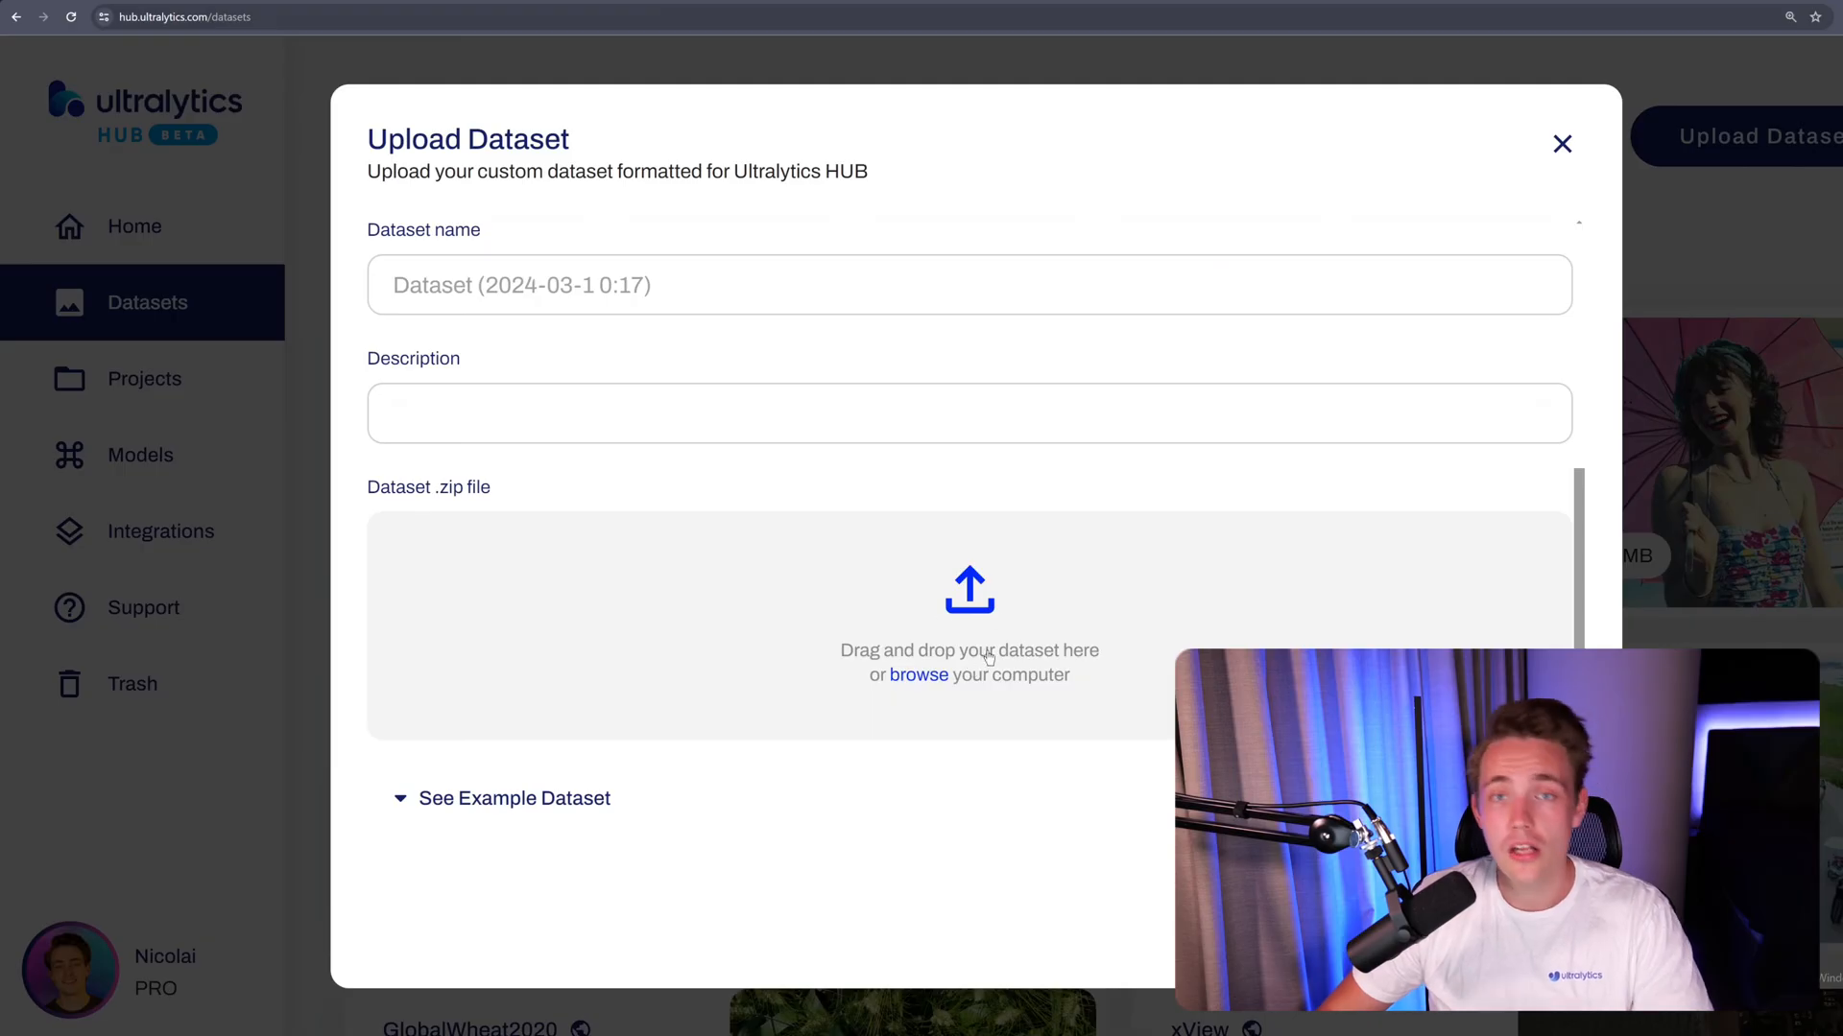
pyautogui.click(1563, 144)
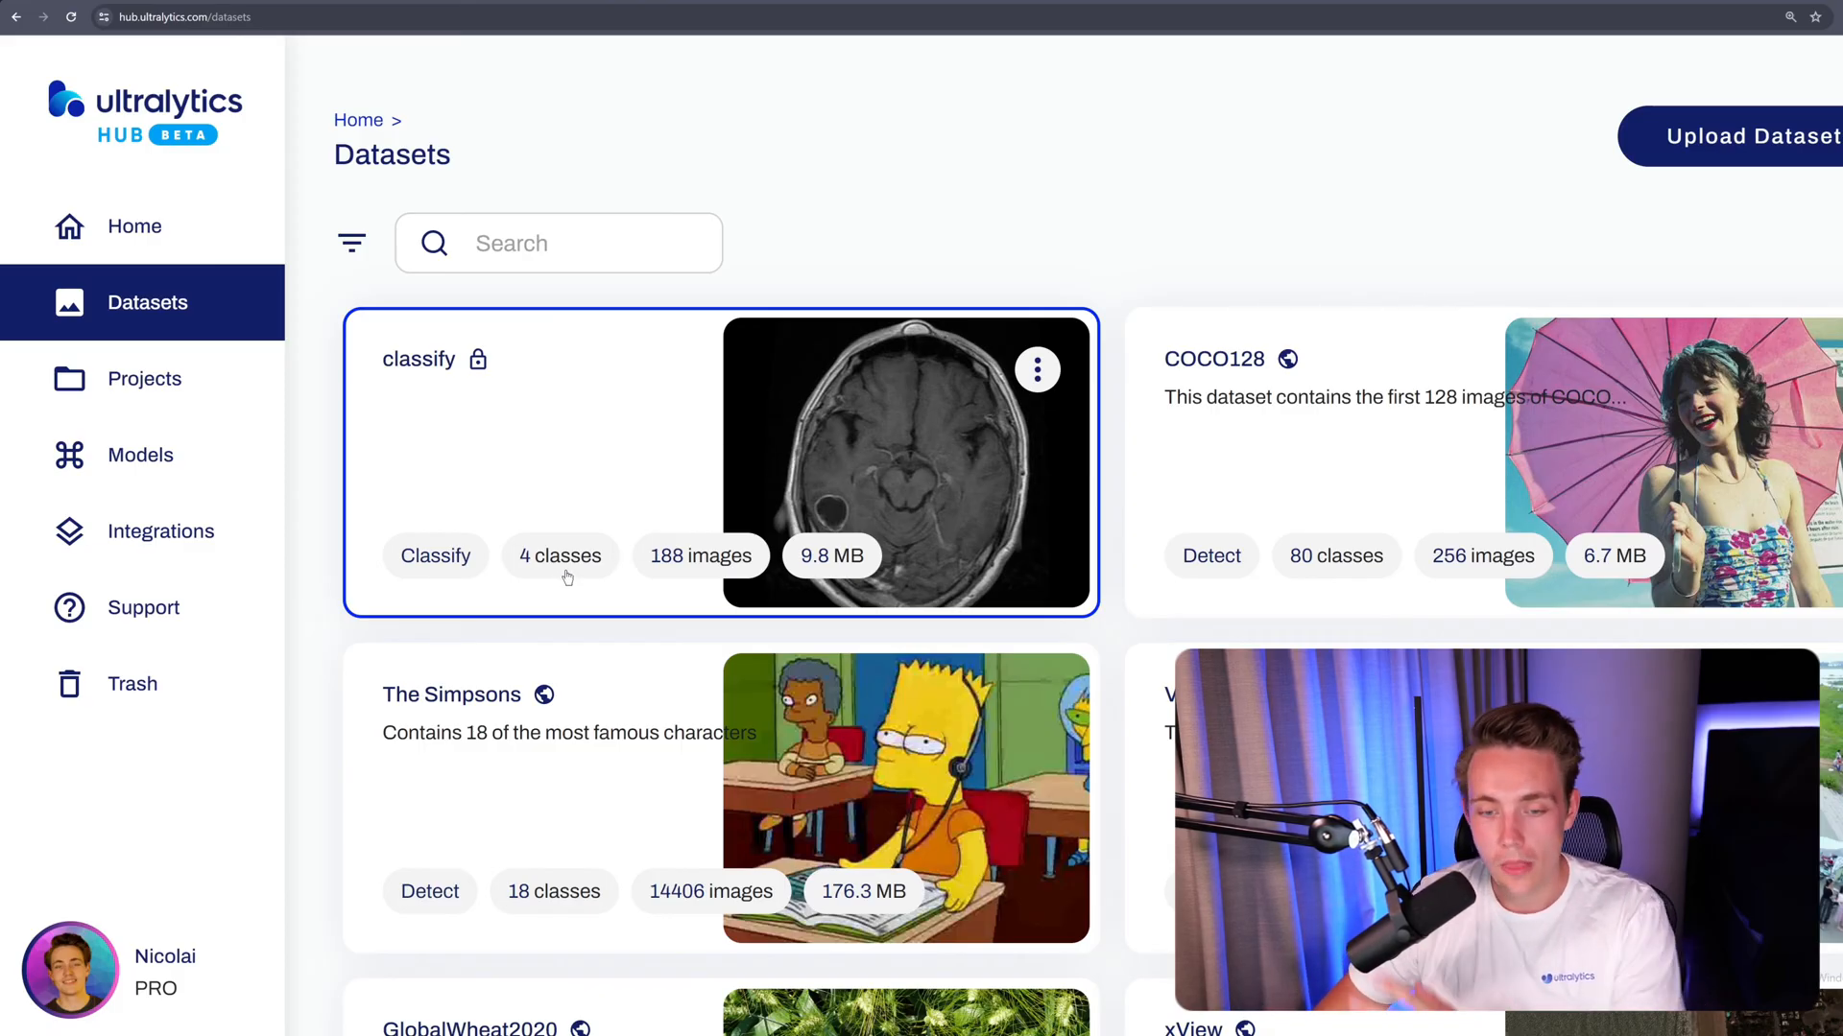
pyautogui.moveTo(559, 554)
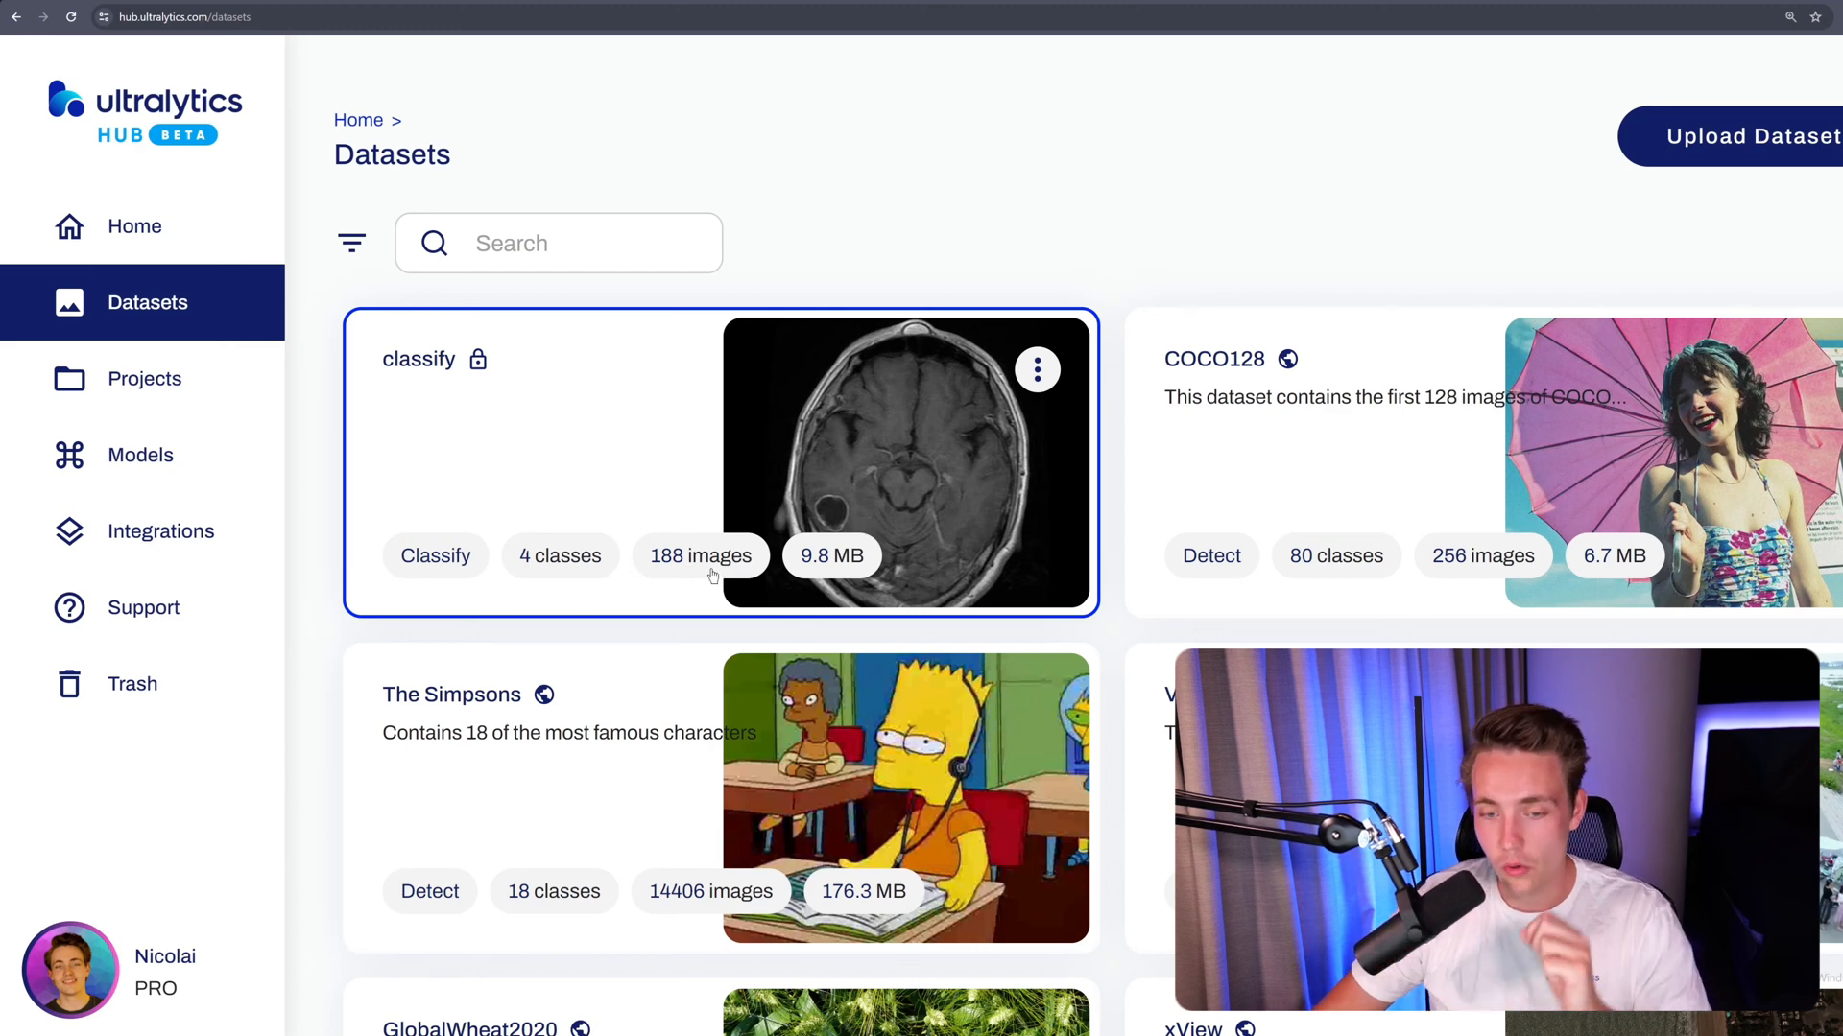
pyautogui.moveTo(883, 457)
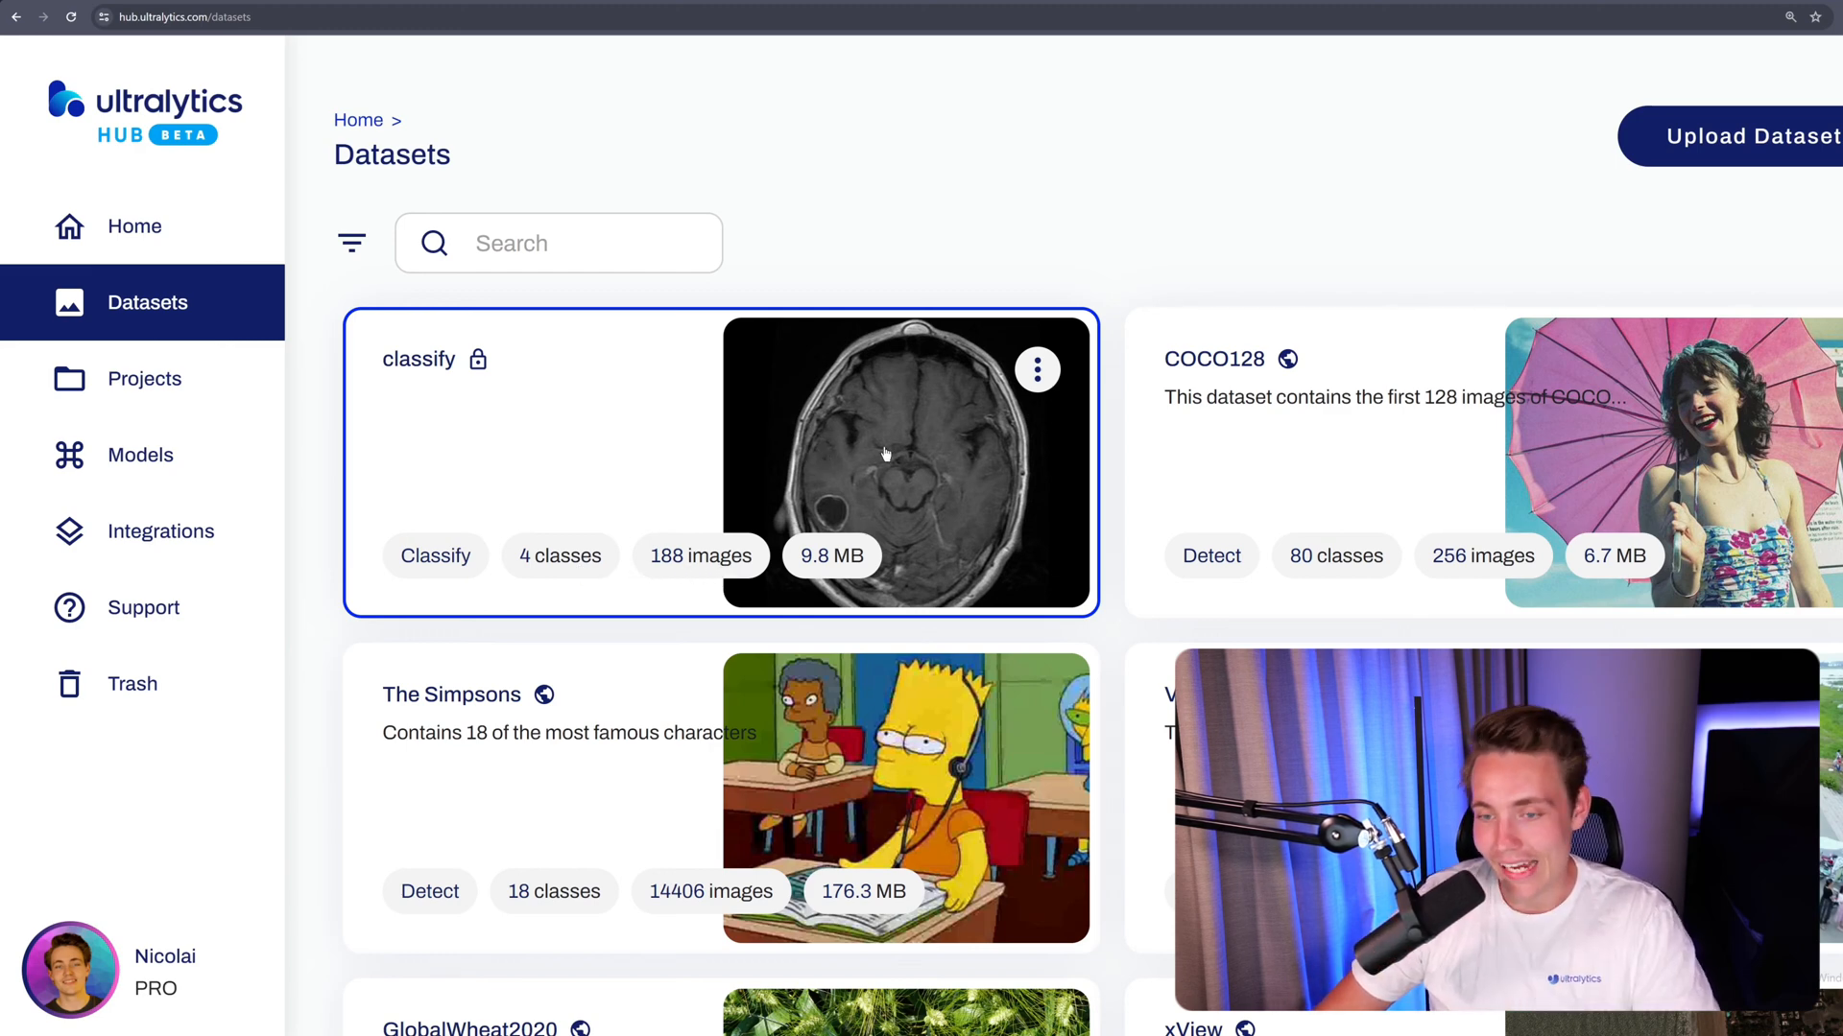
# Show the classify dataset's overview with 163 train and 25 test images and class distribution
pyautogui.click(530, 458)
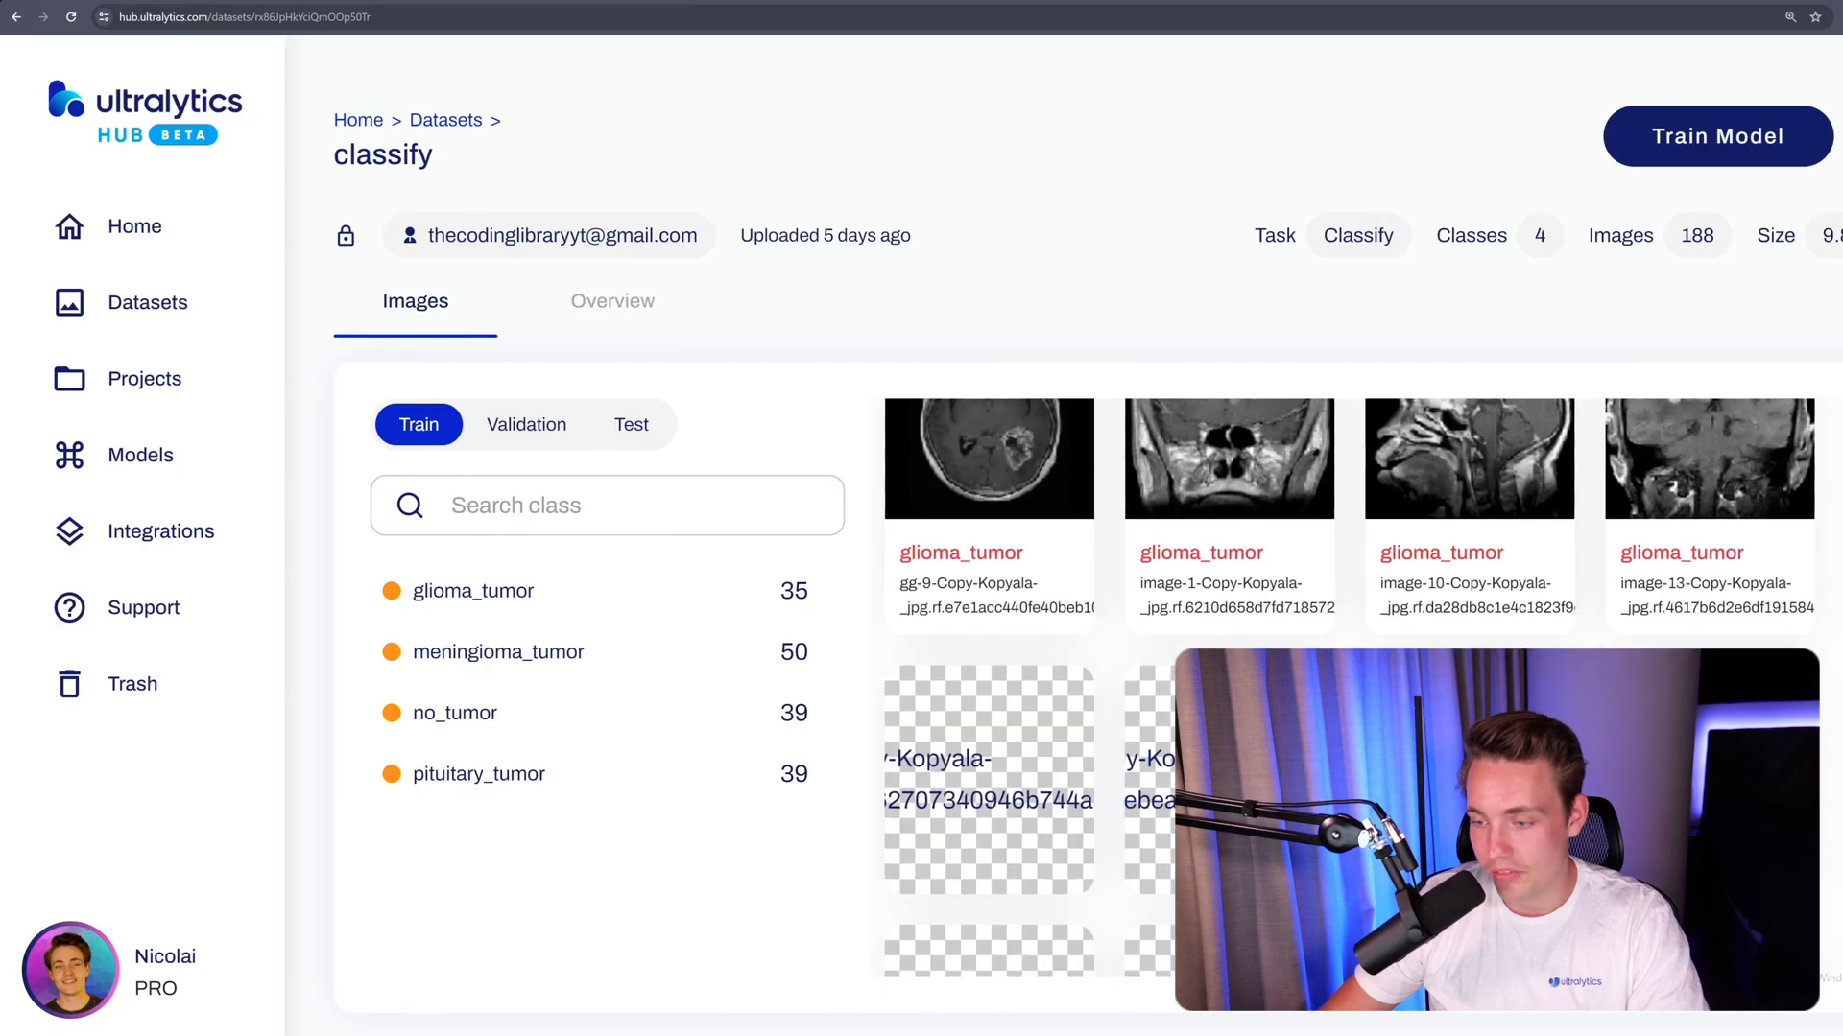
pyautogui.scroll(-3)
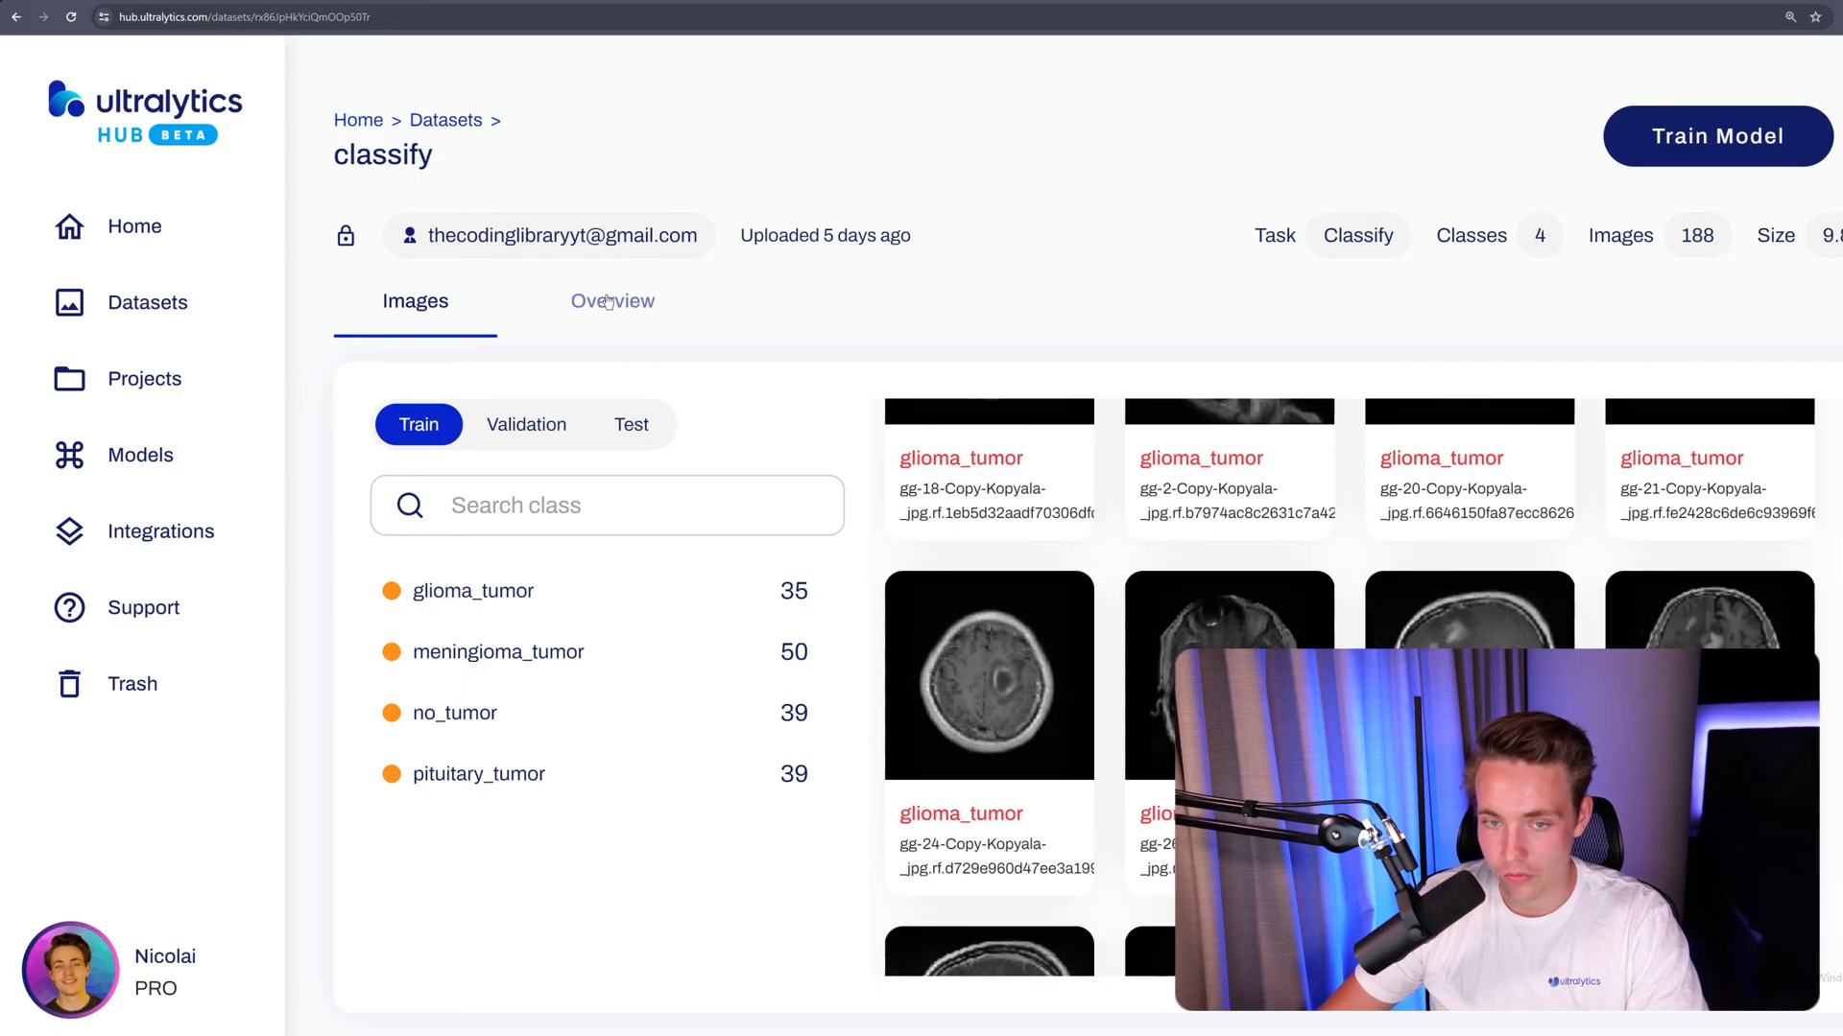
pyautogui.click(610, 301)
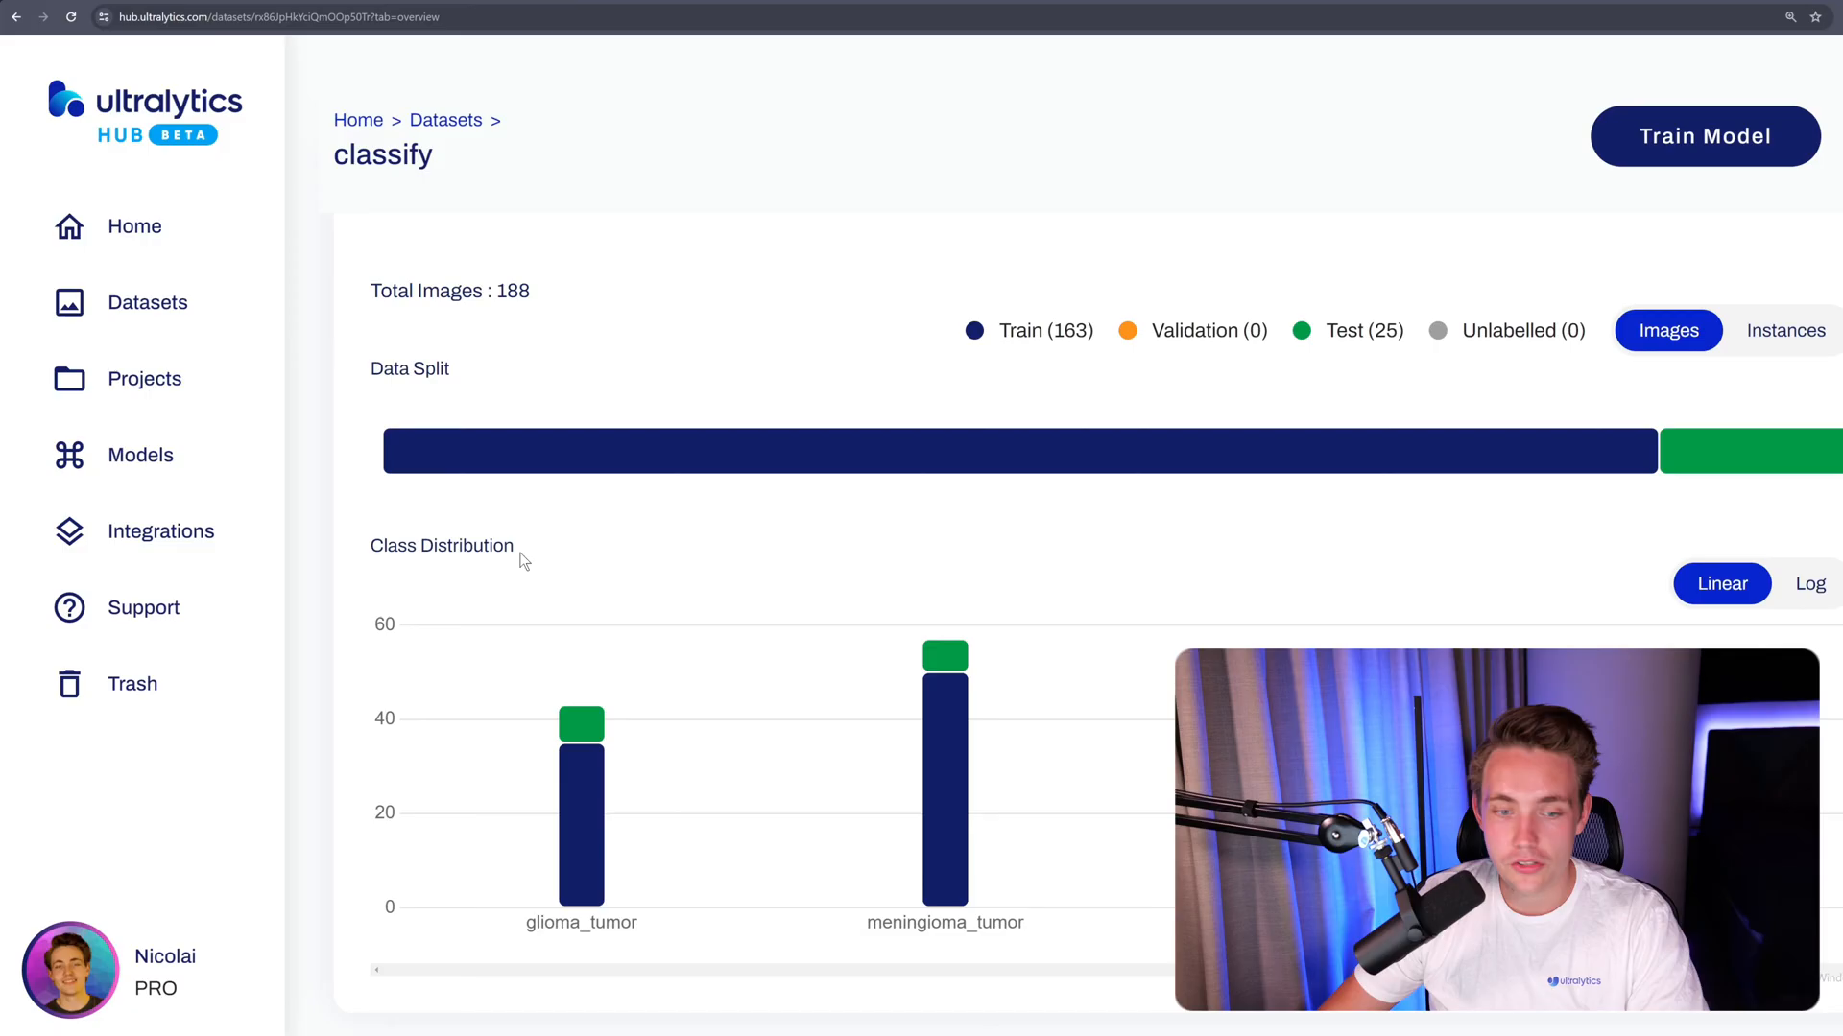
pyautogui.moveTo(1645, 449)
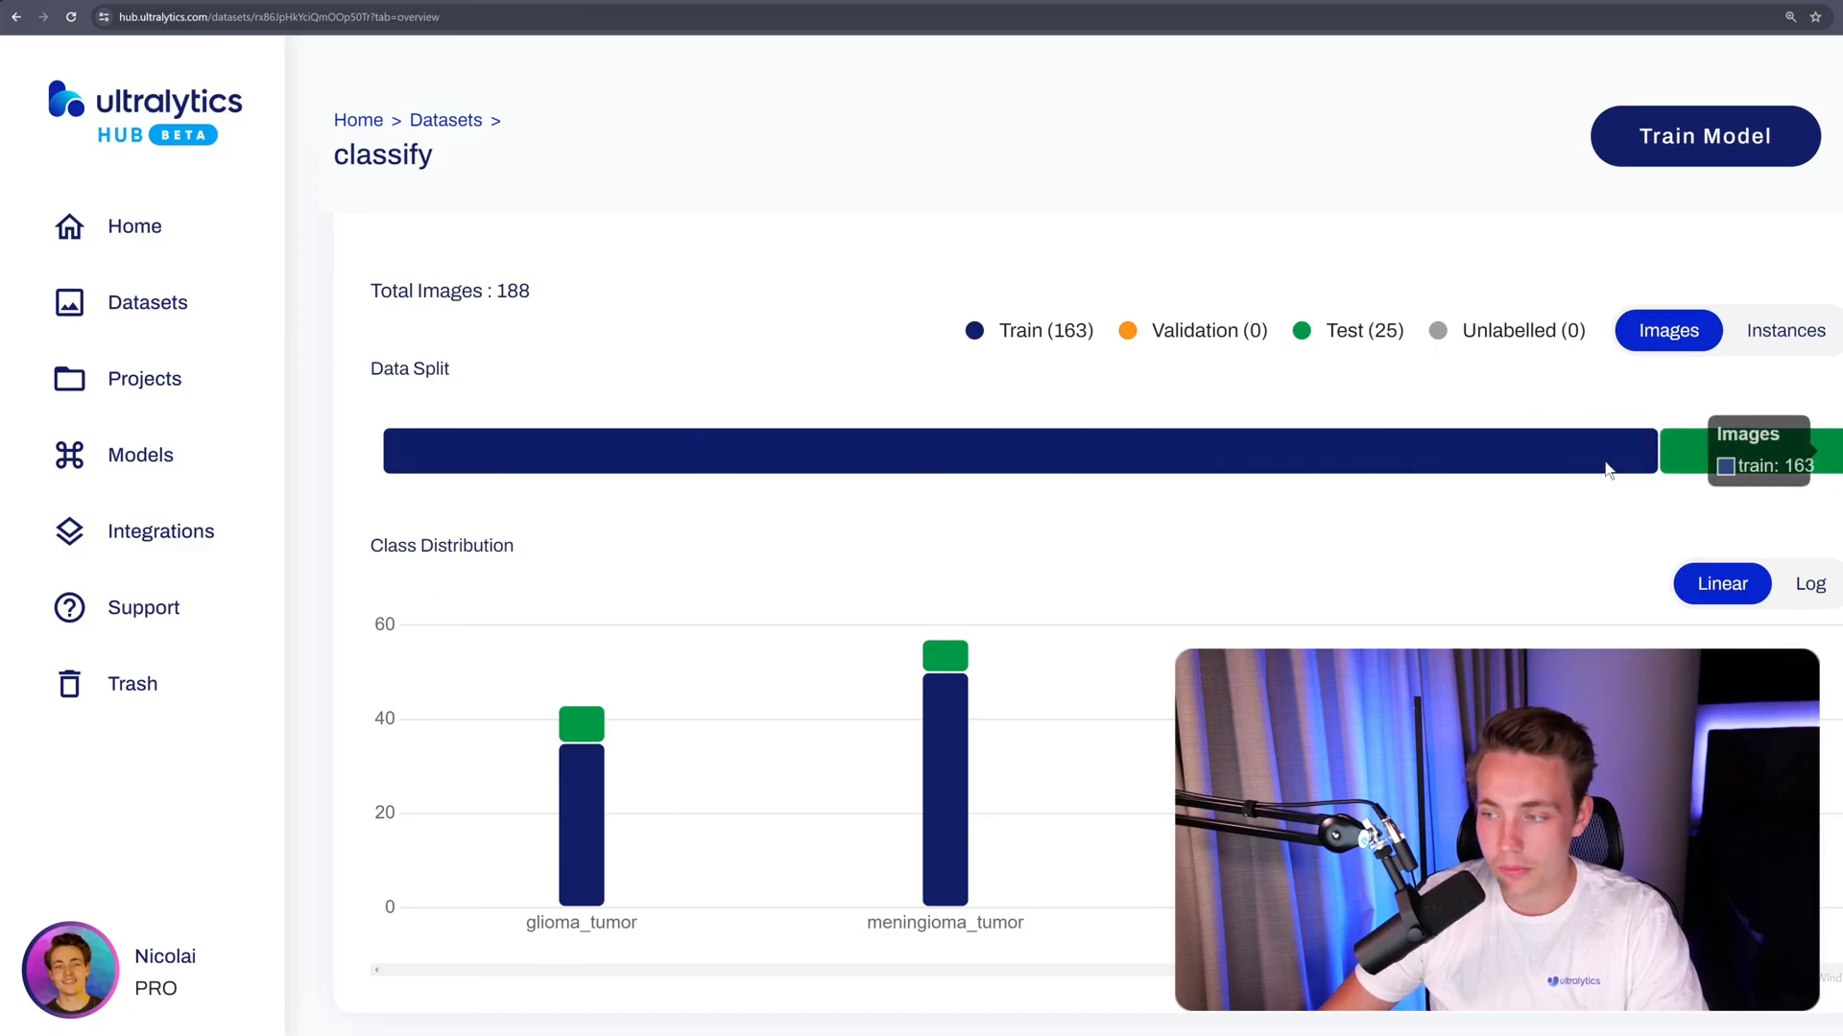
pyautogui.moveTo(1750, 465)
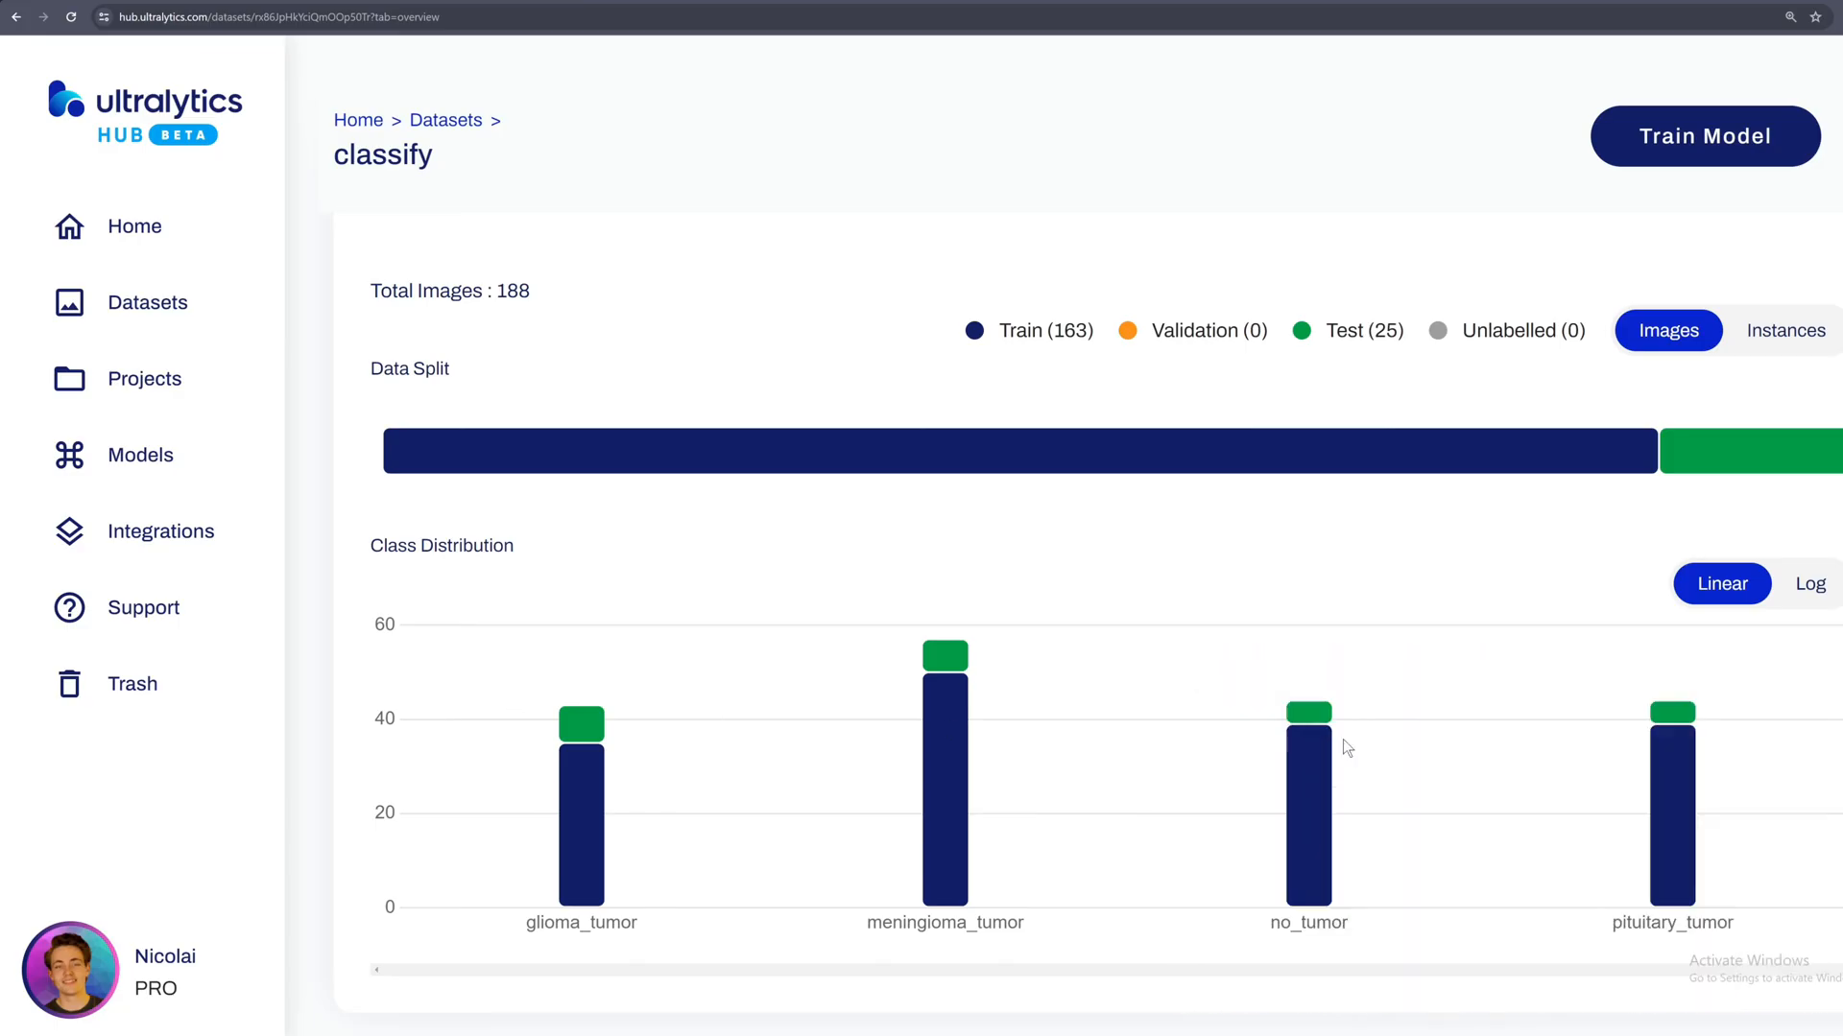
pyautogui.moveTo(723, 737)
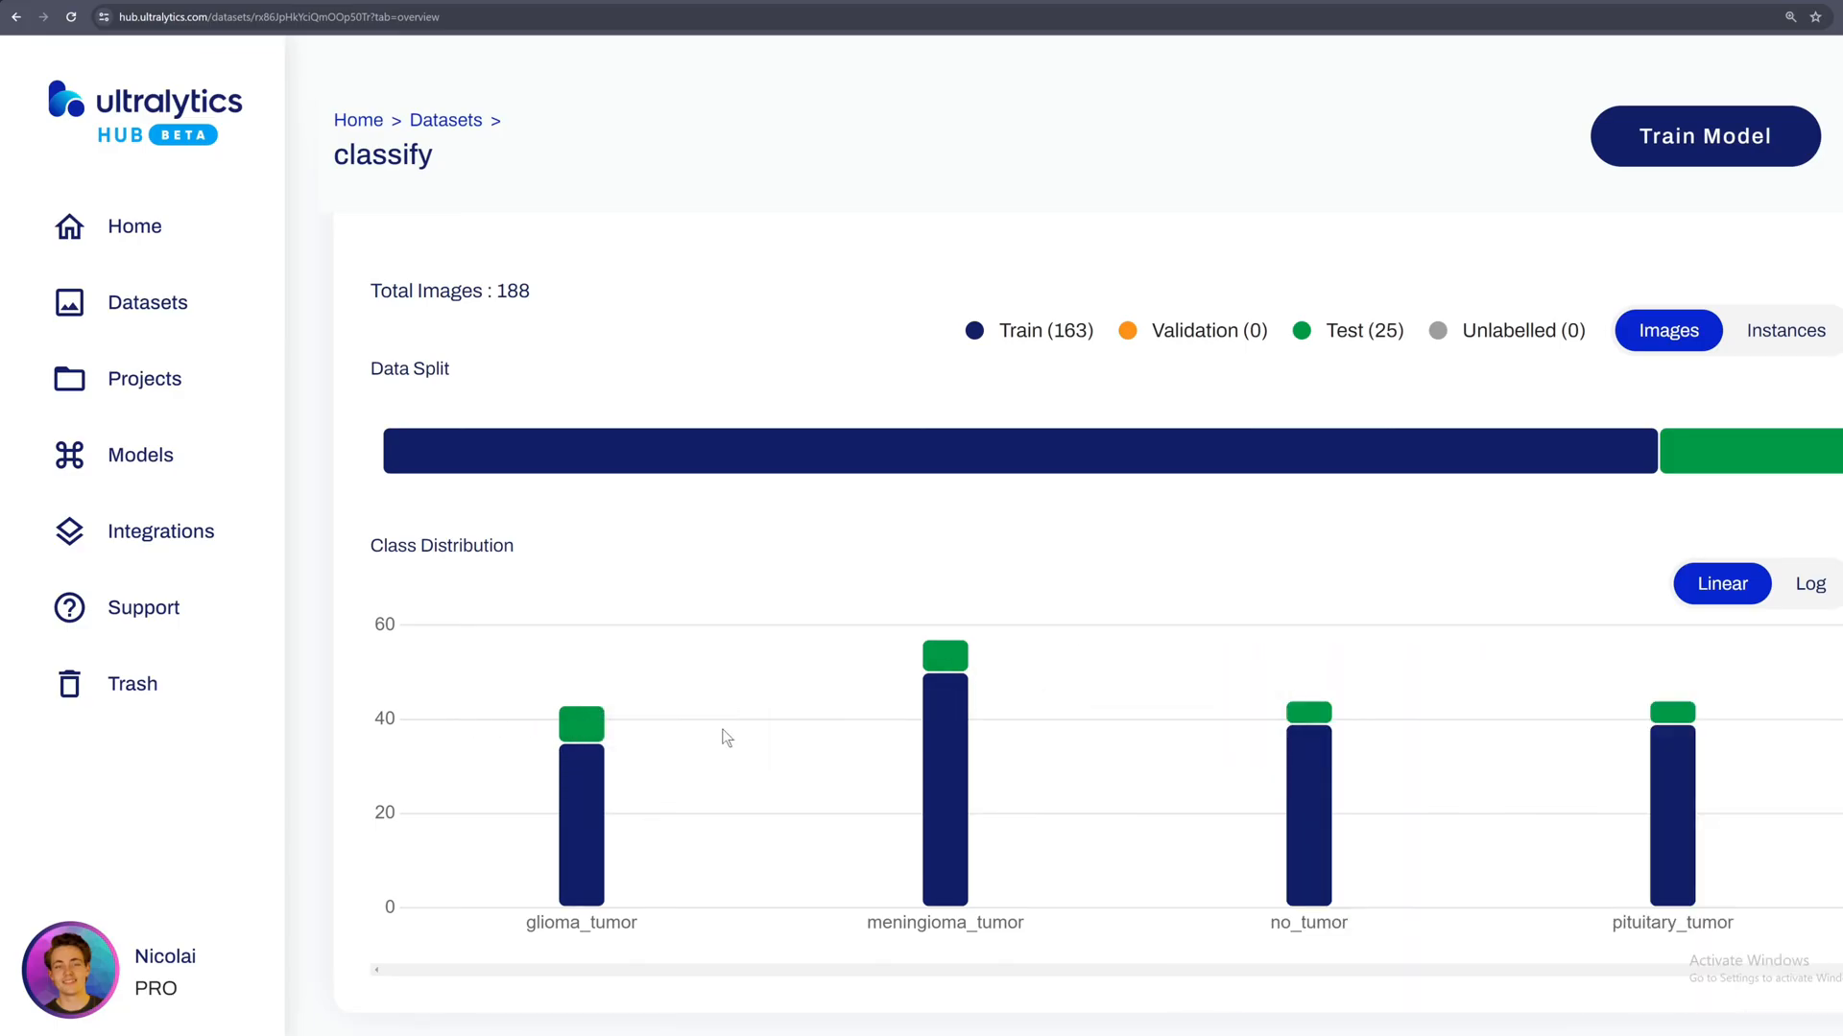
pyautogui.moveTo(981, 829)
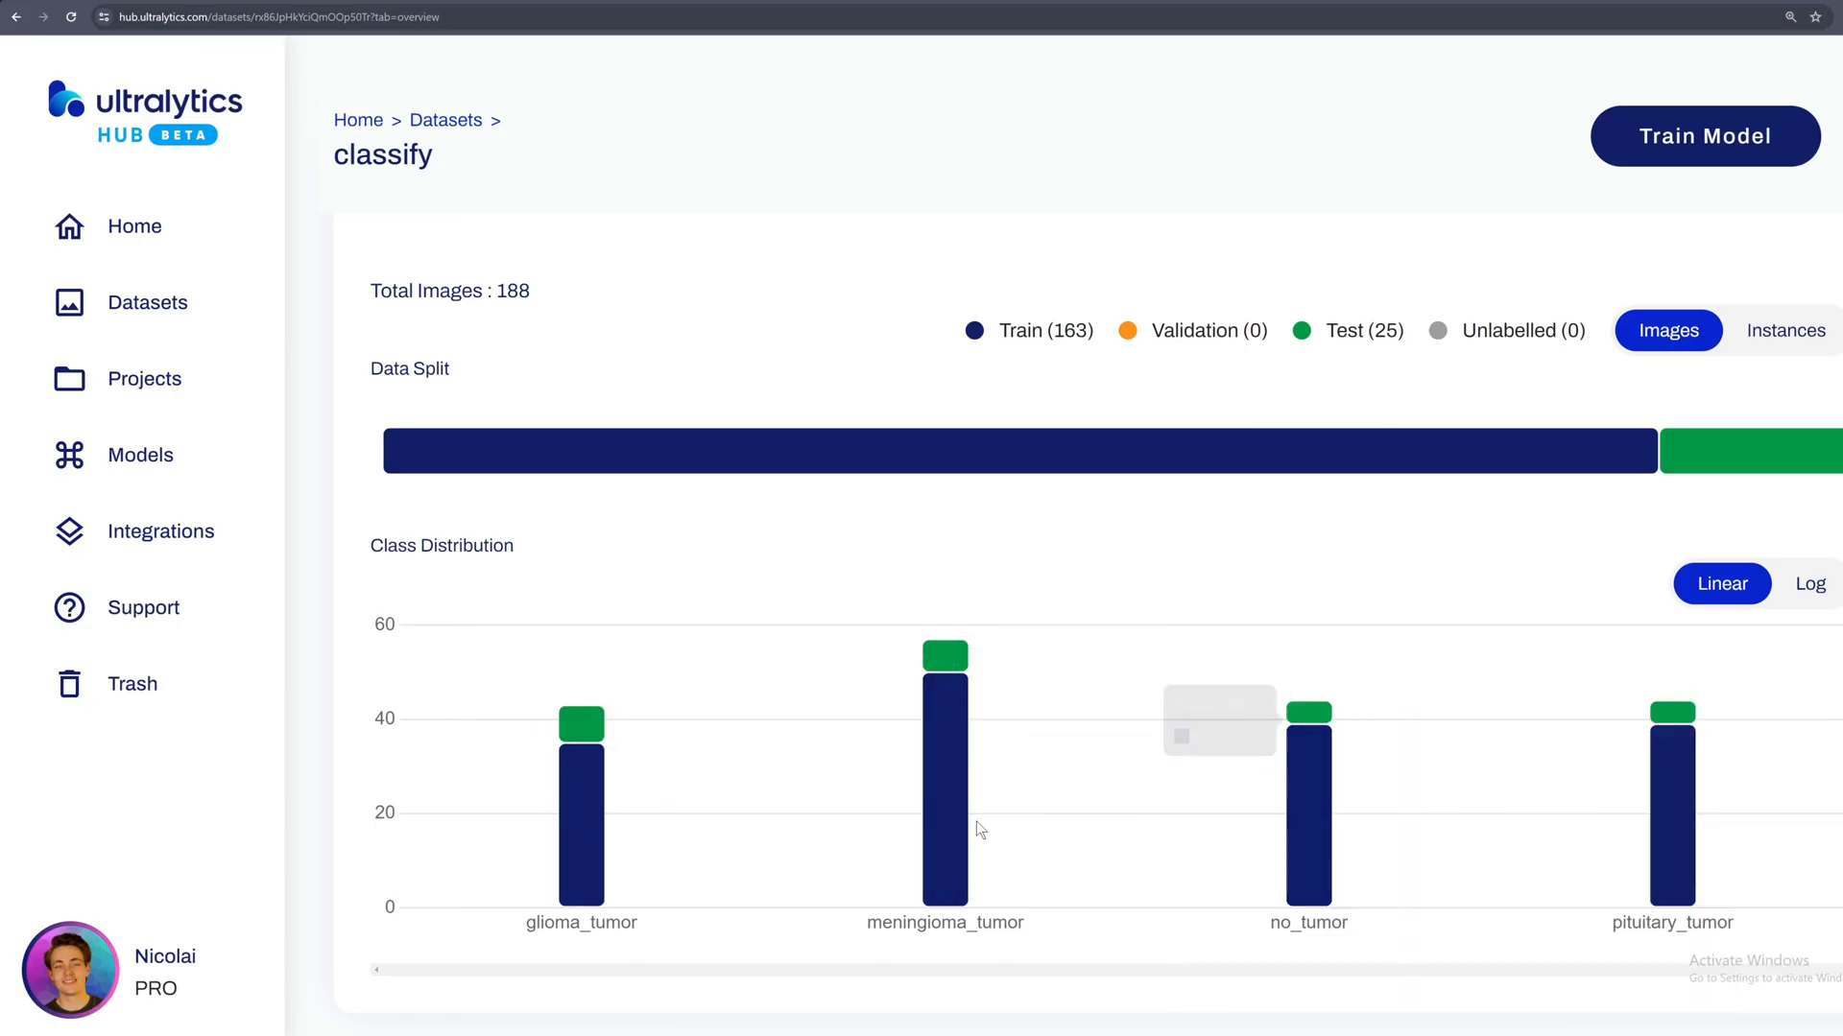
pyautogui.moveTo(1117, 712)
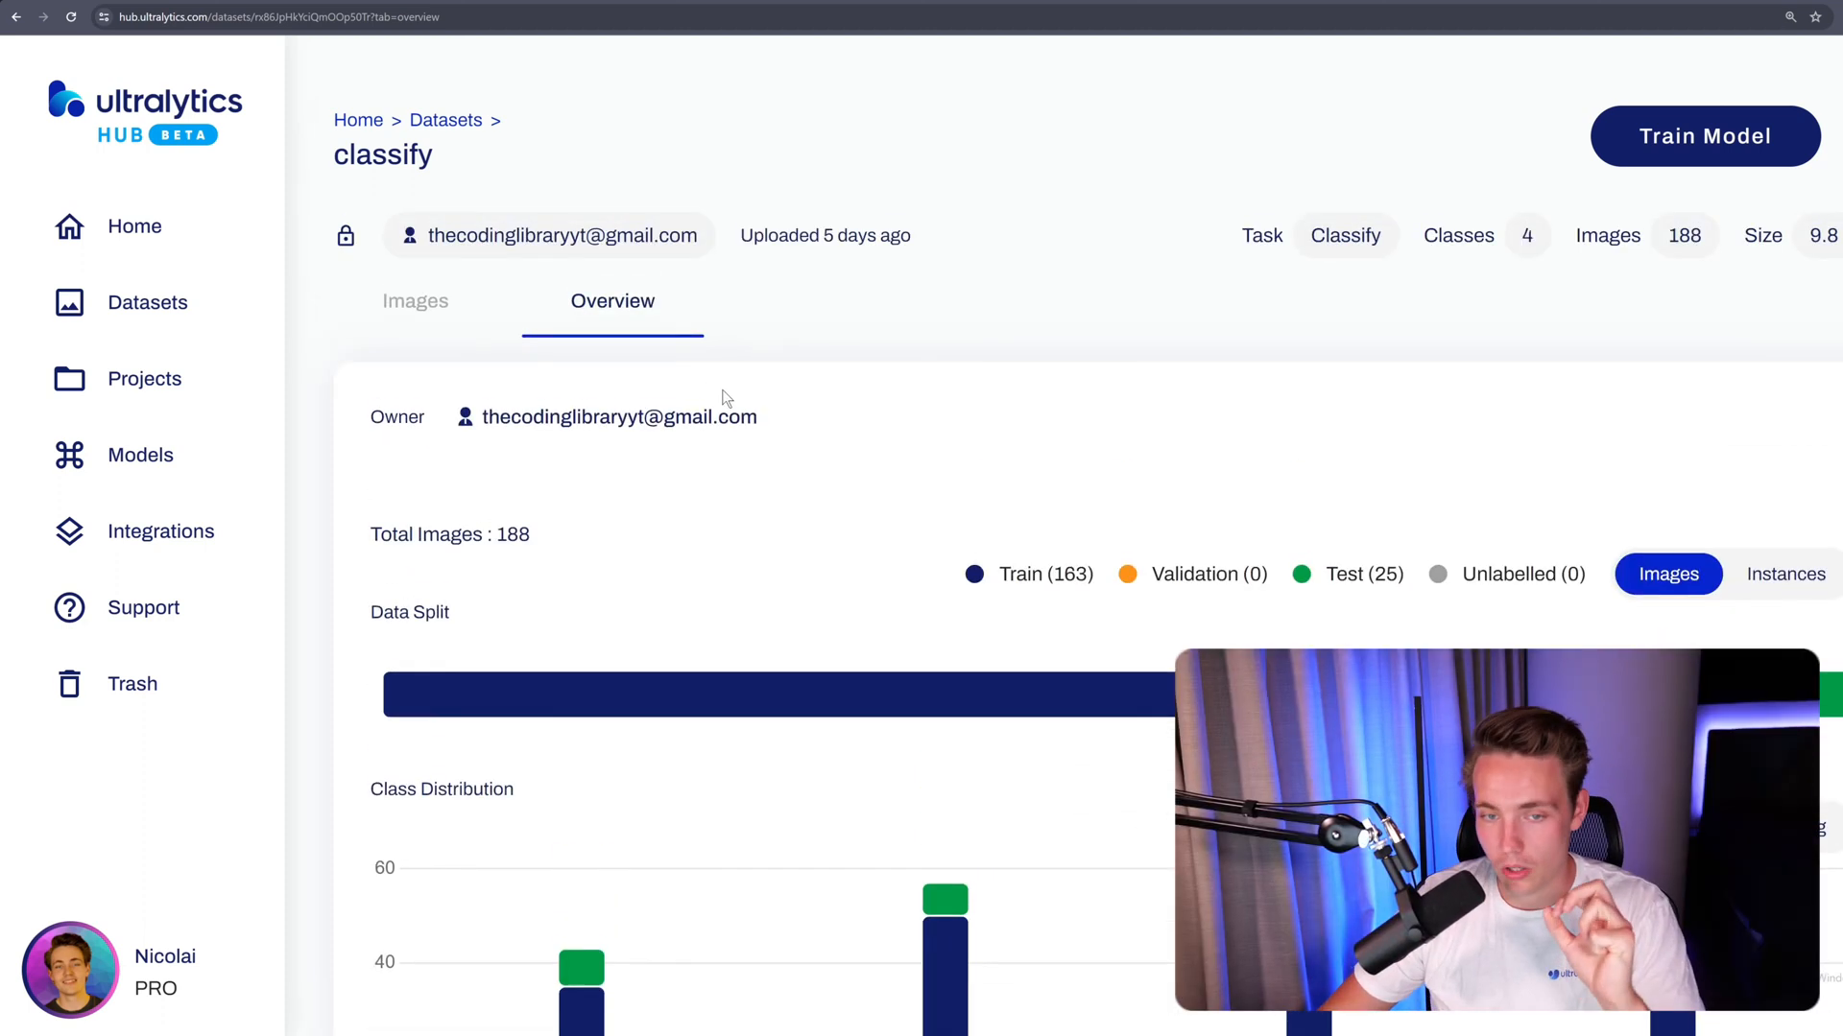
pyautogui.moveTo(975, 453)
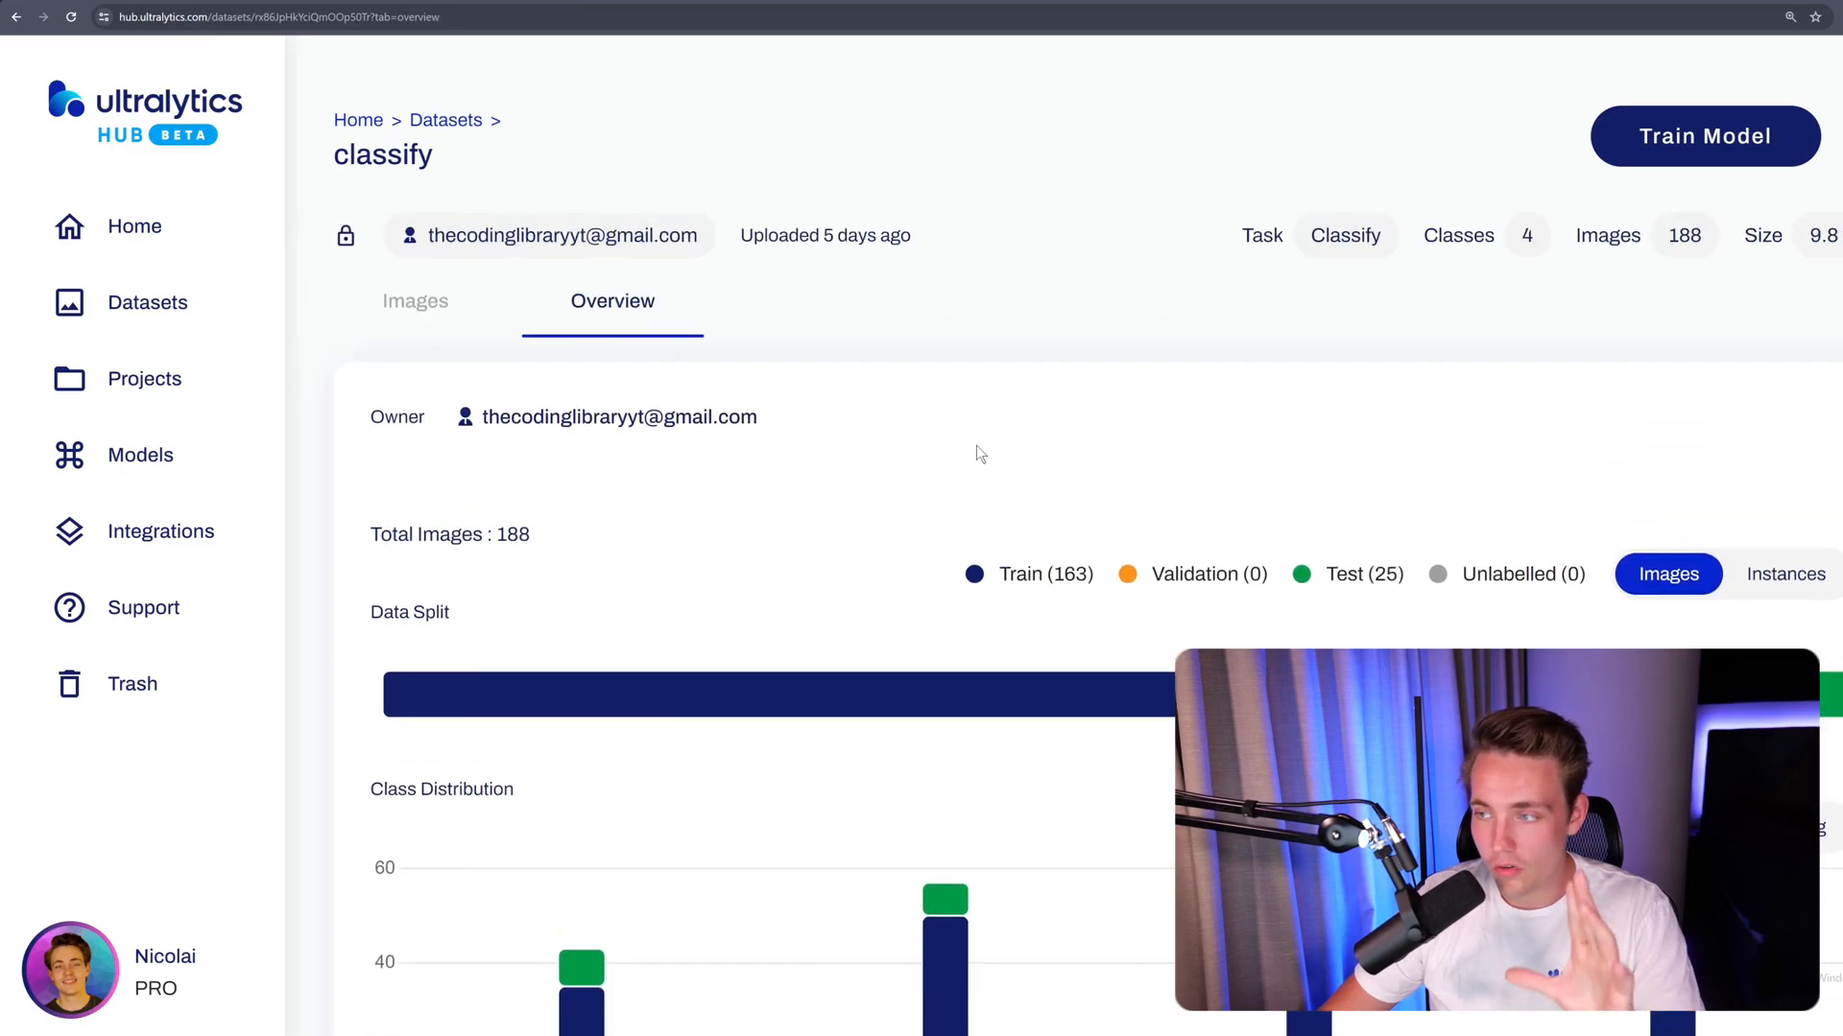
pyautogui.moveTo(1705, 135)
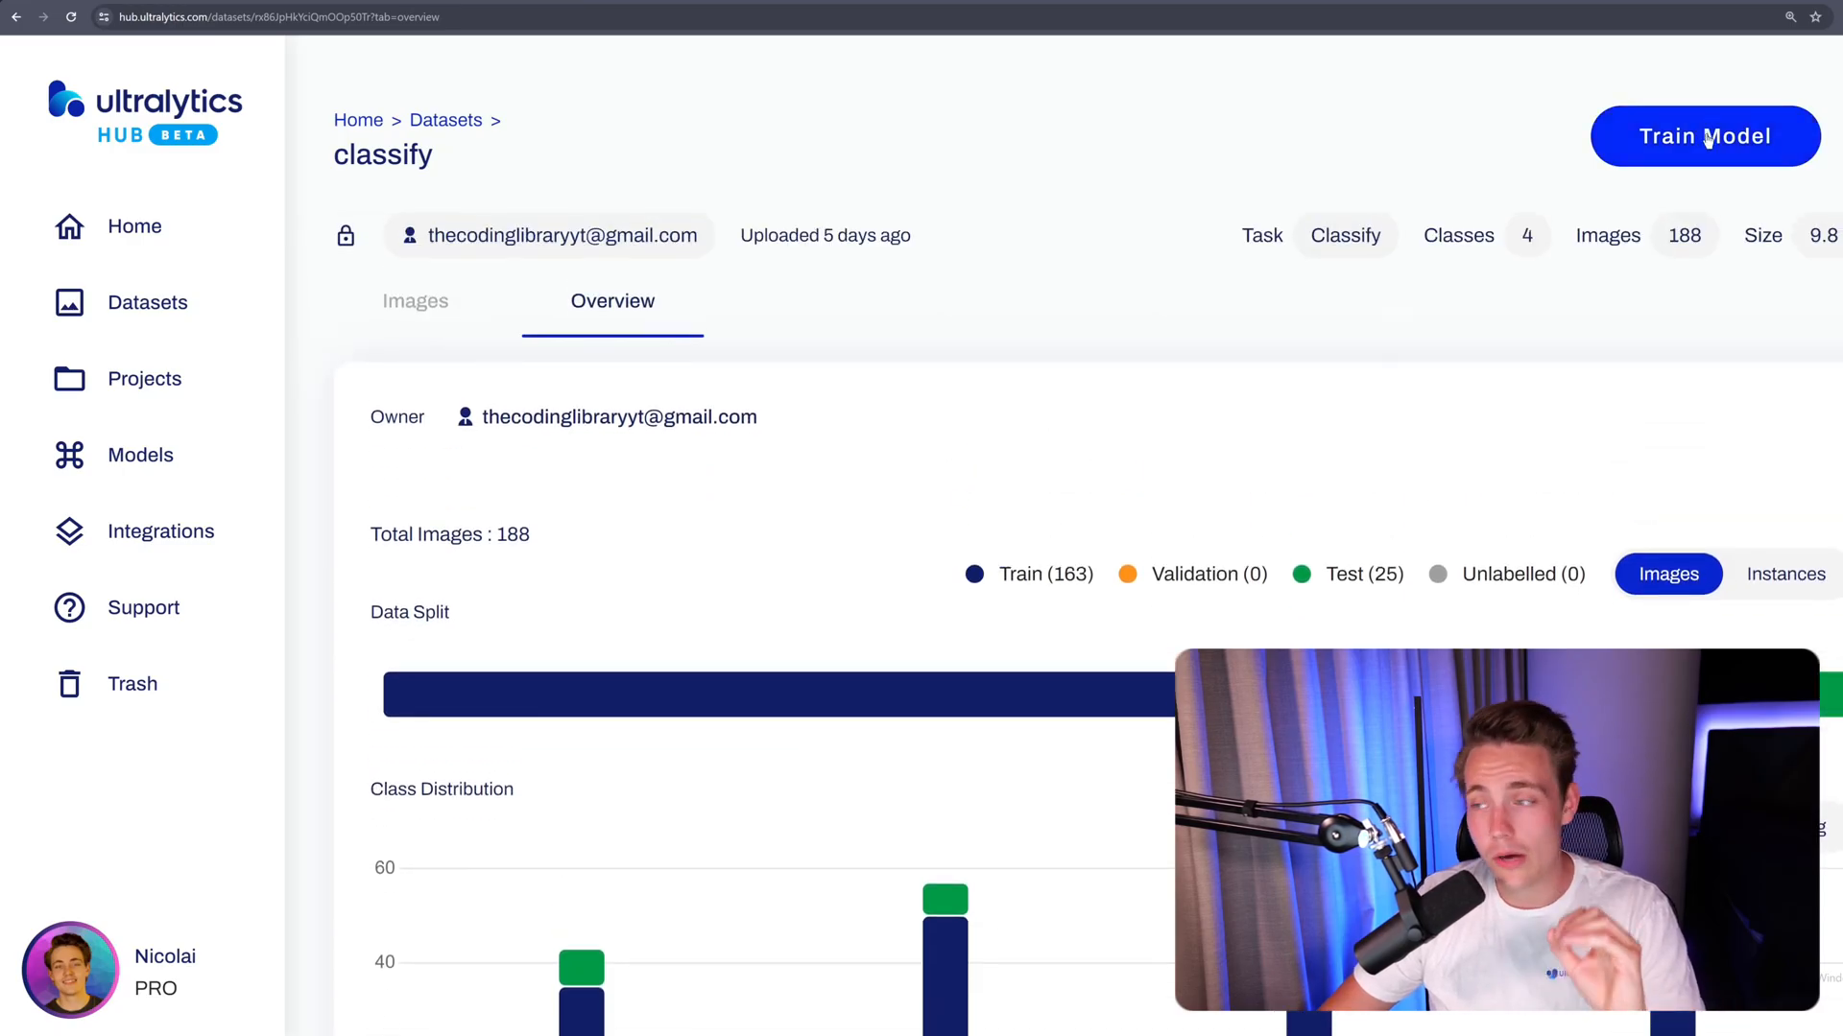
# Choose YOLOv8s under Classify Architectures and continue to the Train step at 100 epochs
pyautogui.click(1705, 137)
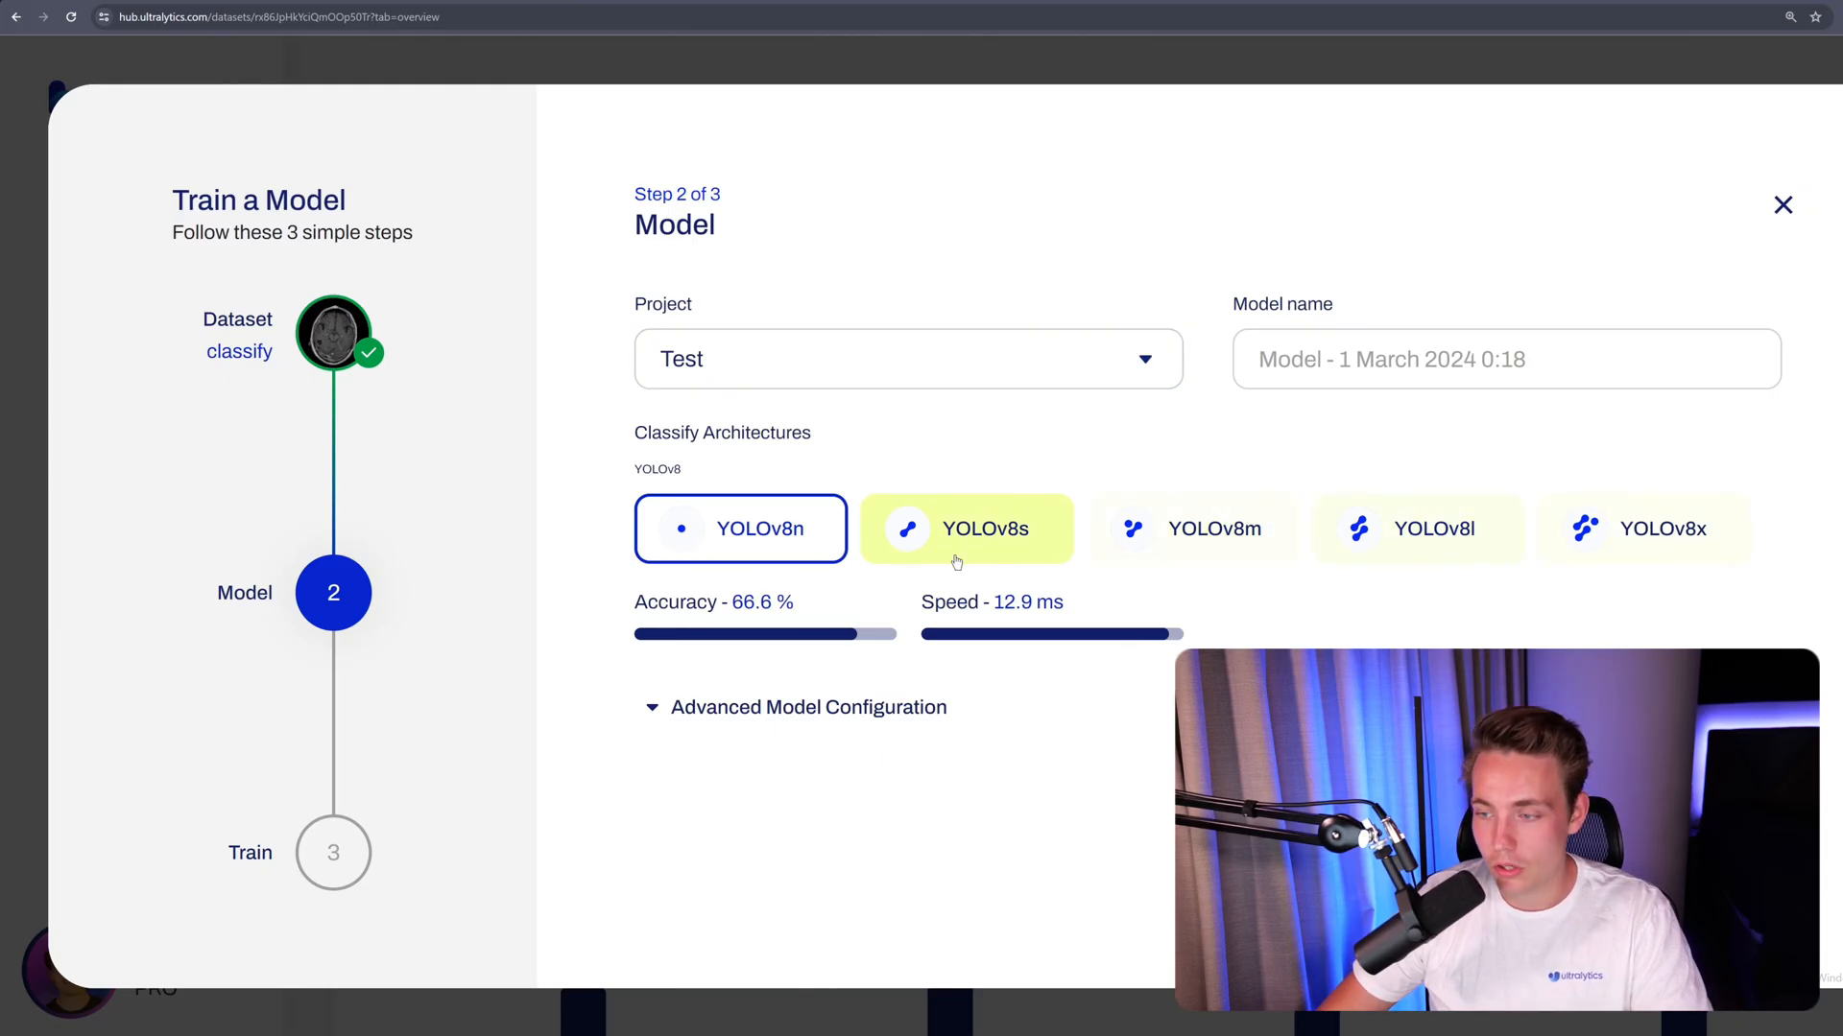
pyautogui.click(741, 528)
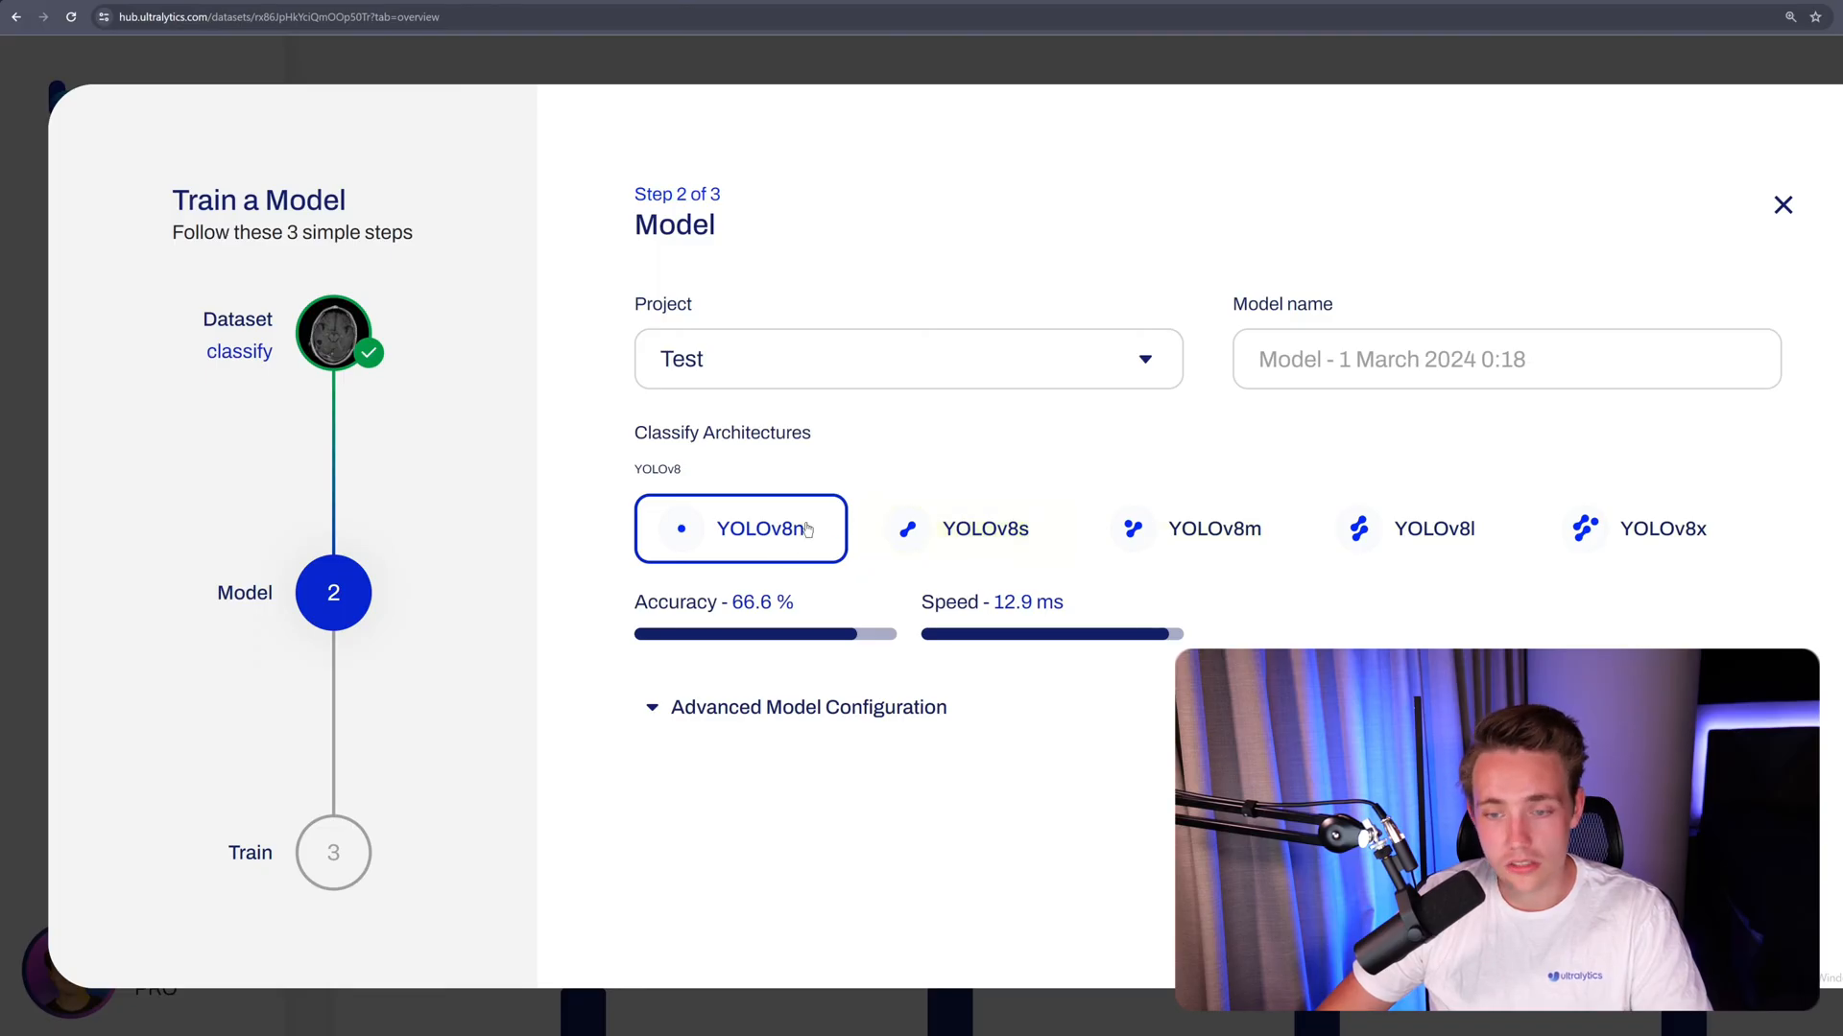
pyautogui.moveTo(650, 626)
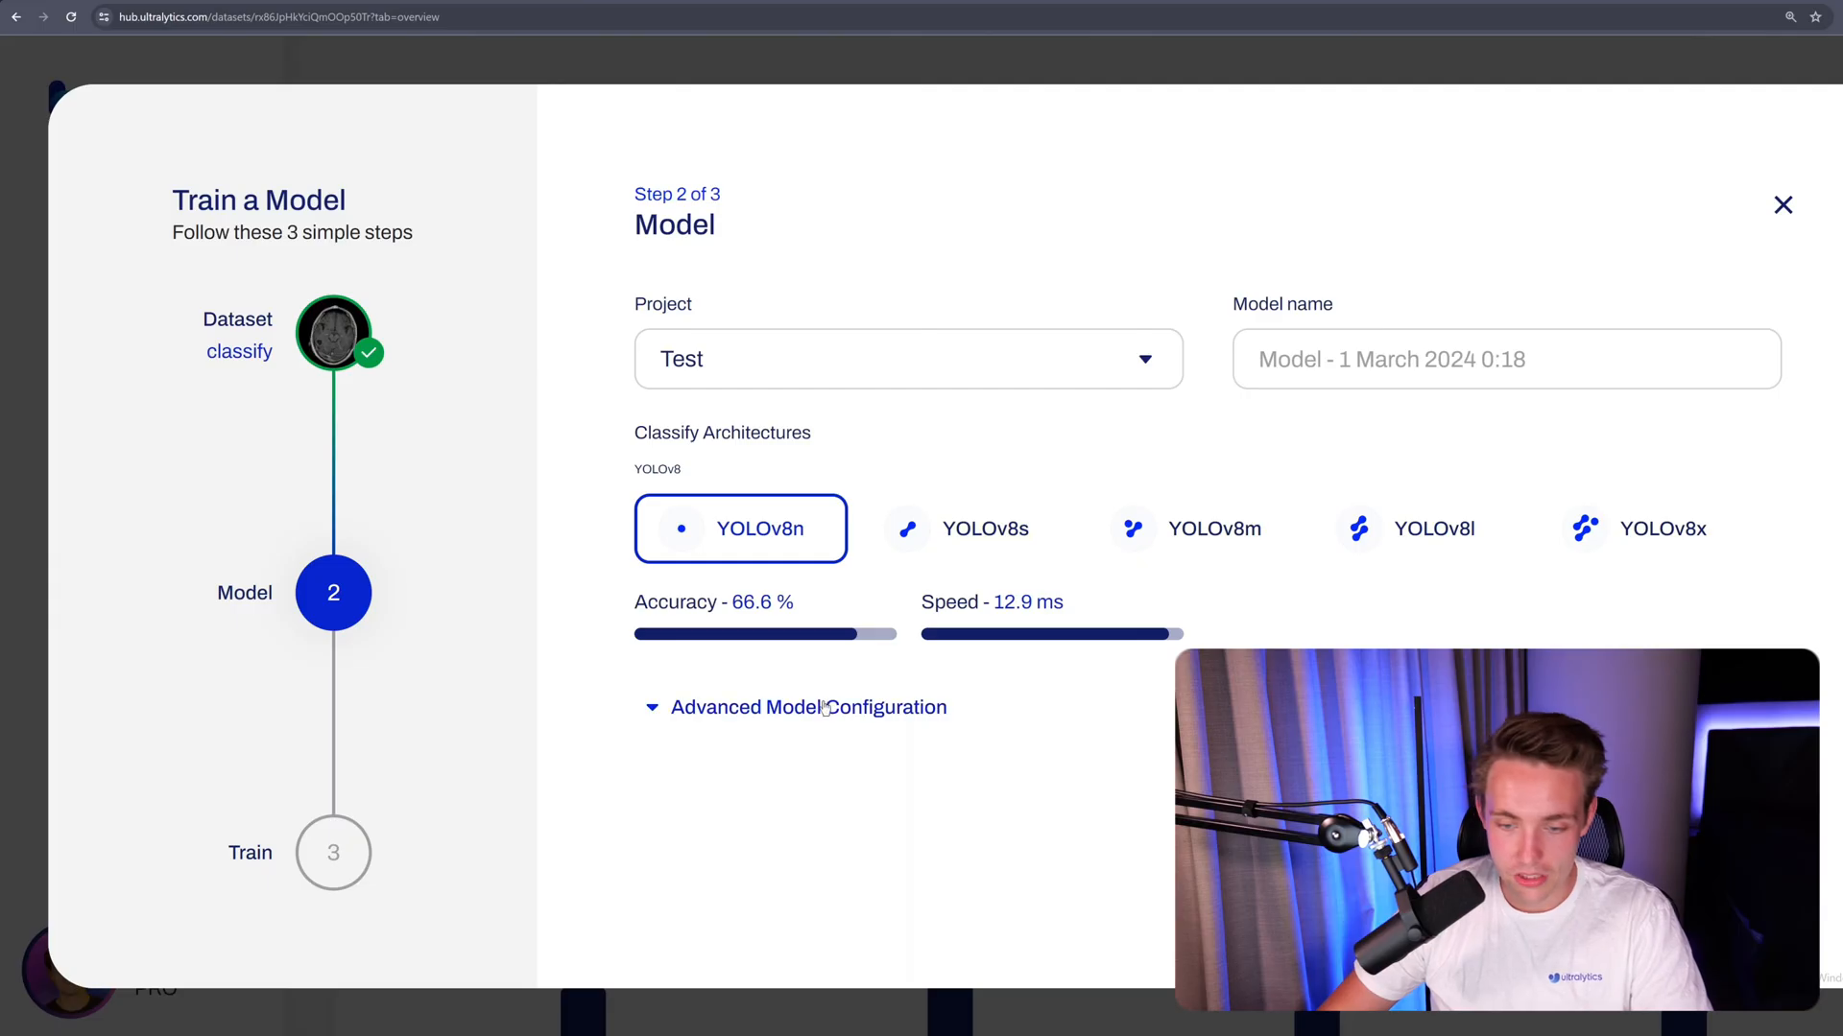
pyautogui.click(965, 528)
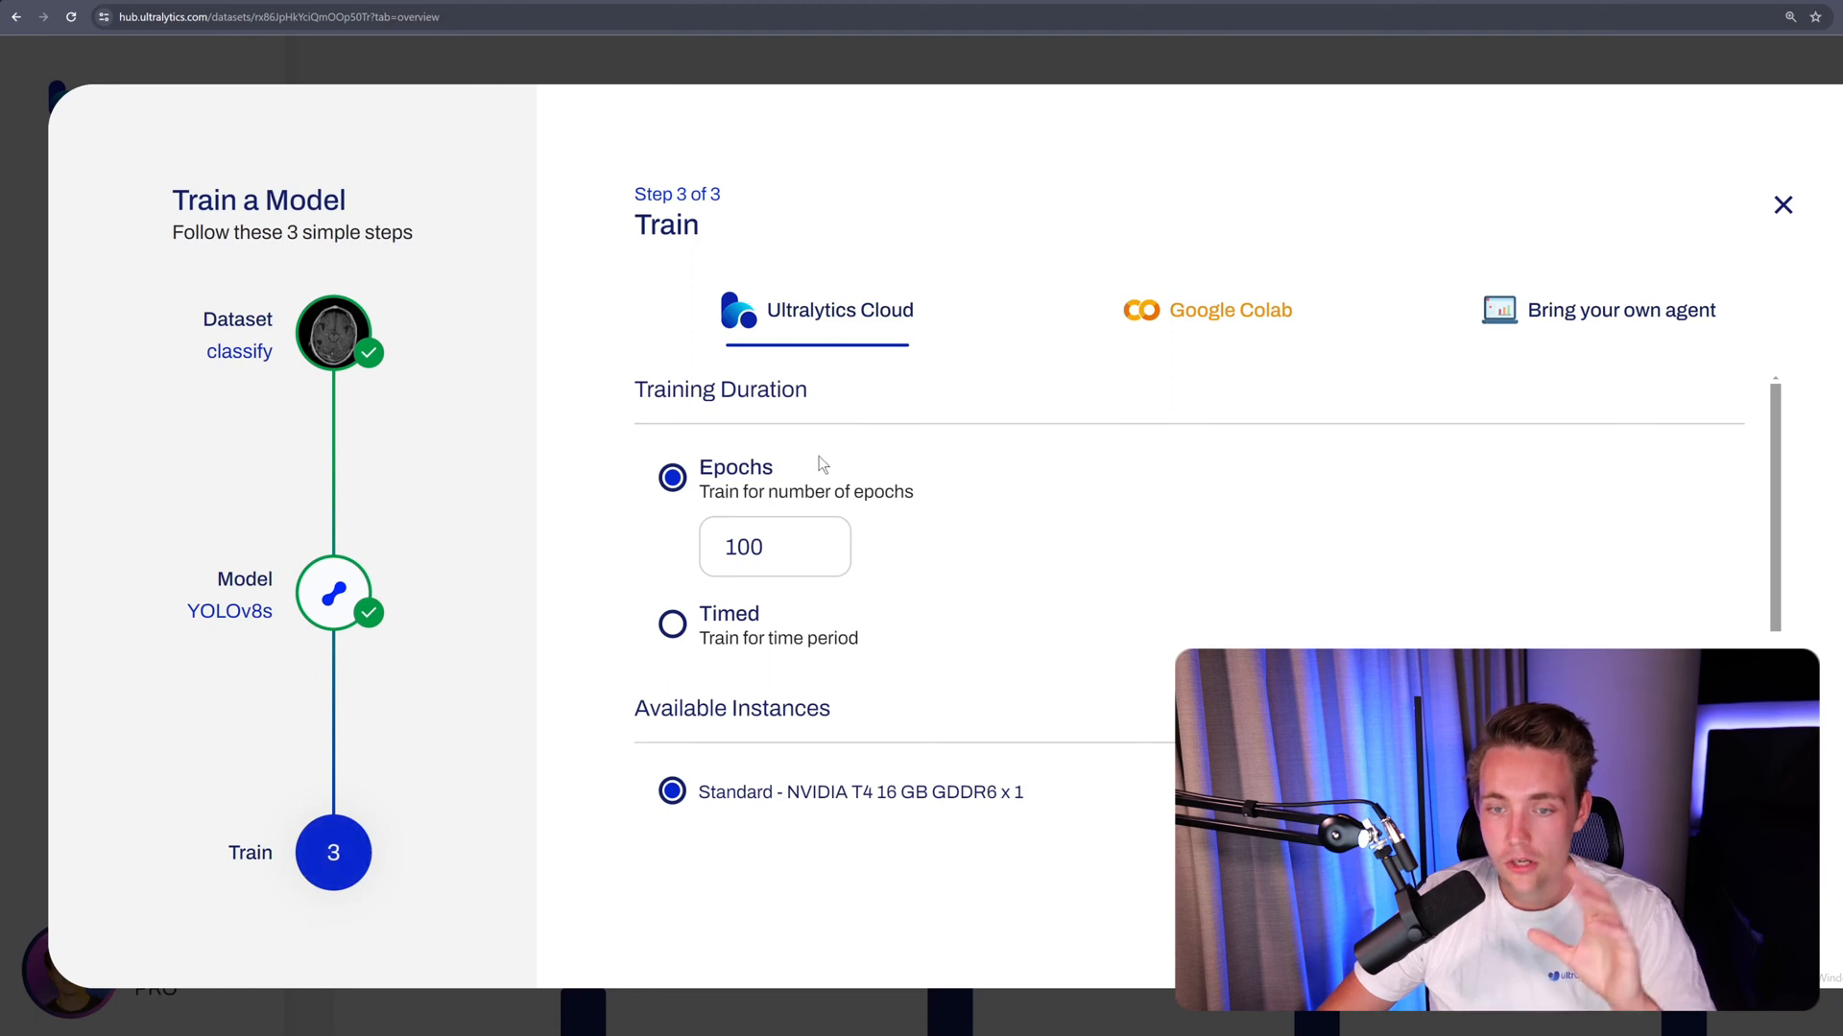
# Switch training to 30 epochs and review the standard T4 instance at $0.74/hour
pyautogui.scroll(-3)
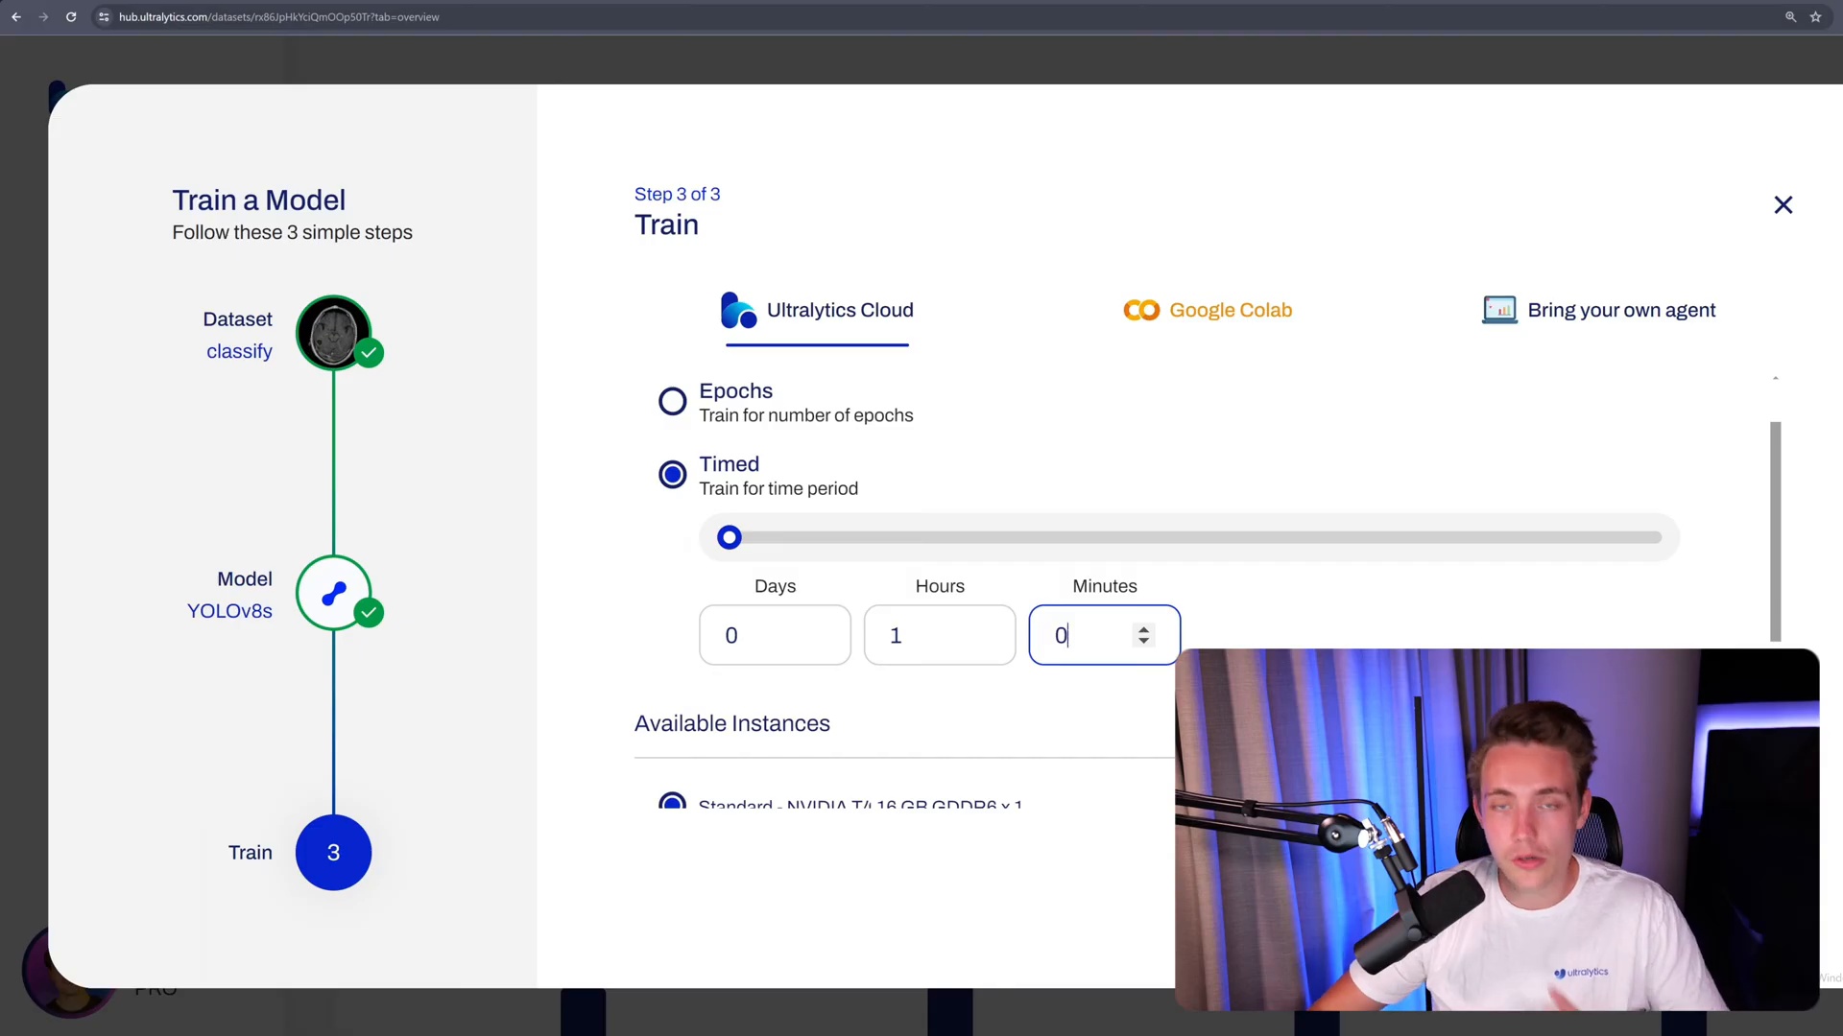
pyautogui.moveTo(710, 427)
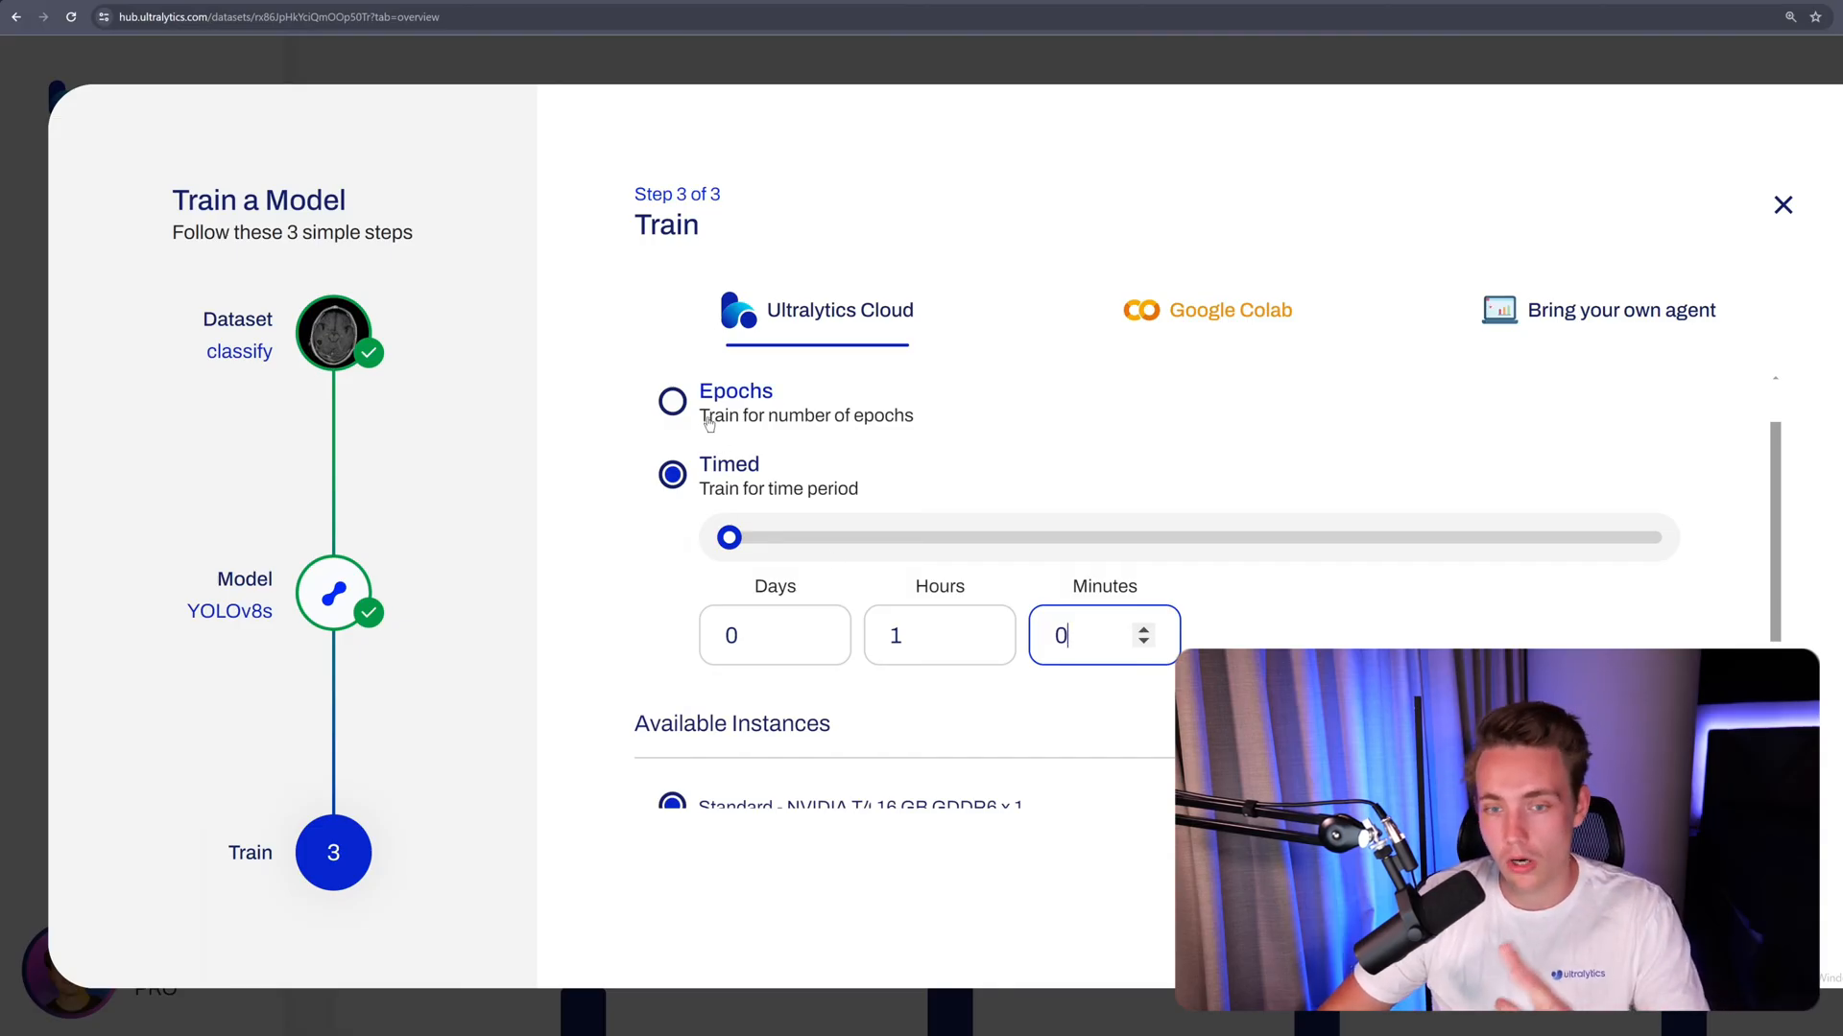
pyautogui.click(671, 402)
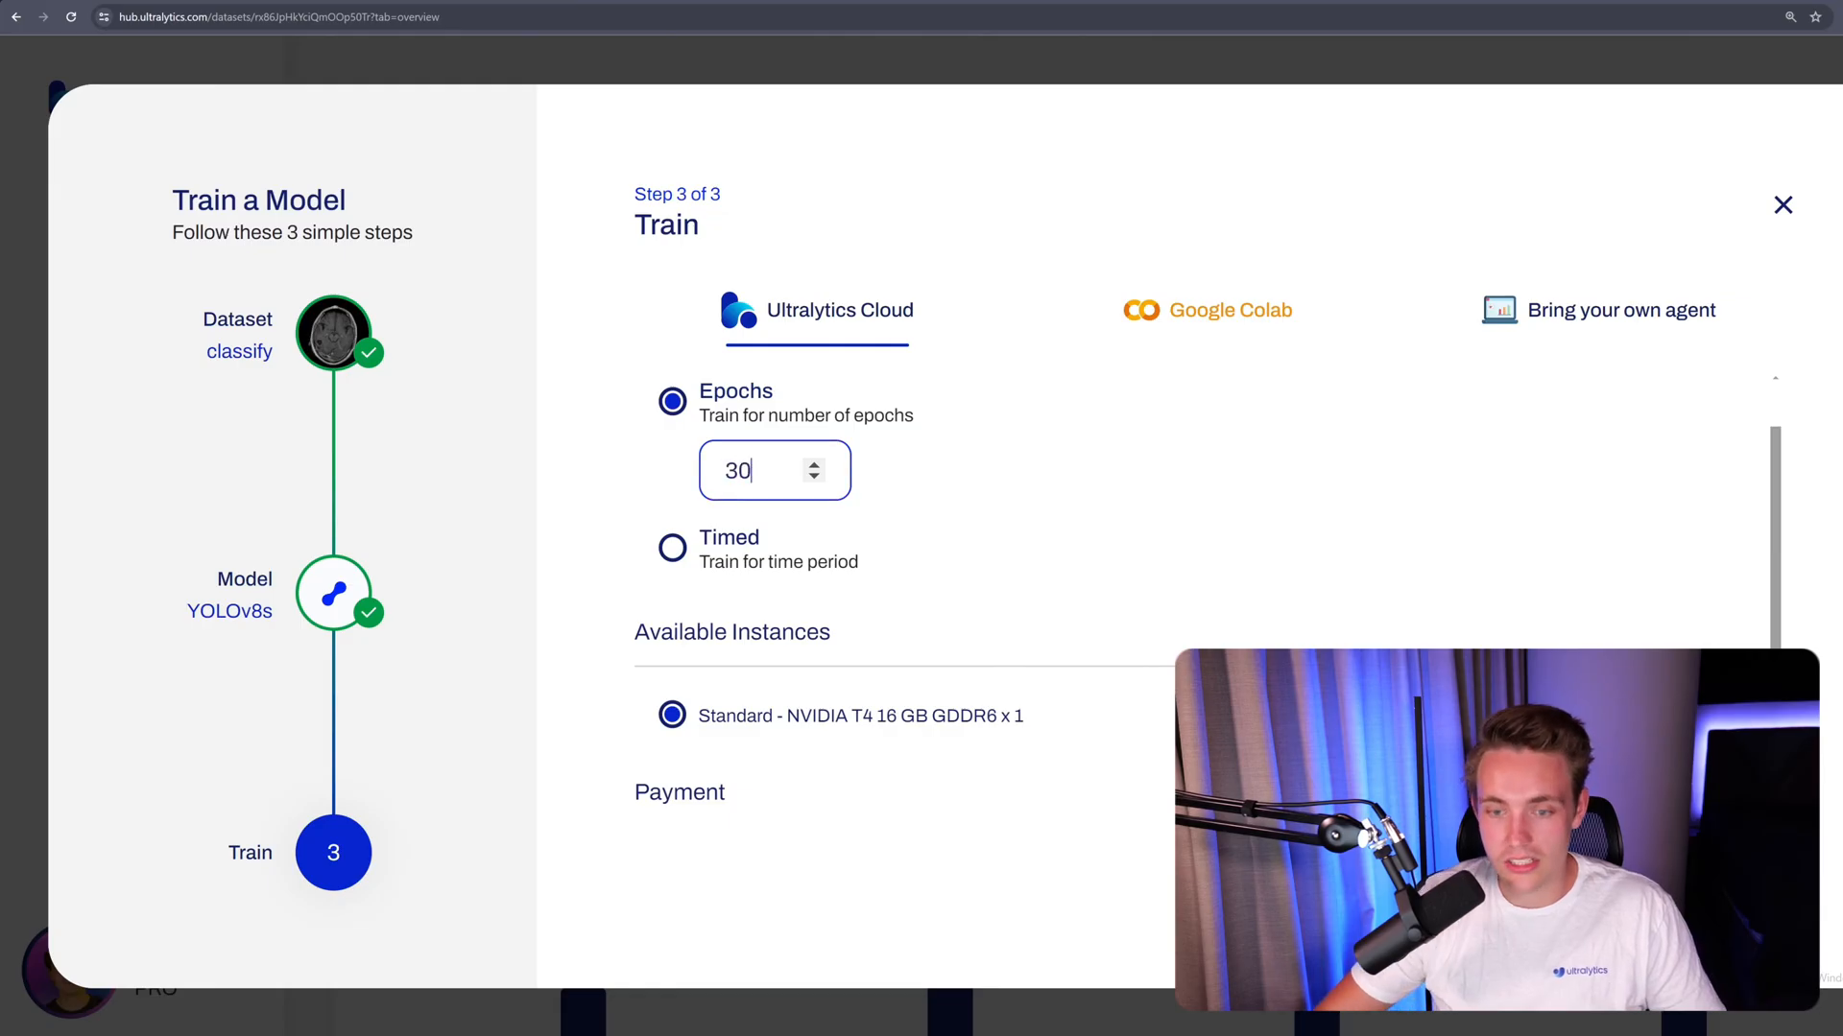
pyautogui.scroll(-3)
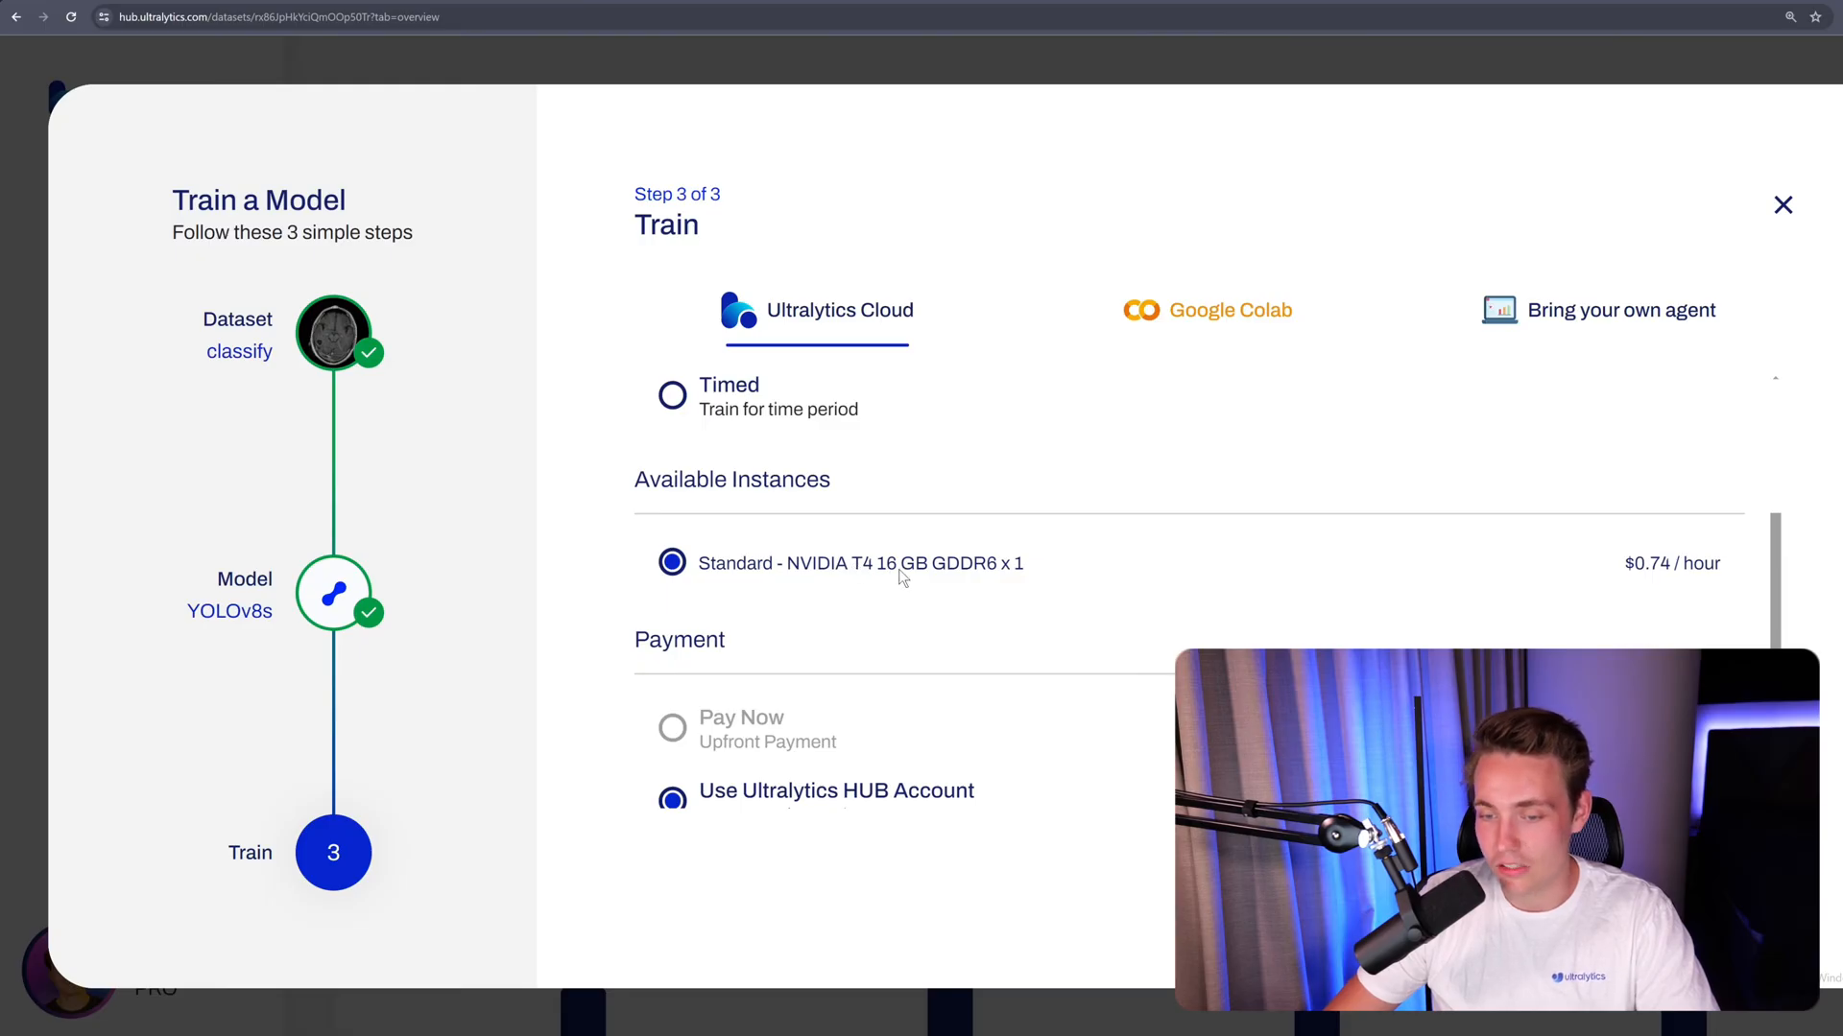
pyautogui.moveTo(1652, 555)
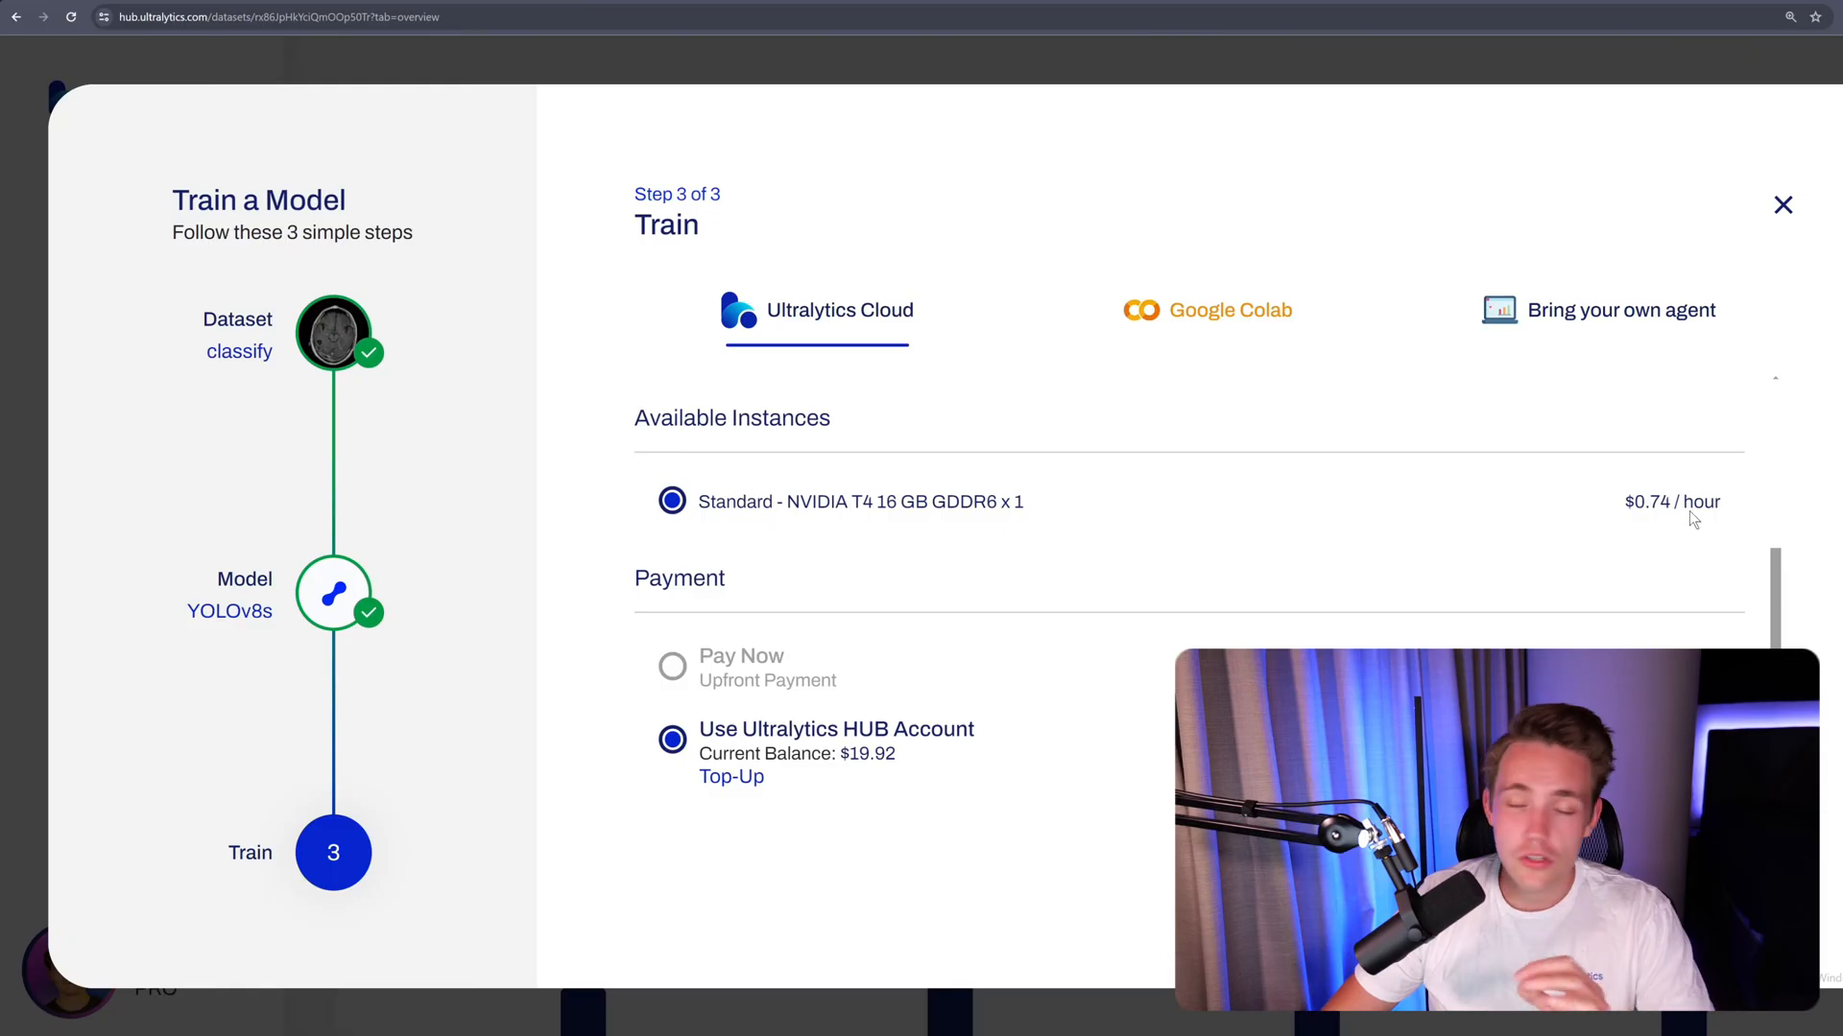
pyautogui.moveTo(1065, 536)
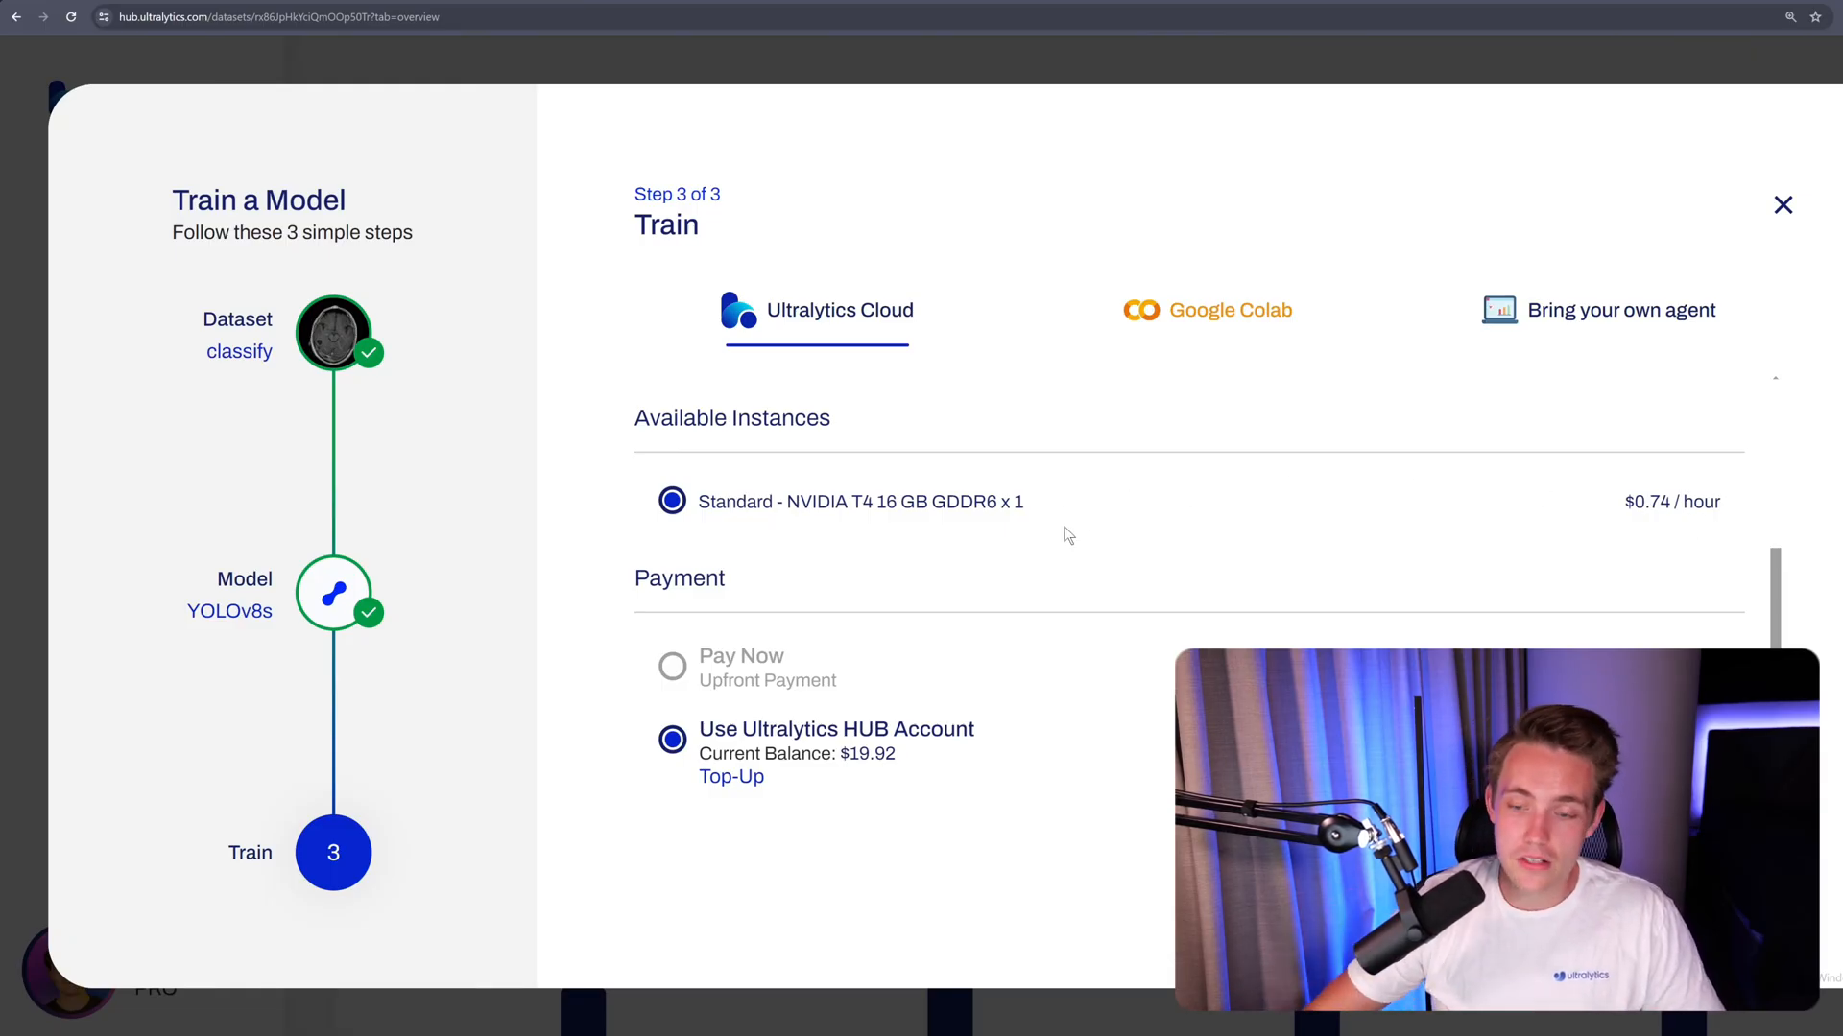
pyautogui.moveTo(1202, 324)
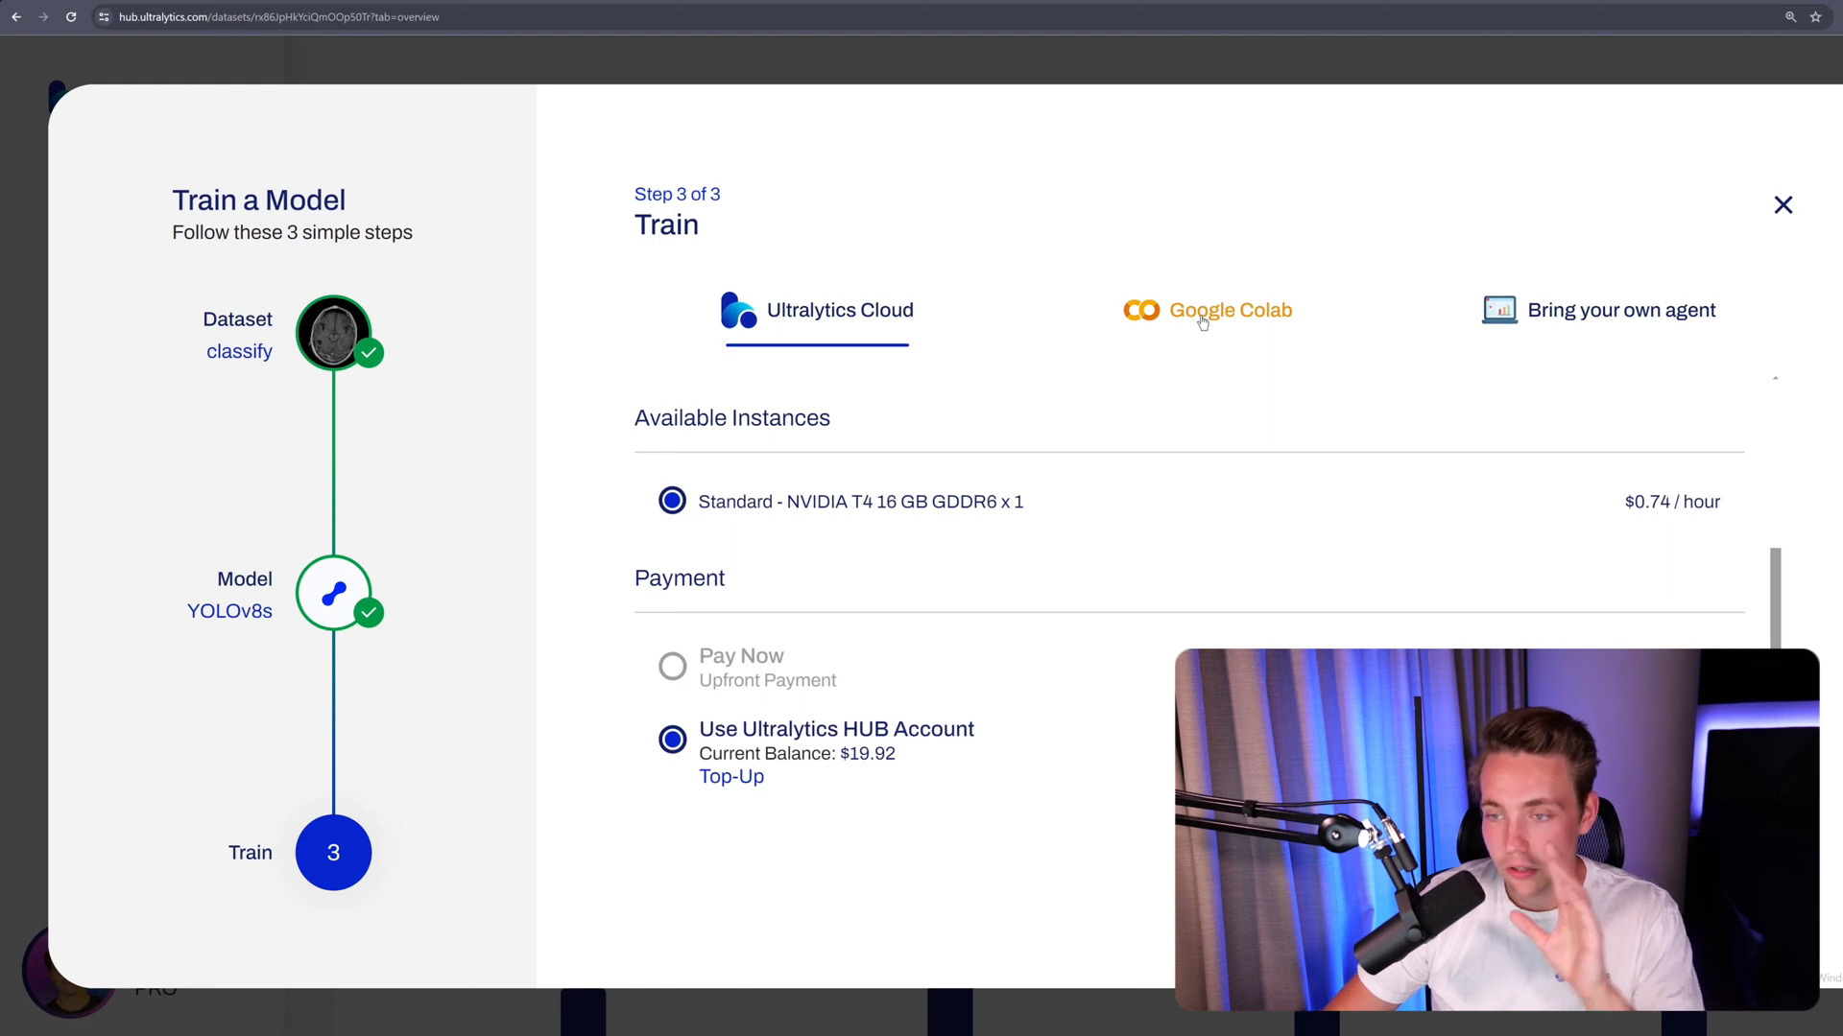
pyautogui.moveTo(1560, 327)
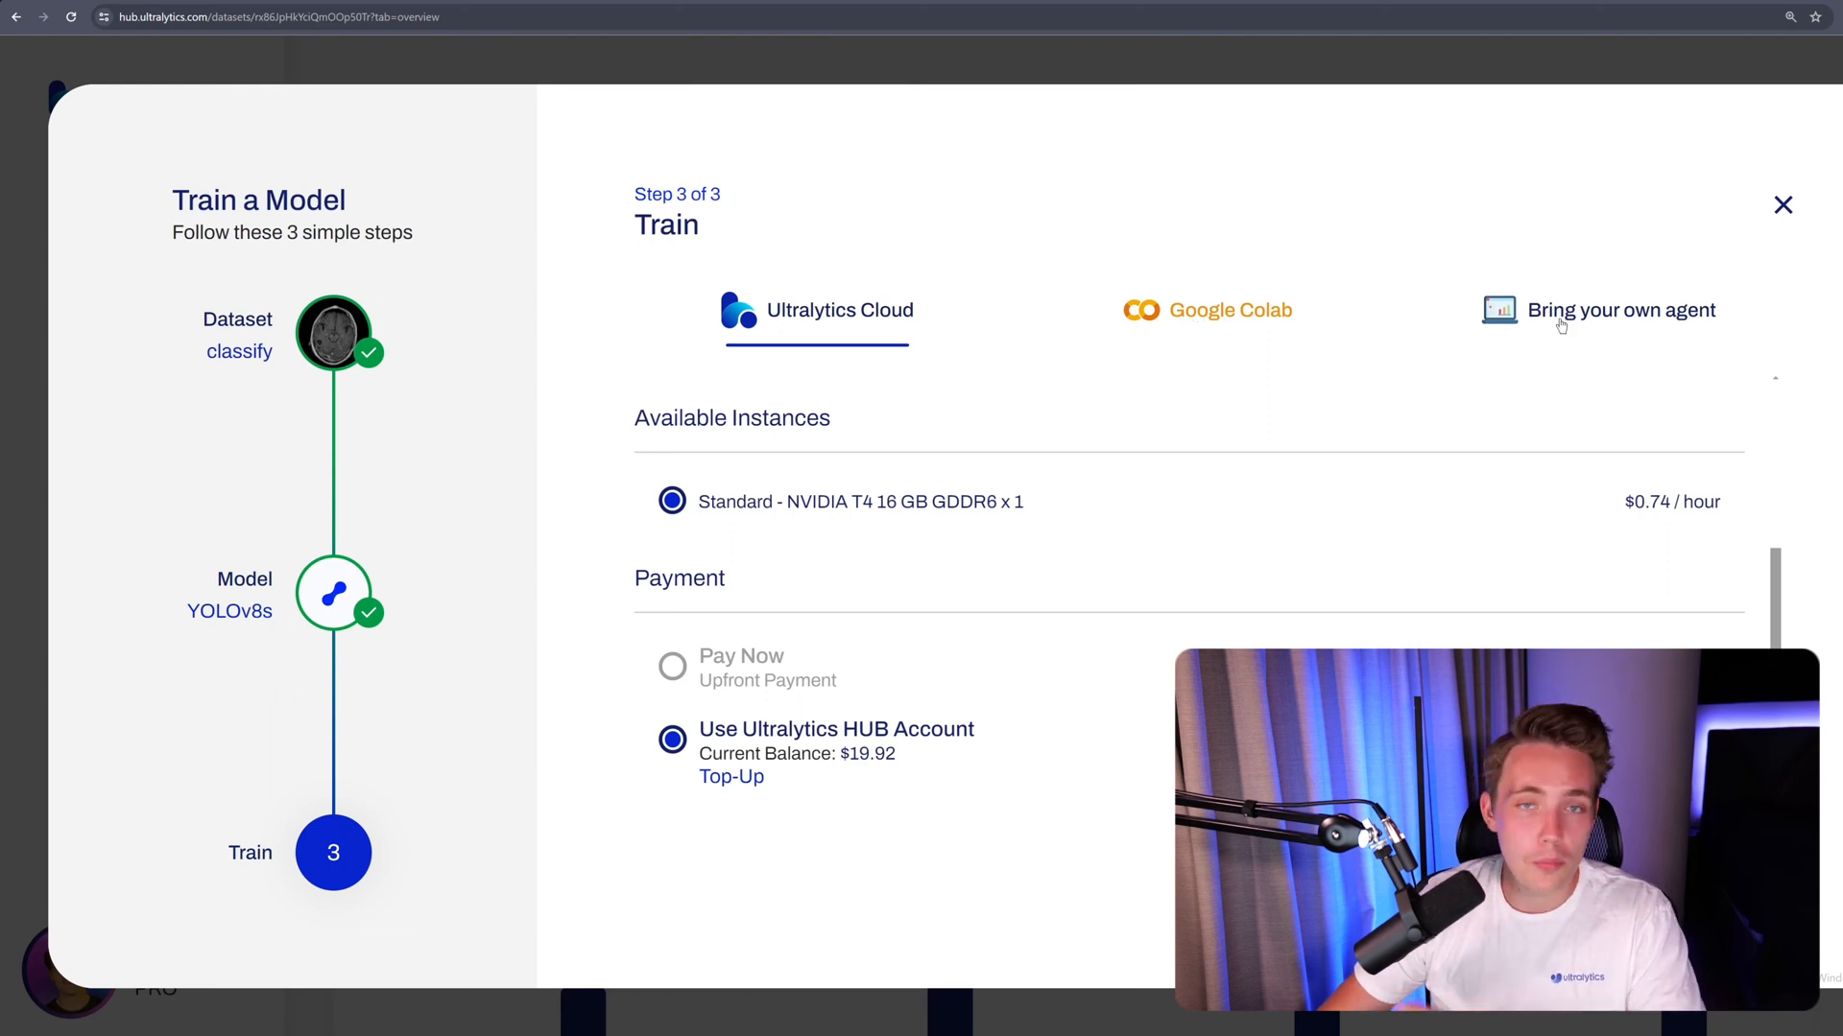
pyautogui.moveTo(782, 666)
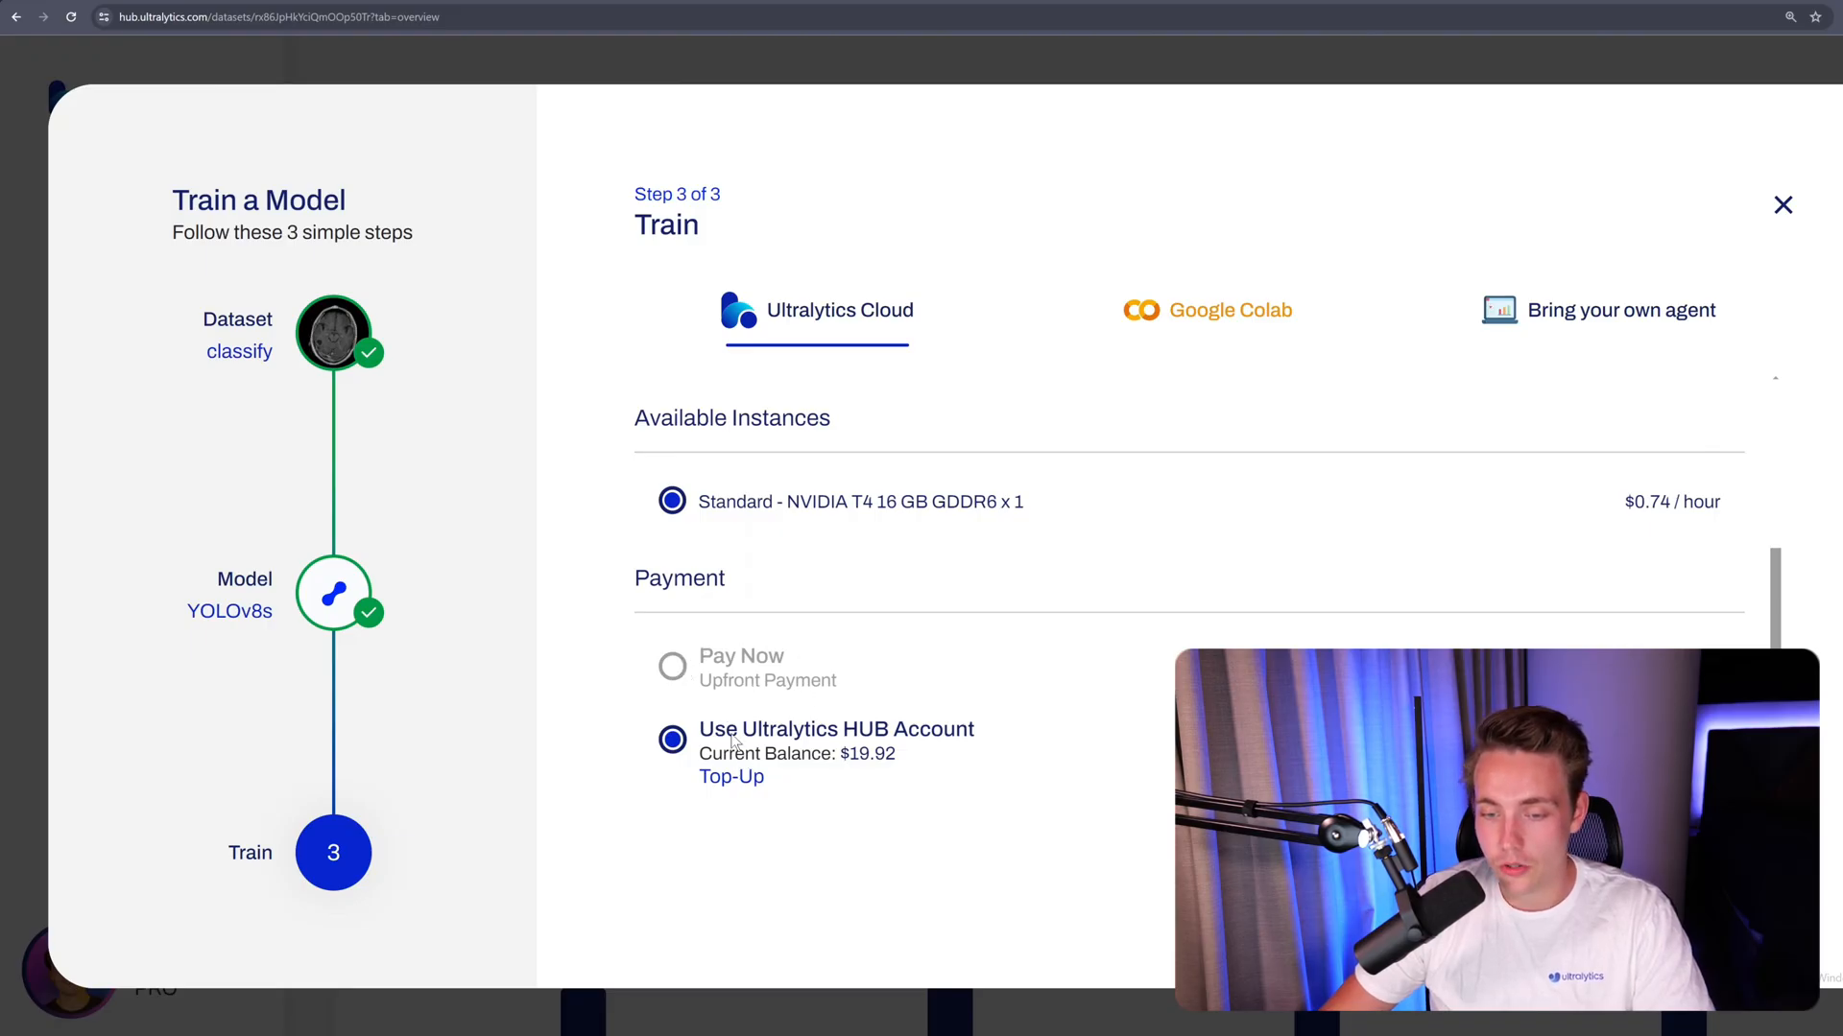
pyautogui.moveTo(919, 516)
pyautogui.write('30')
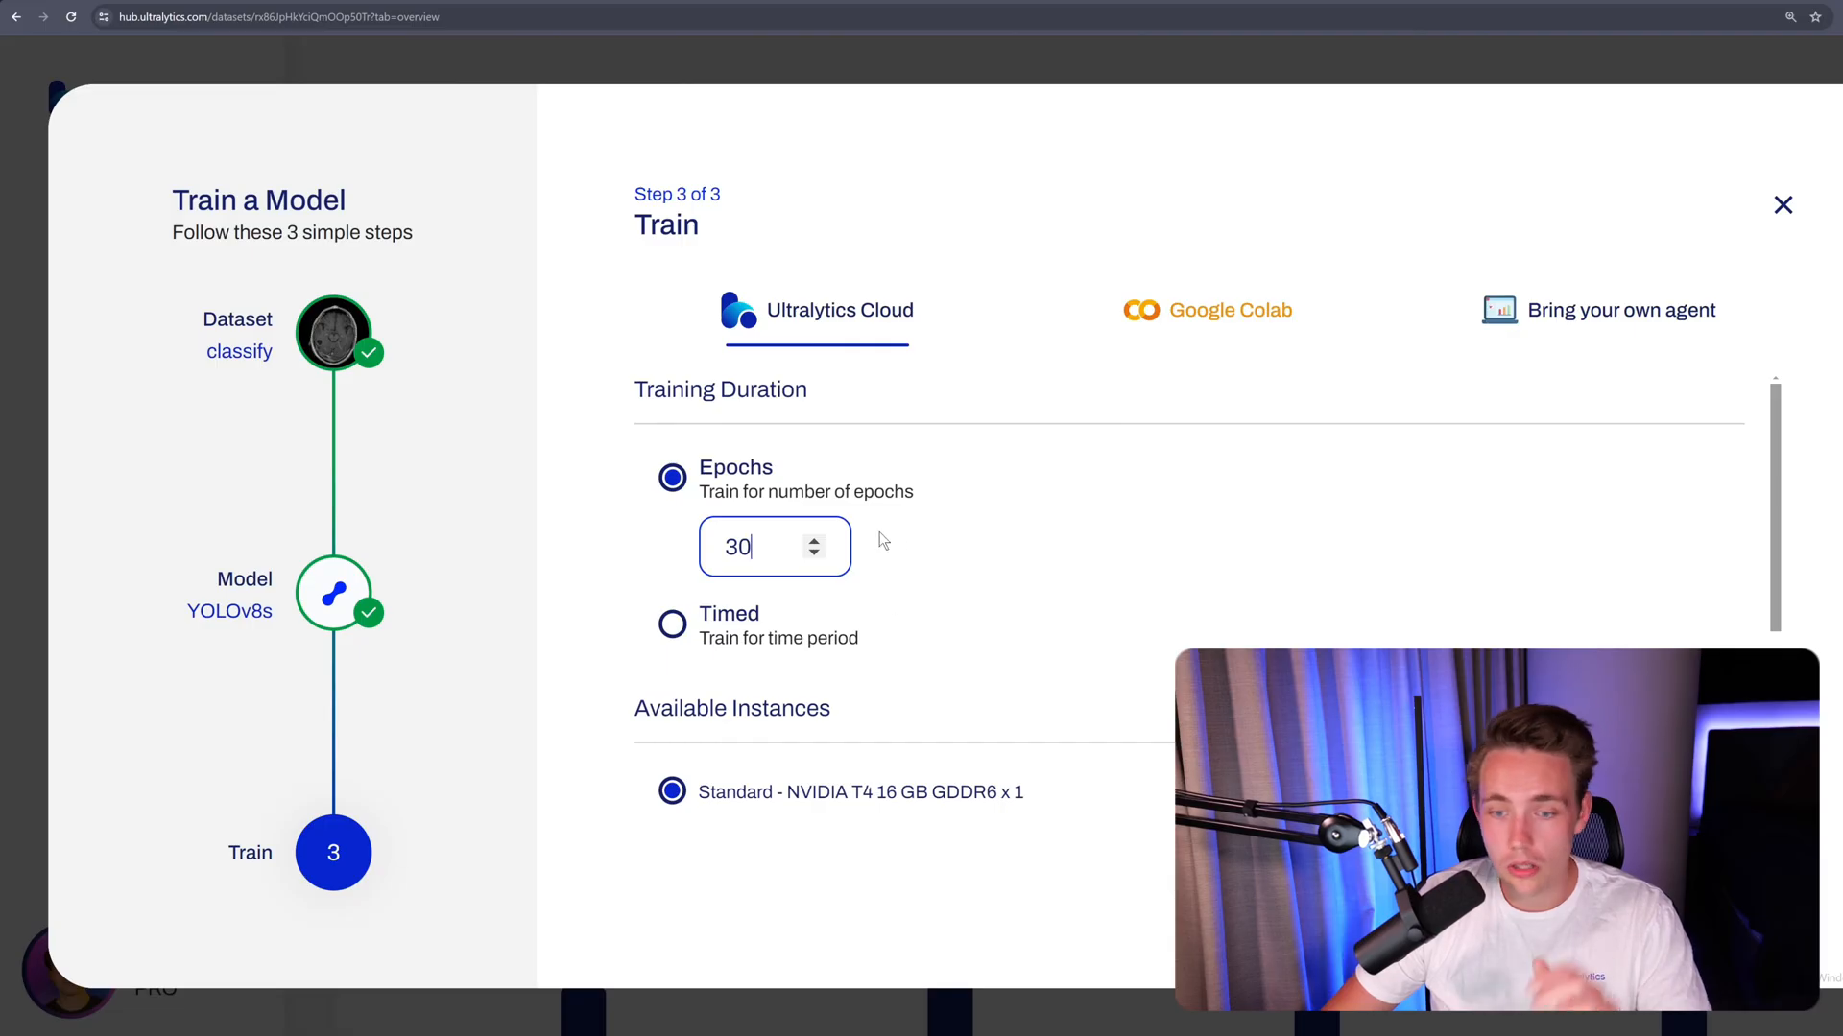
# Scroll through the accuracy and loss charts while the YOLOv8n-CLS run trains on Ultralytics Cloud
pyautogui.scroll(-3)
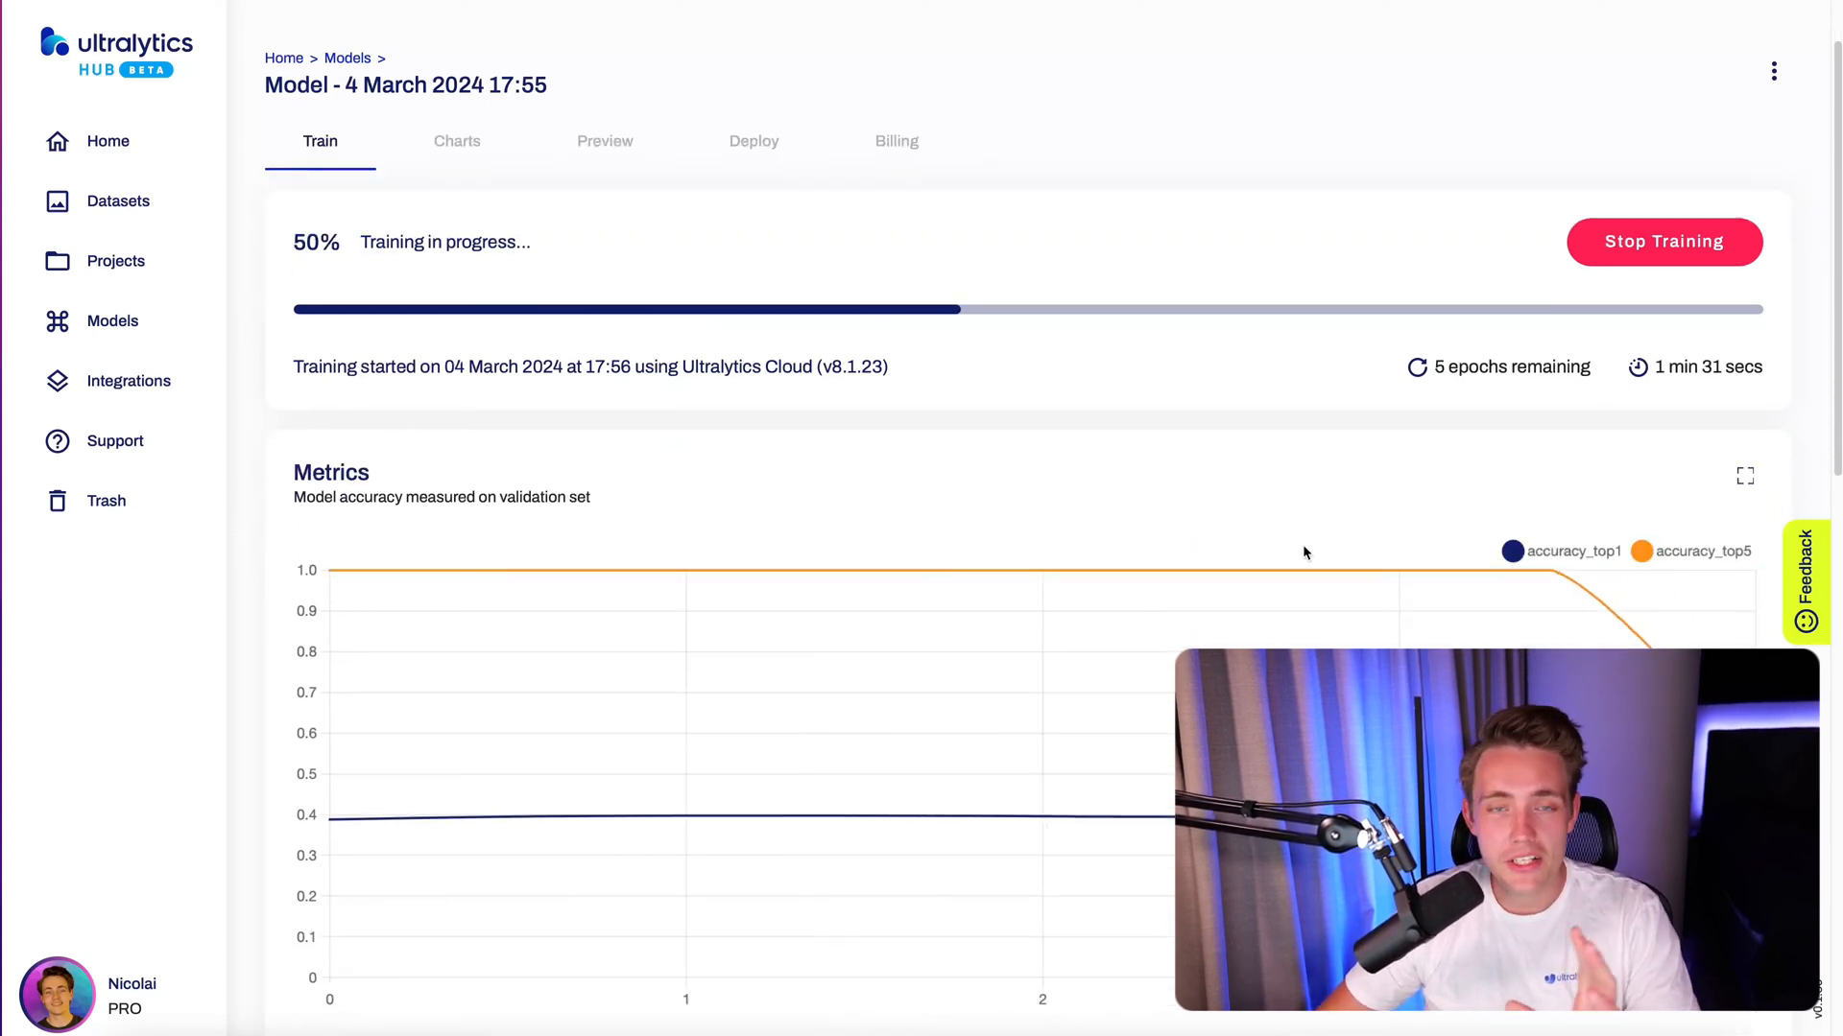
pyautogui.scroll(-3)
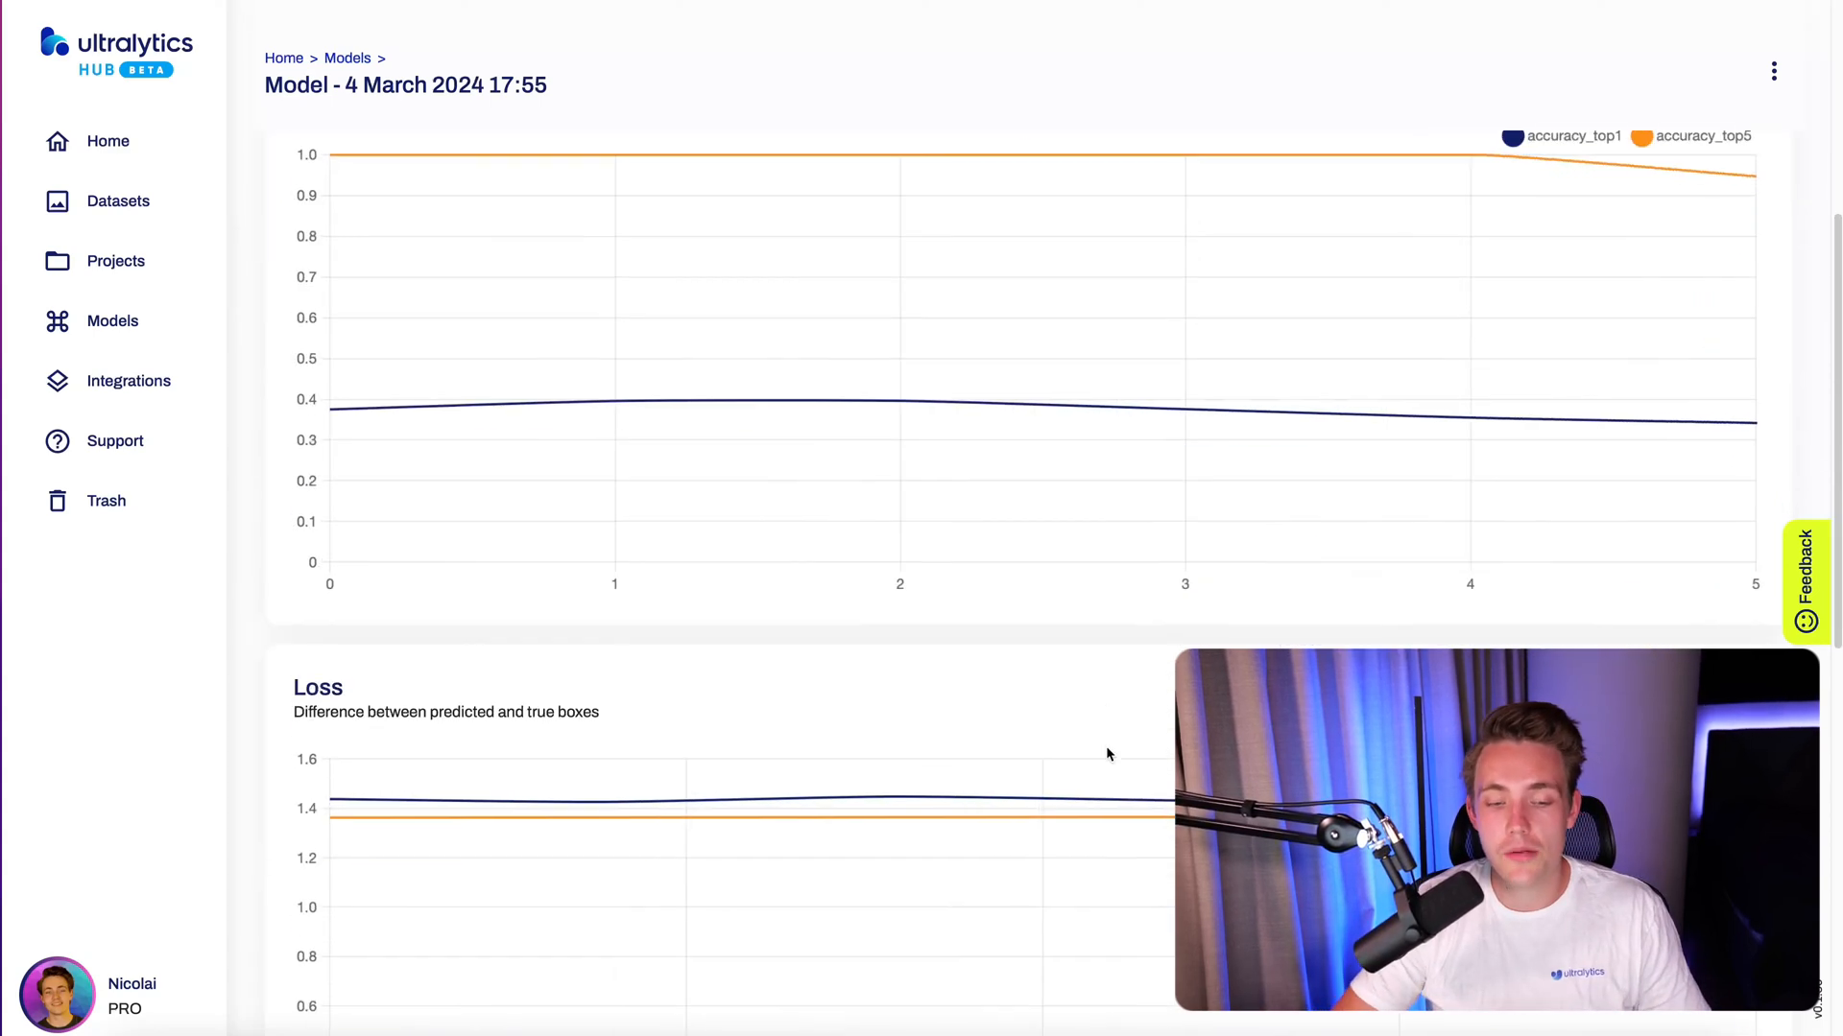
pyautogui.scroll(-3)
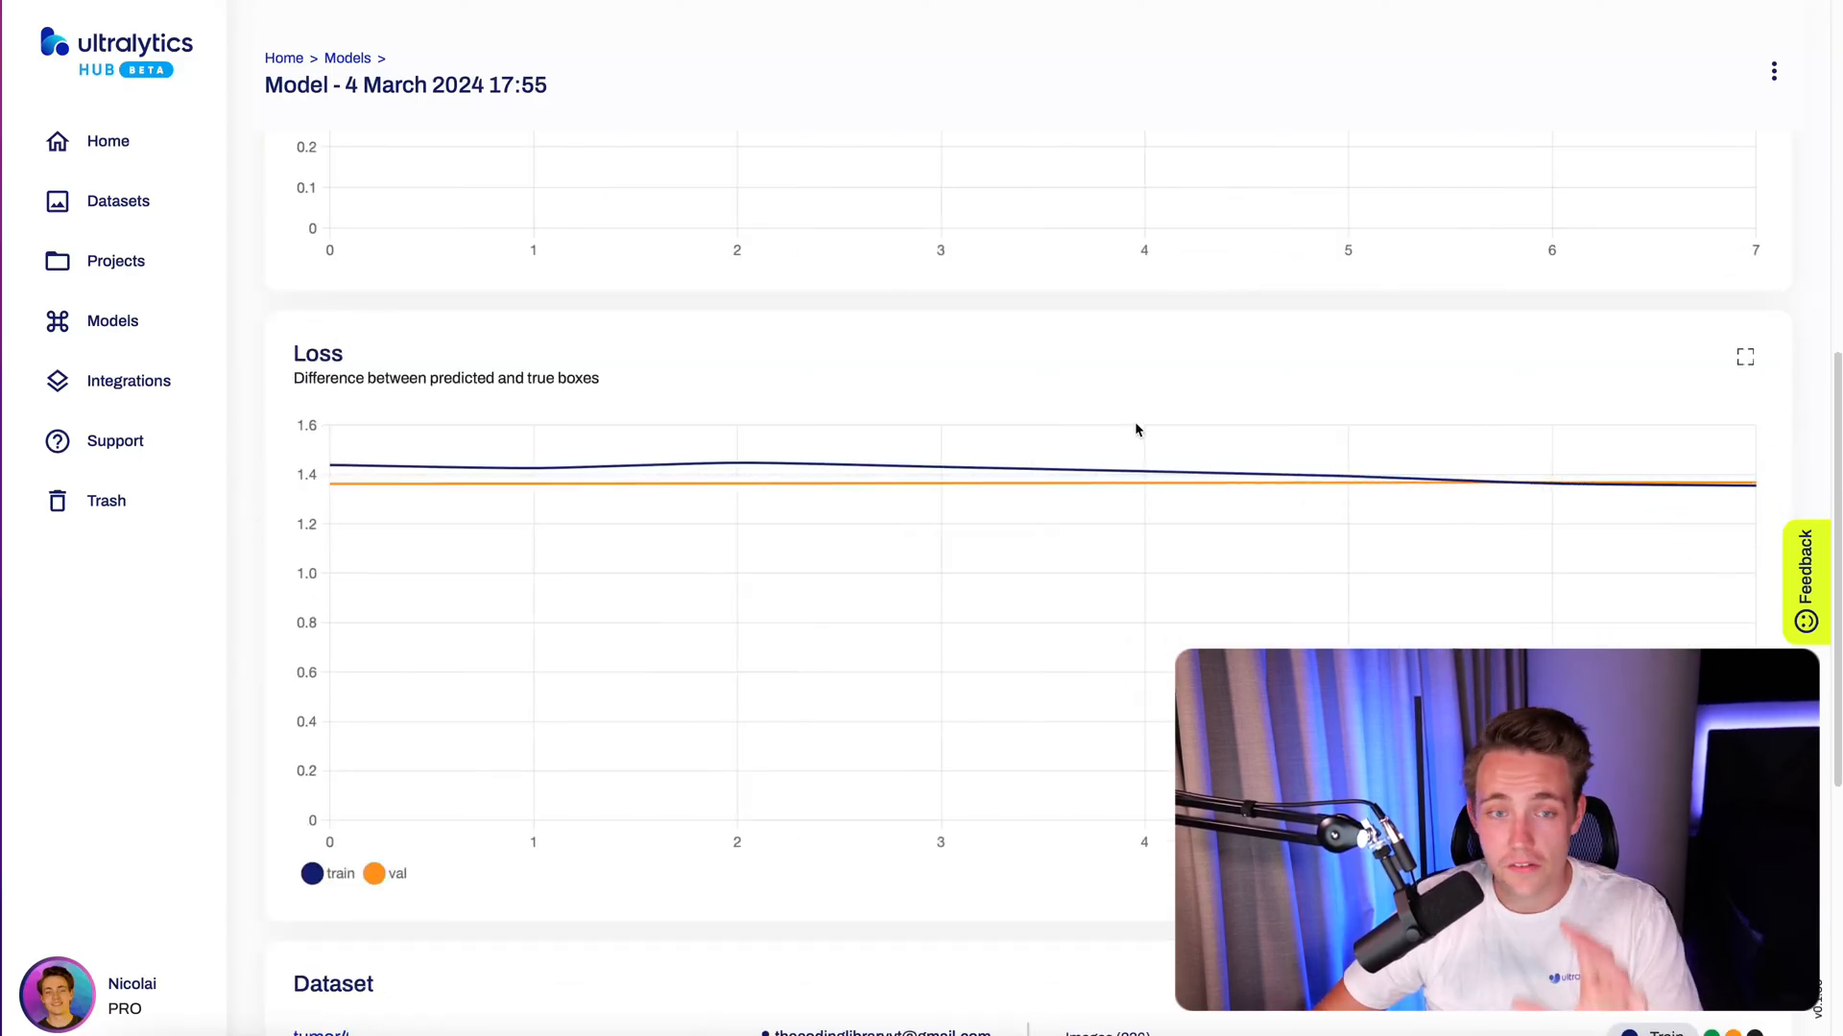
pyautogui.scroll(3)
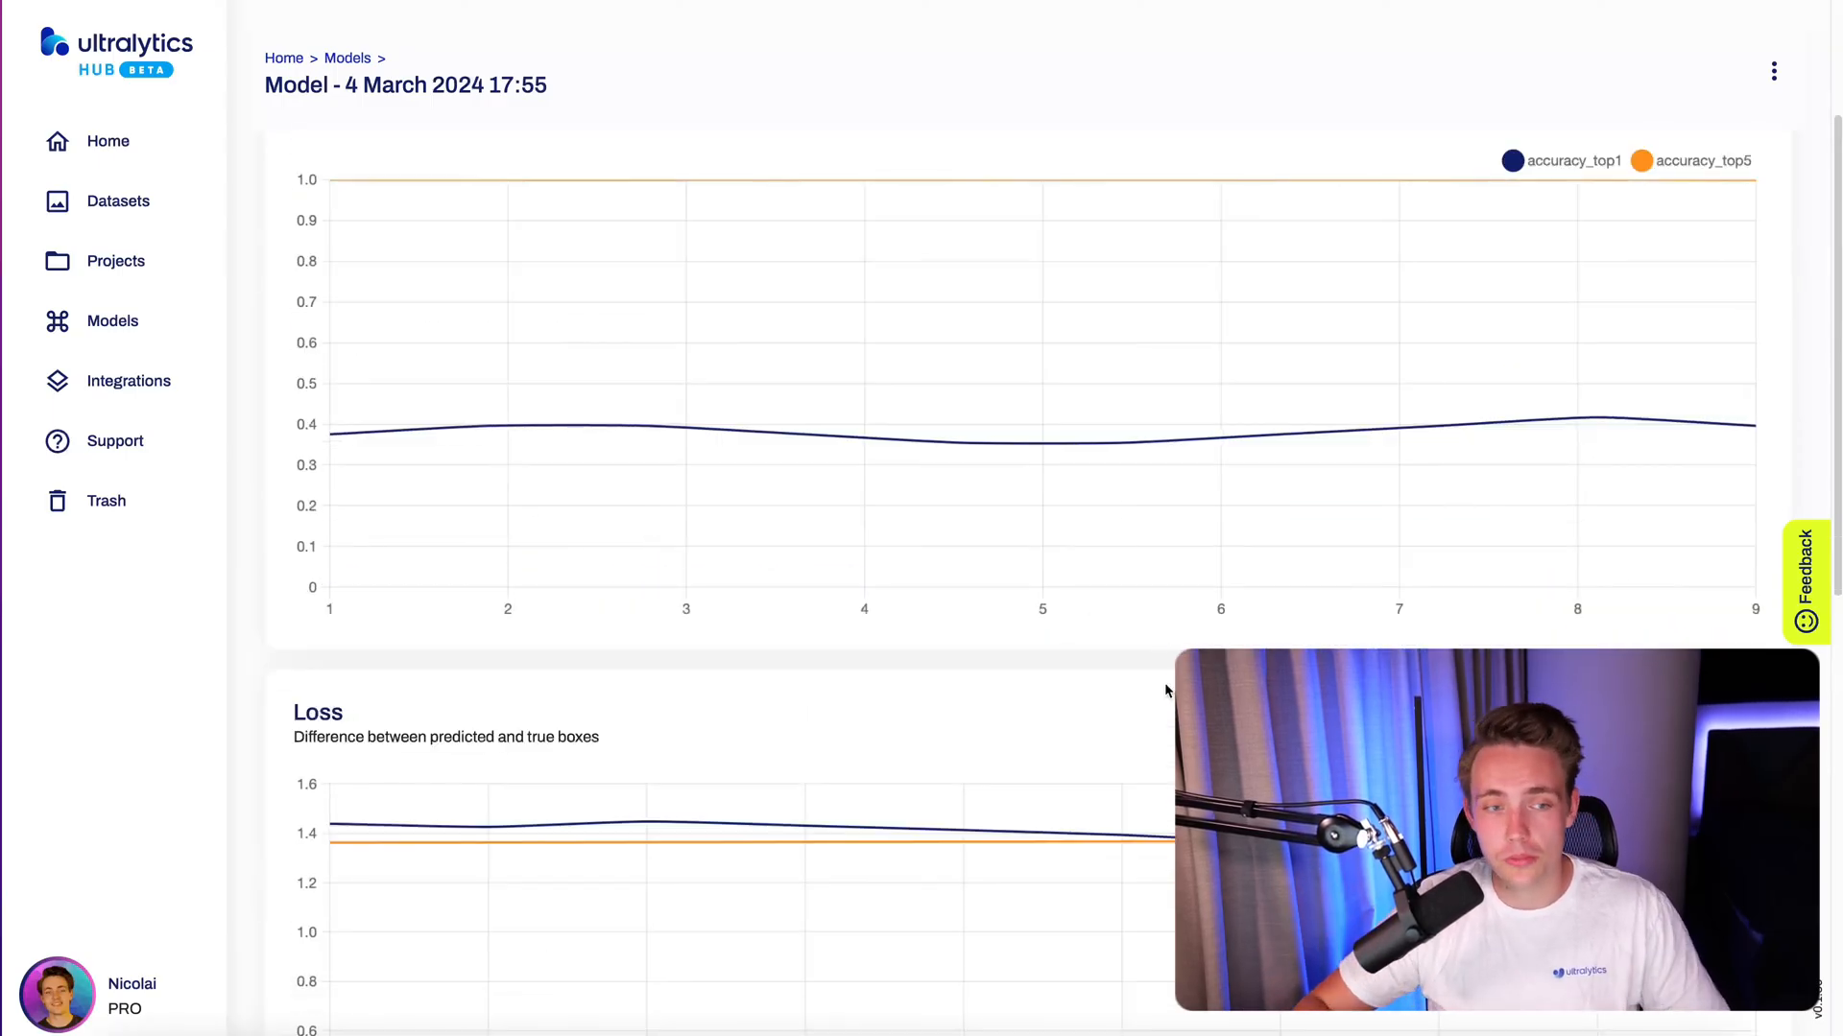
pyautogui.scroll(3)
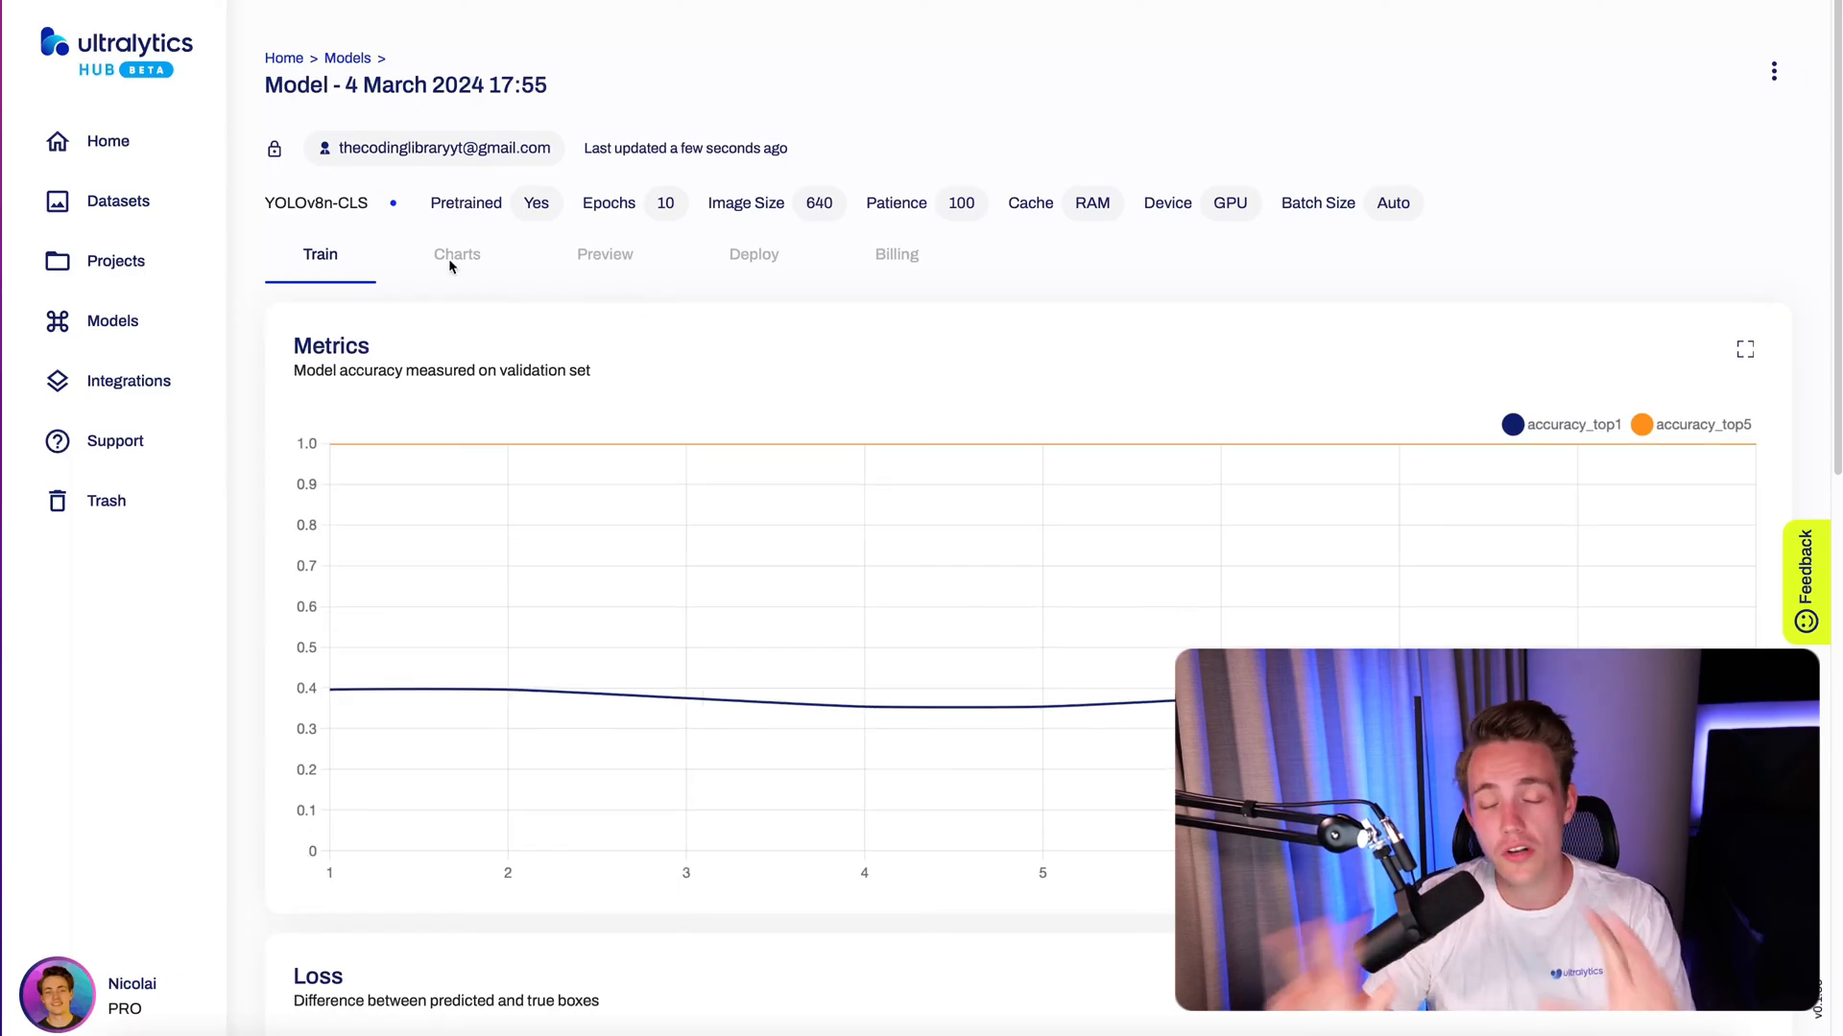
# View the Charts tab, then the Deploy tab's Cloud API endpoint and export format cards
pyautogui.click(457, 253)
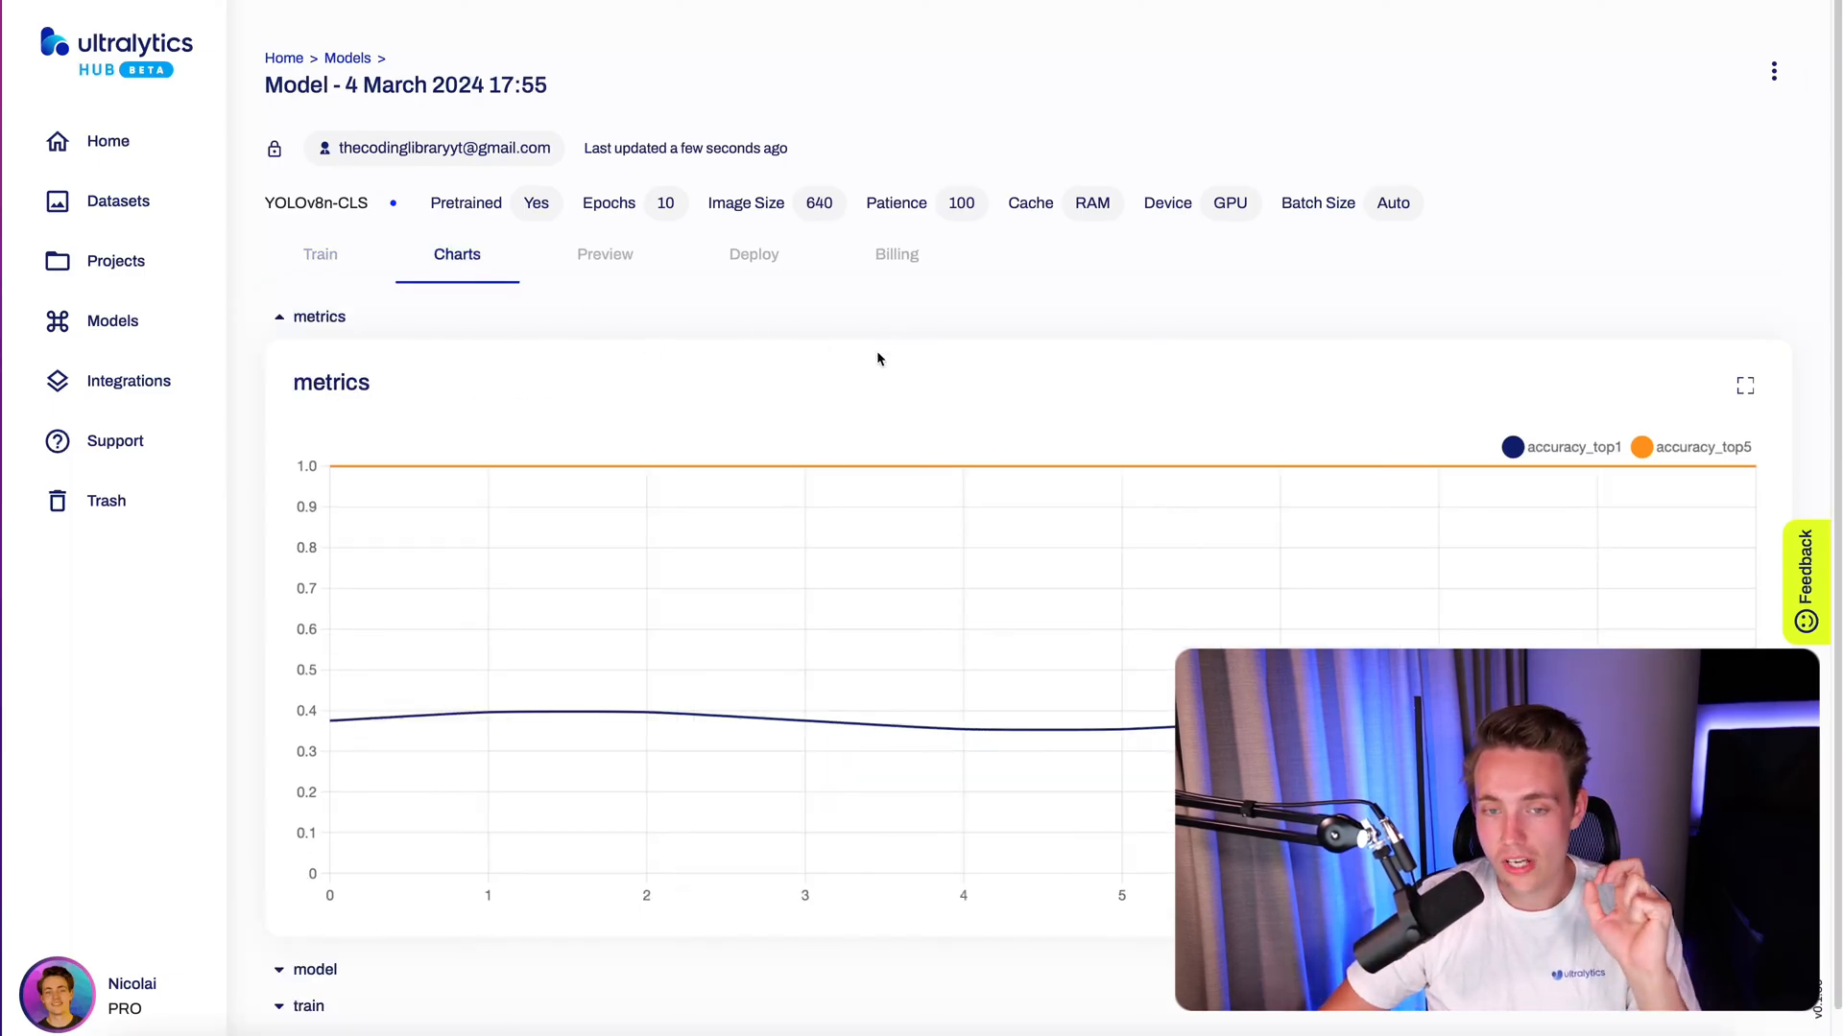
pyautogui.click(753, 254)
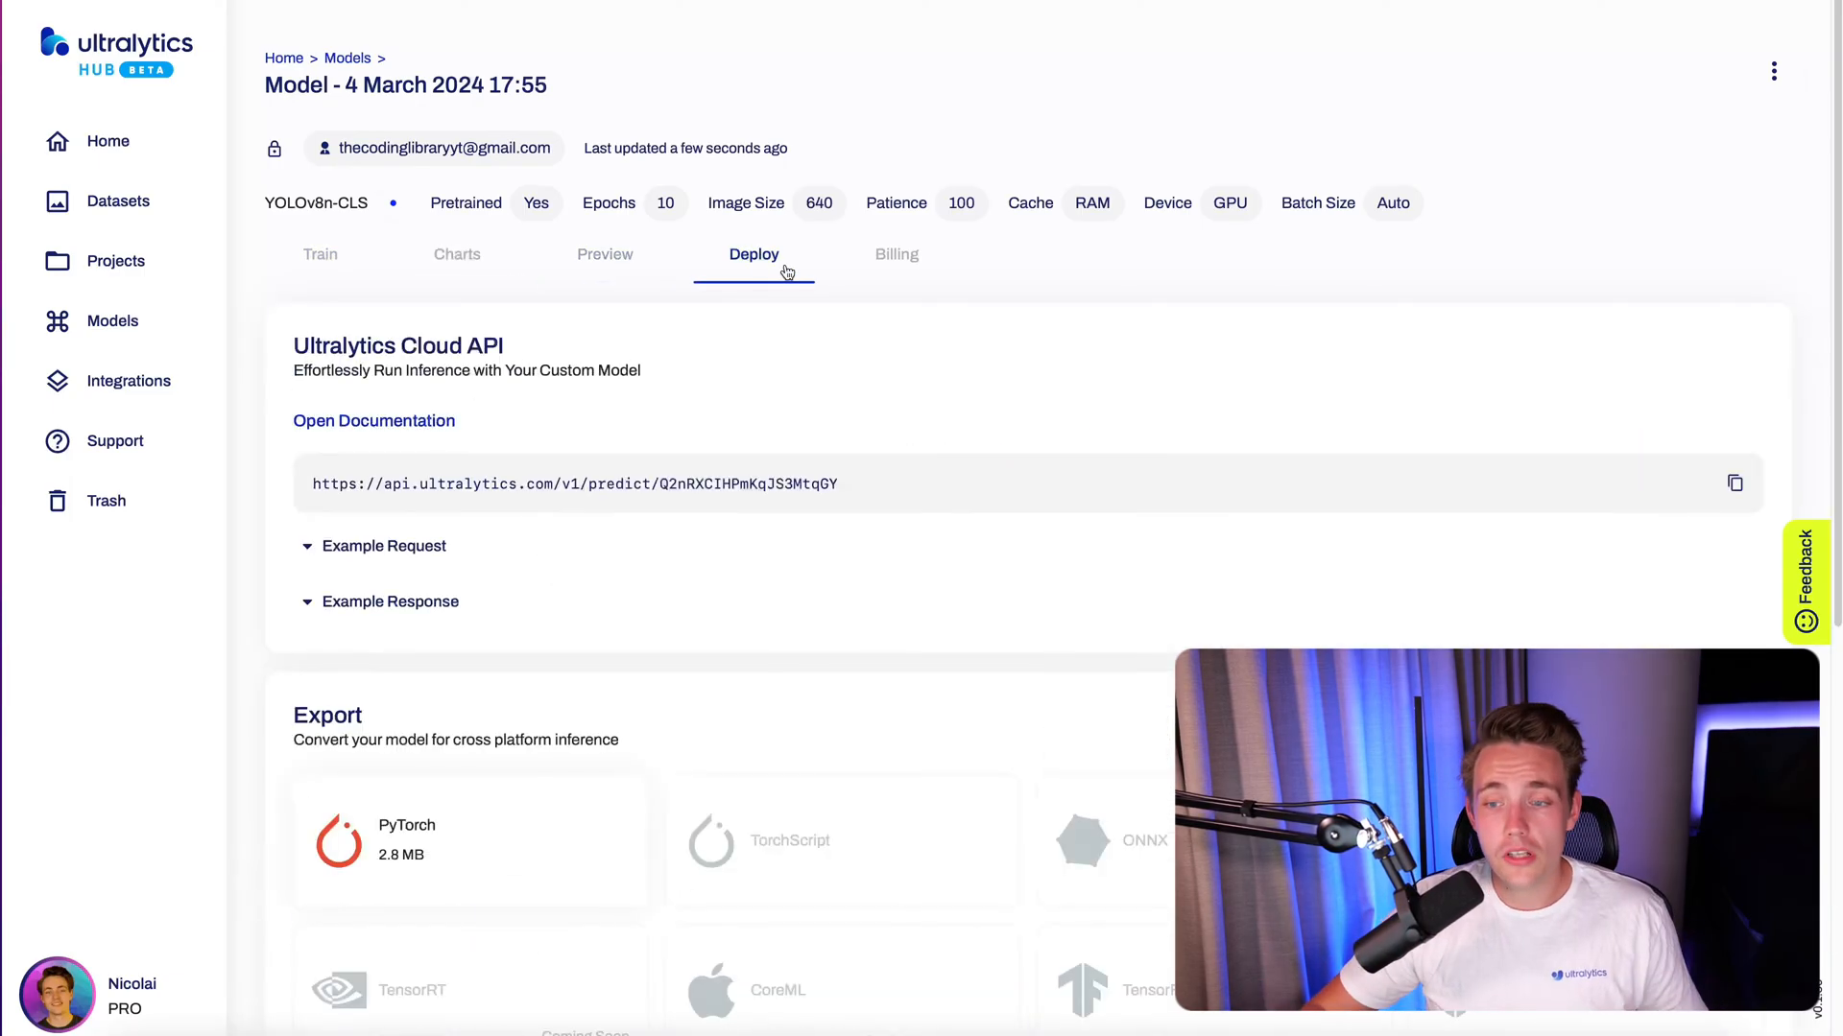
pyautogui.moveTo(862, 432)
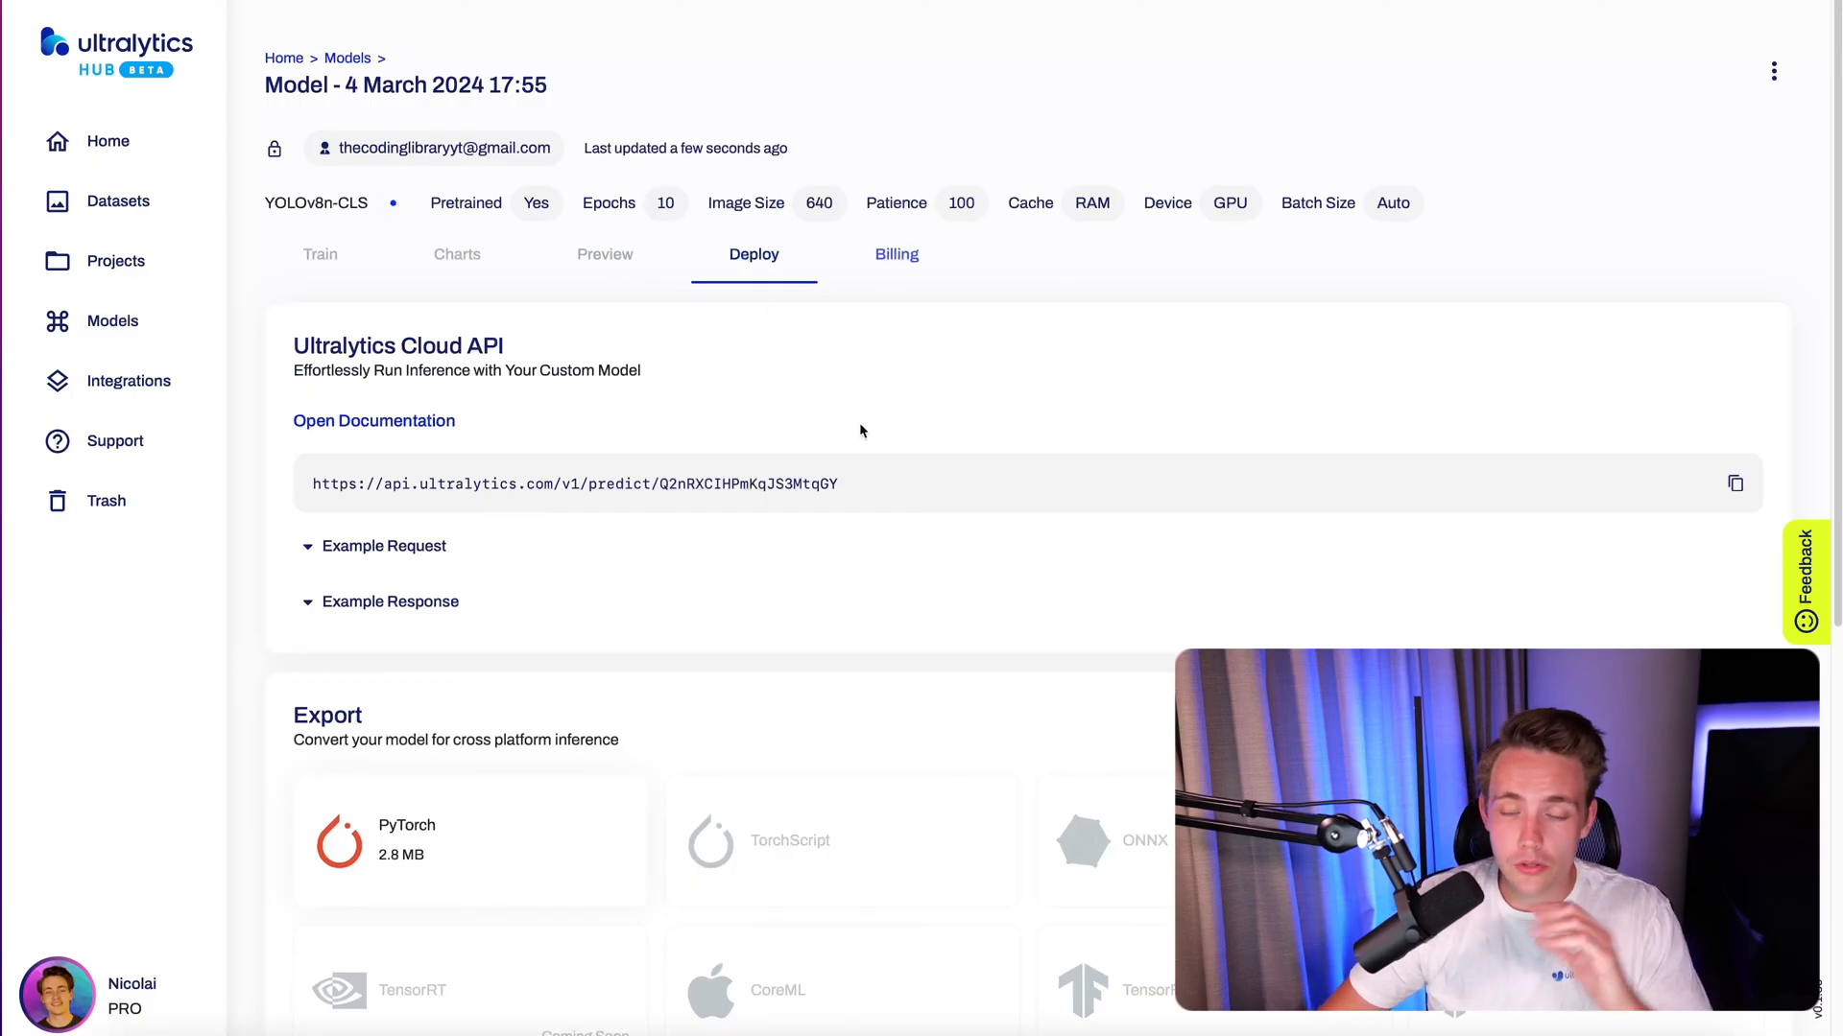
pyautogui.scroll(-3)
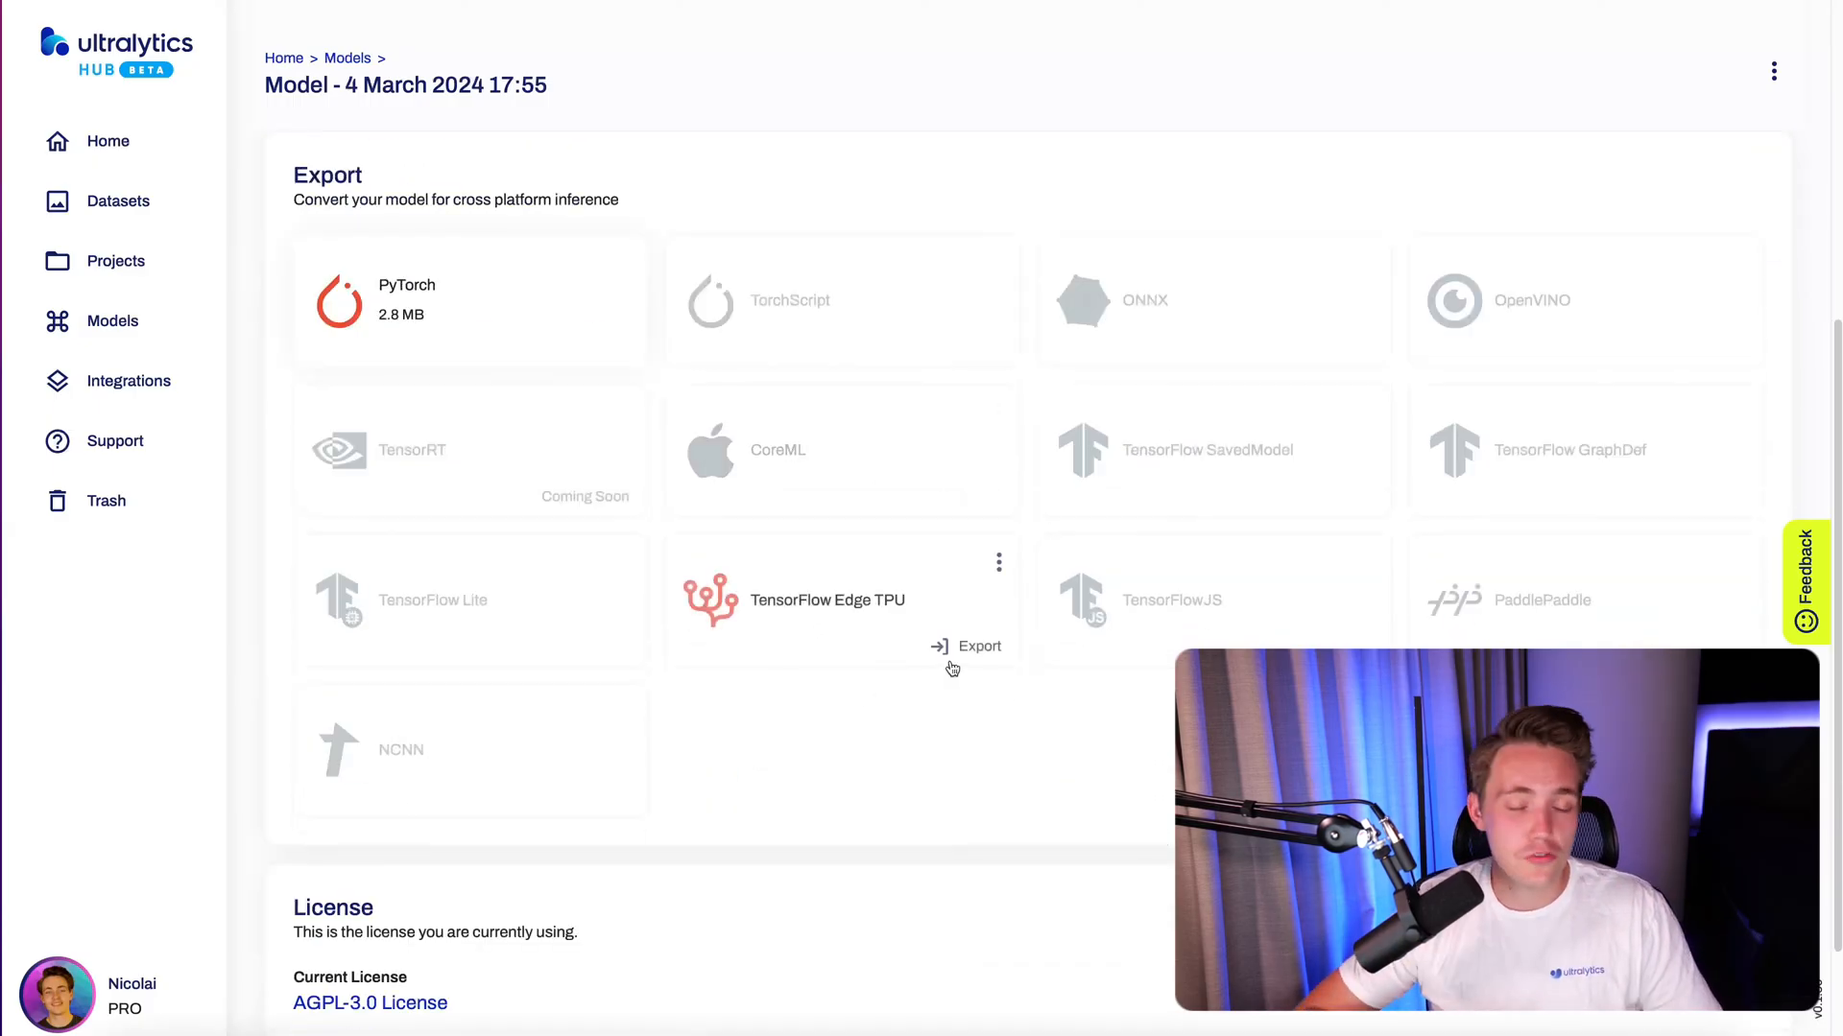
pyautogui.click(752, 253)
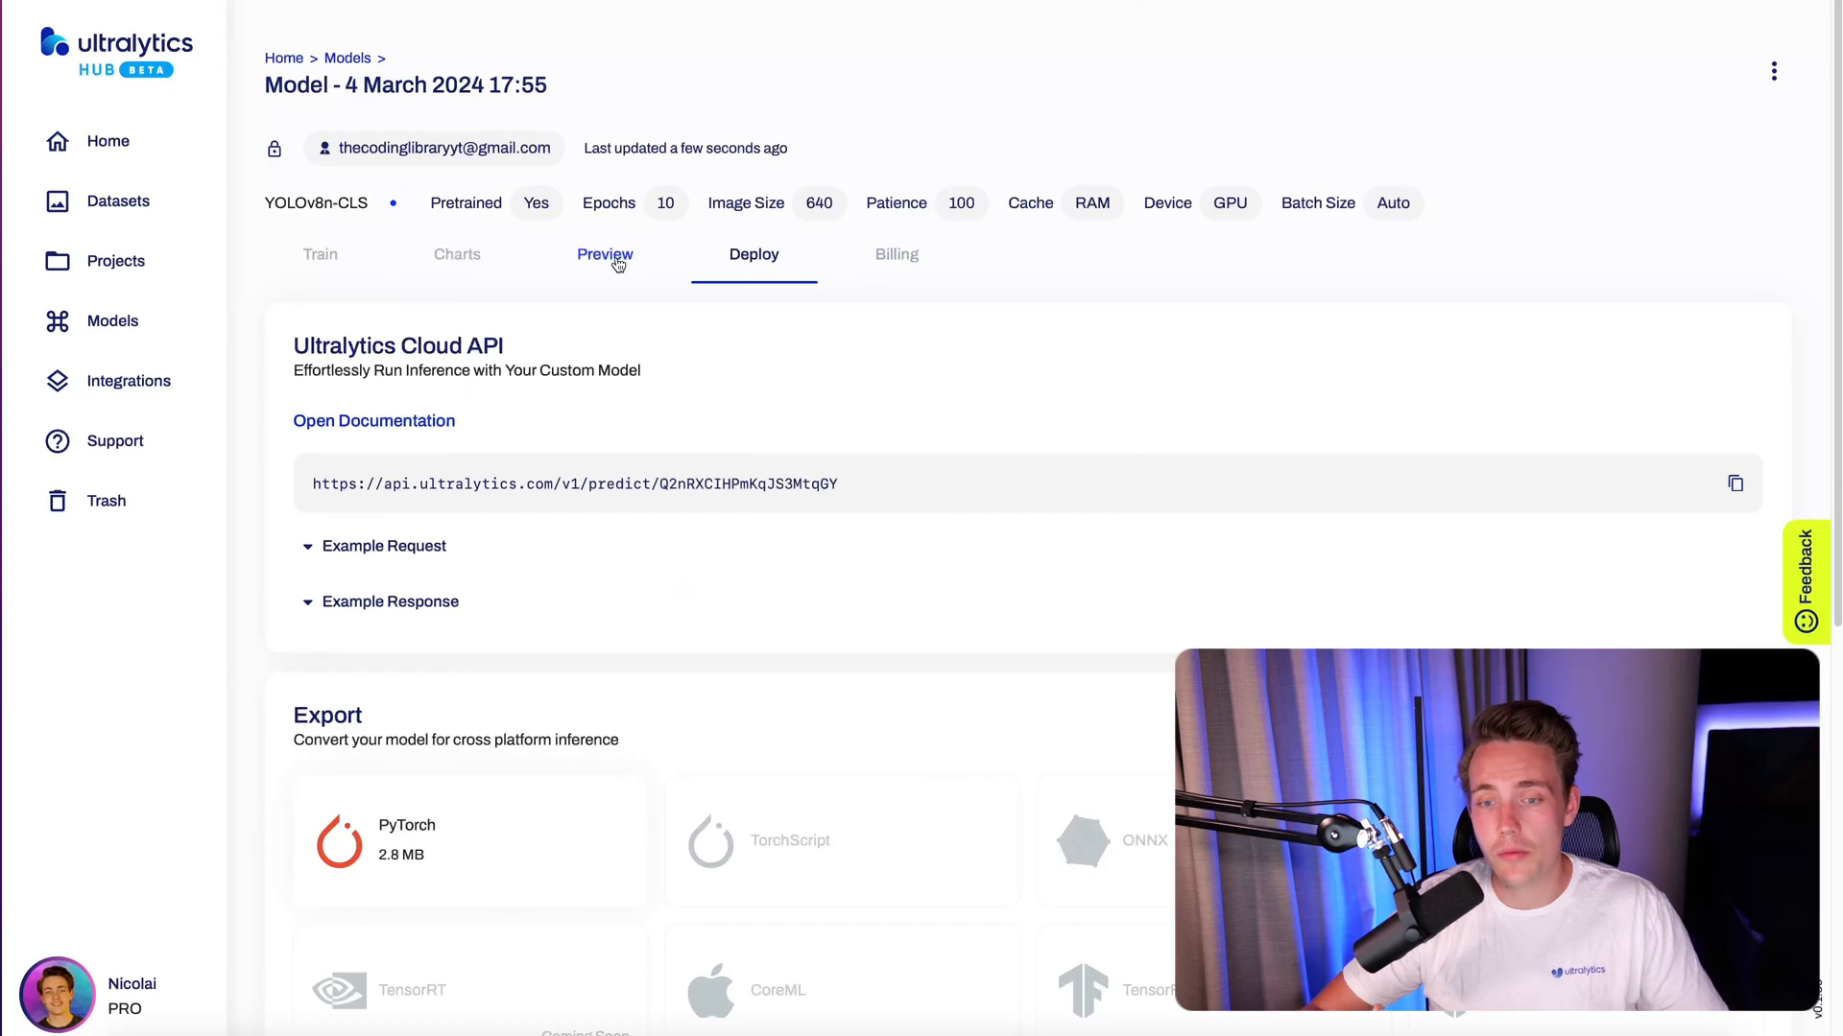
pyautogui.click(604, 254)
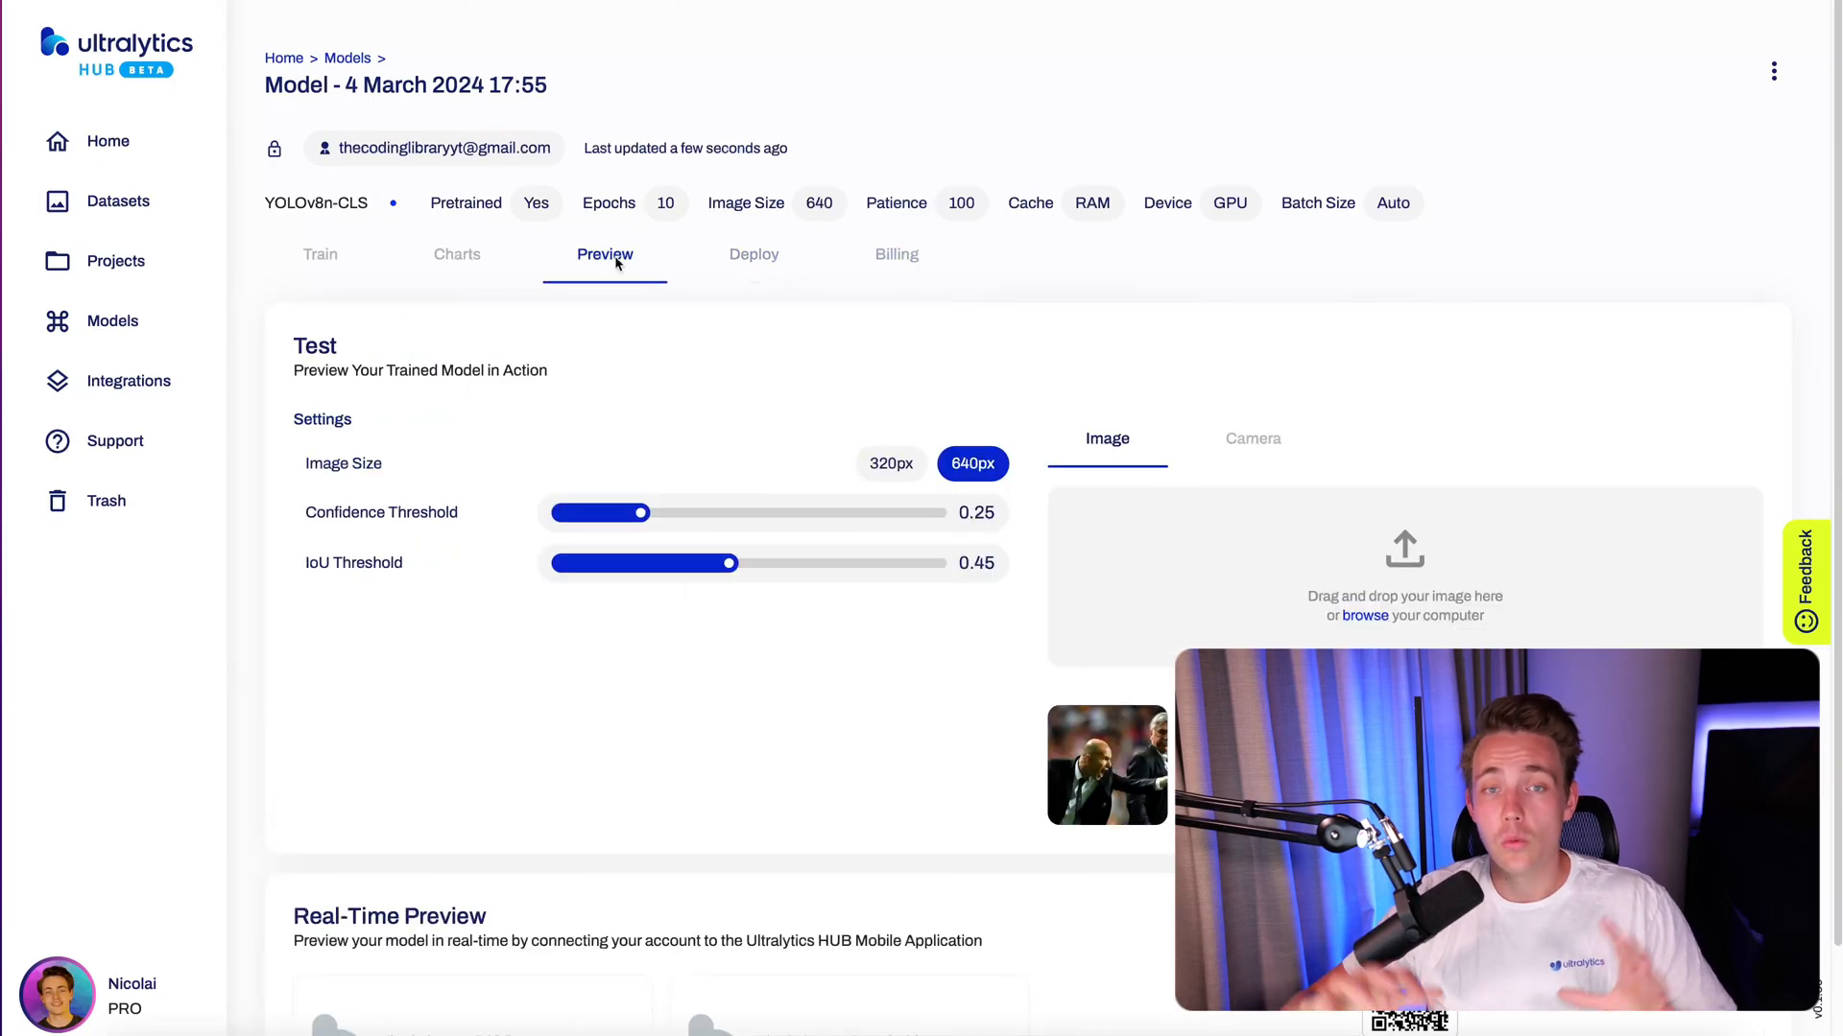
pyautogui.scroll(-3)
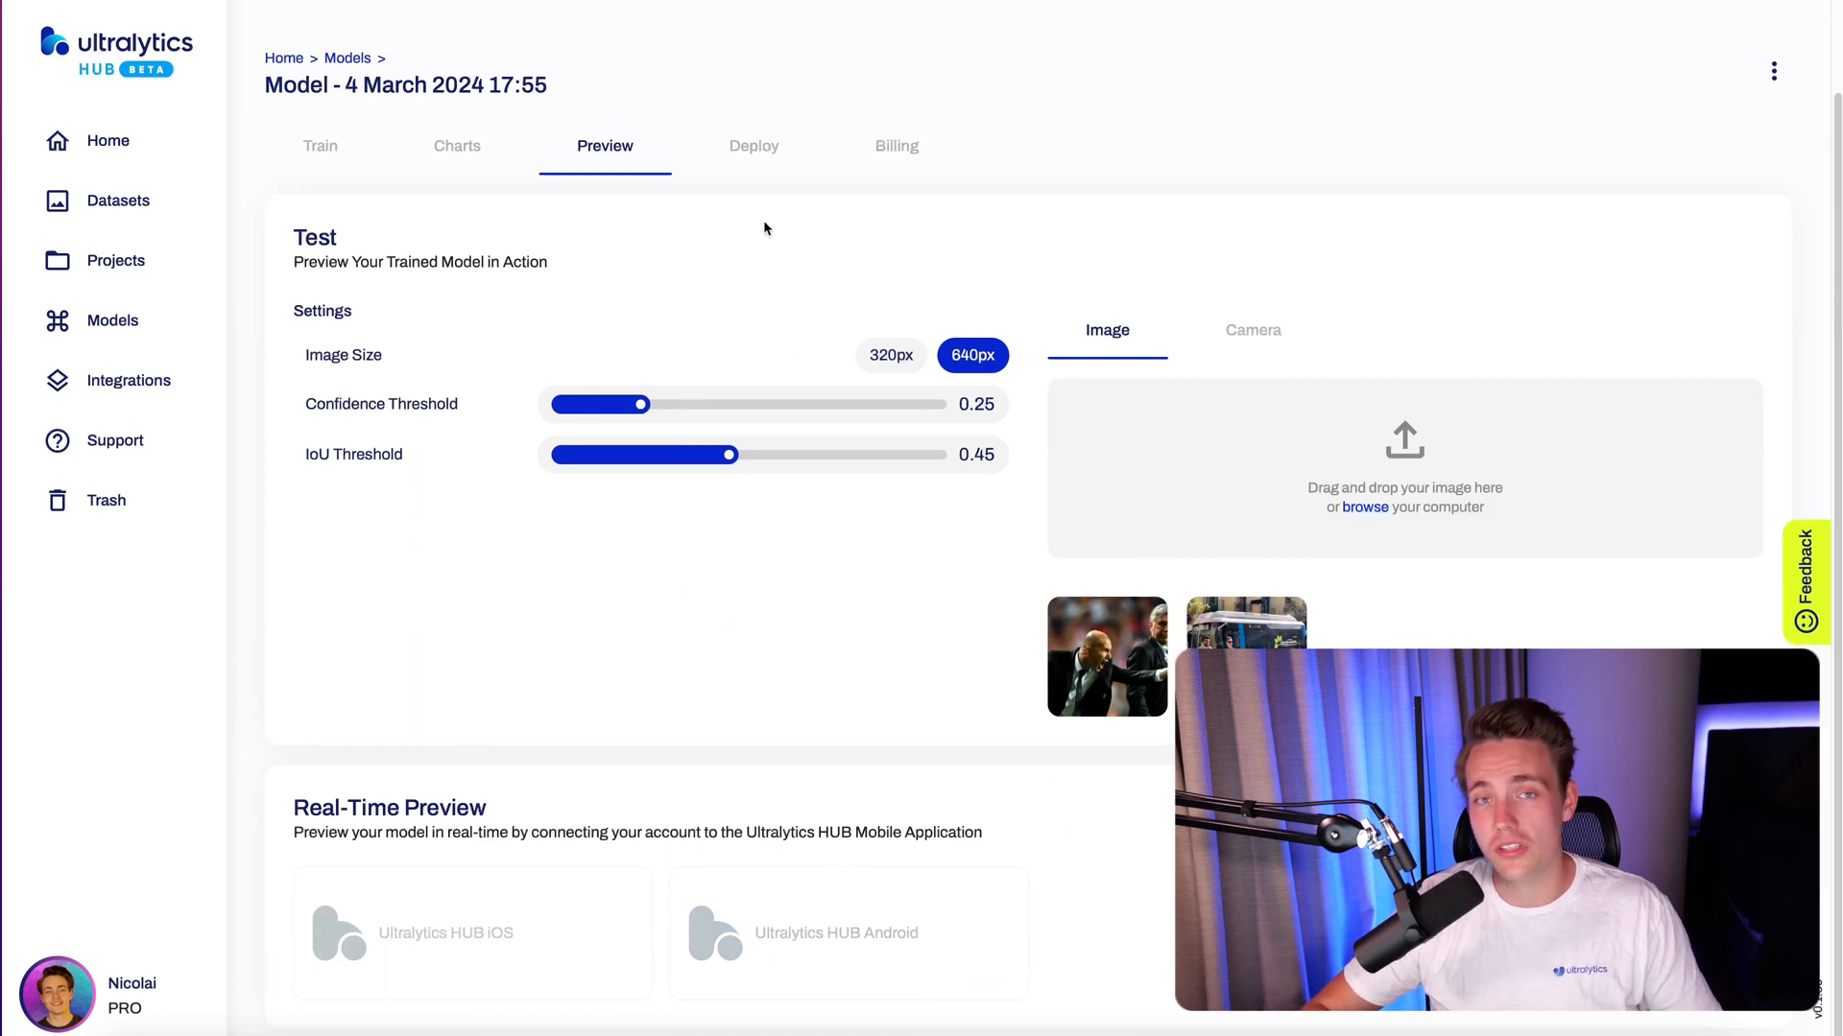
pyautogui.moveTo(752, 146)
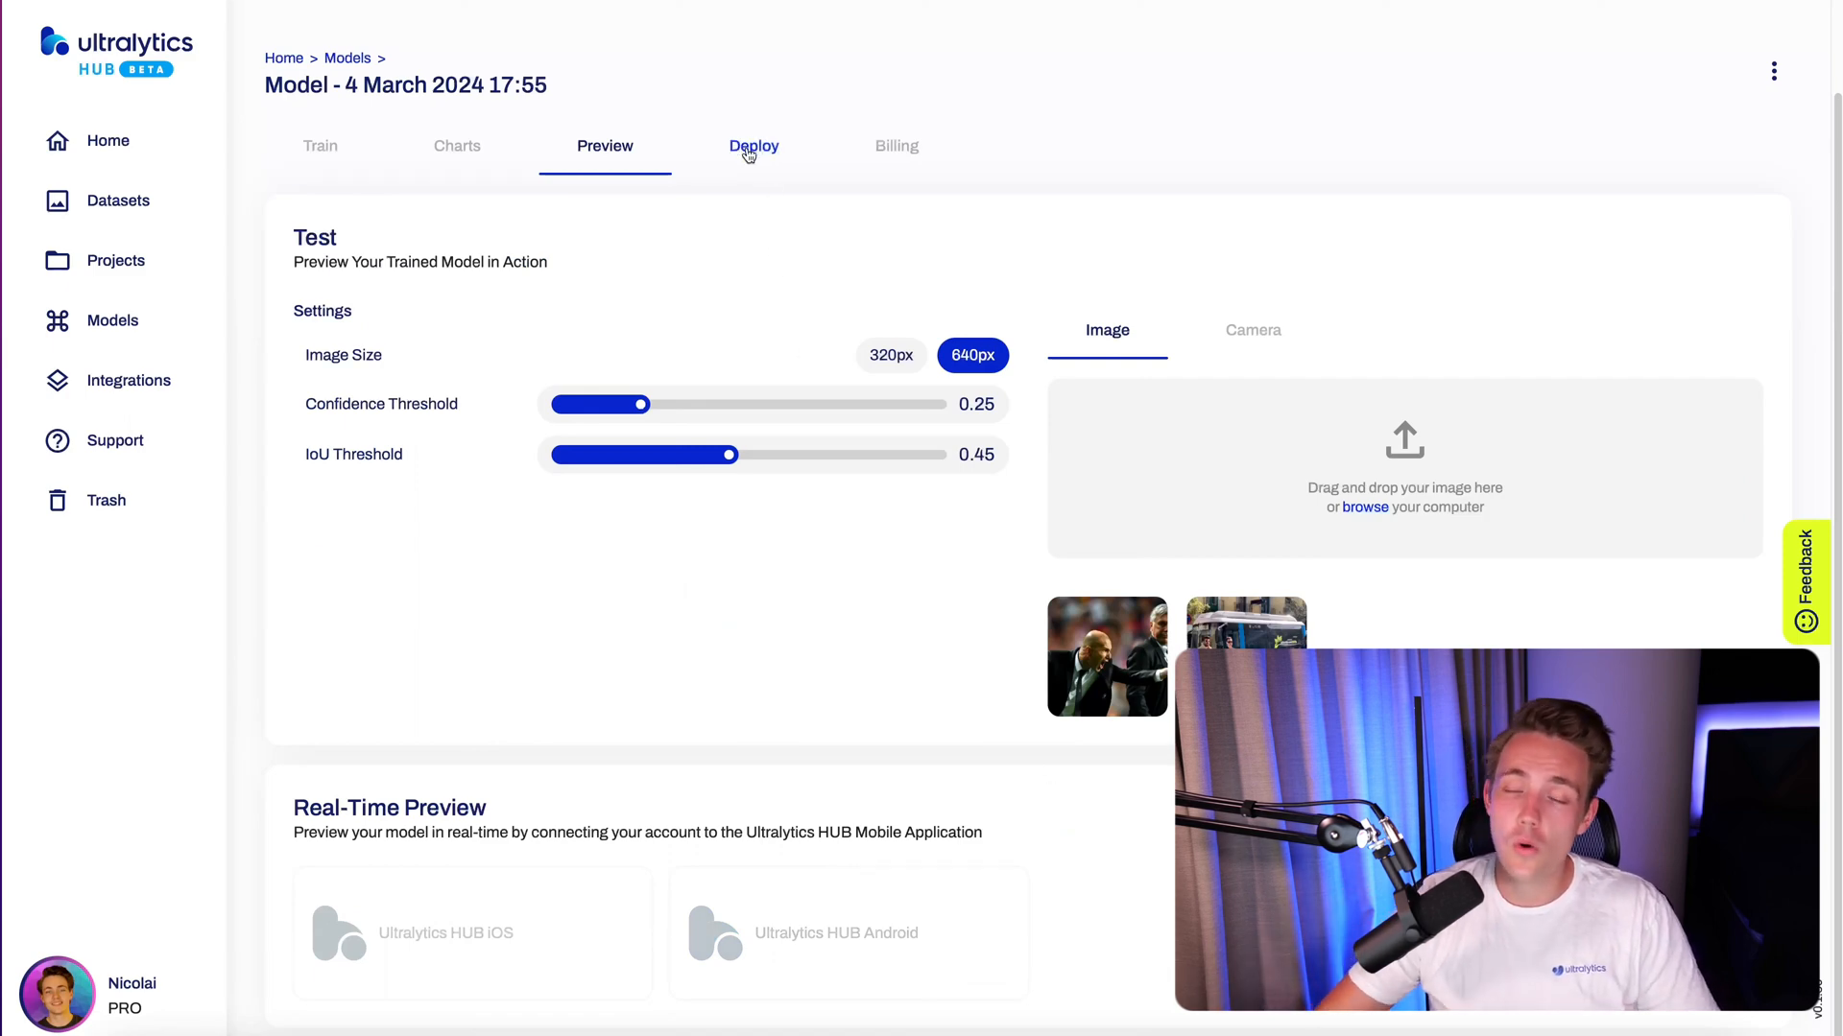
pyautogui.click(752, 146)
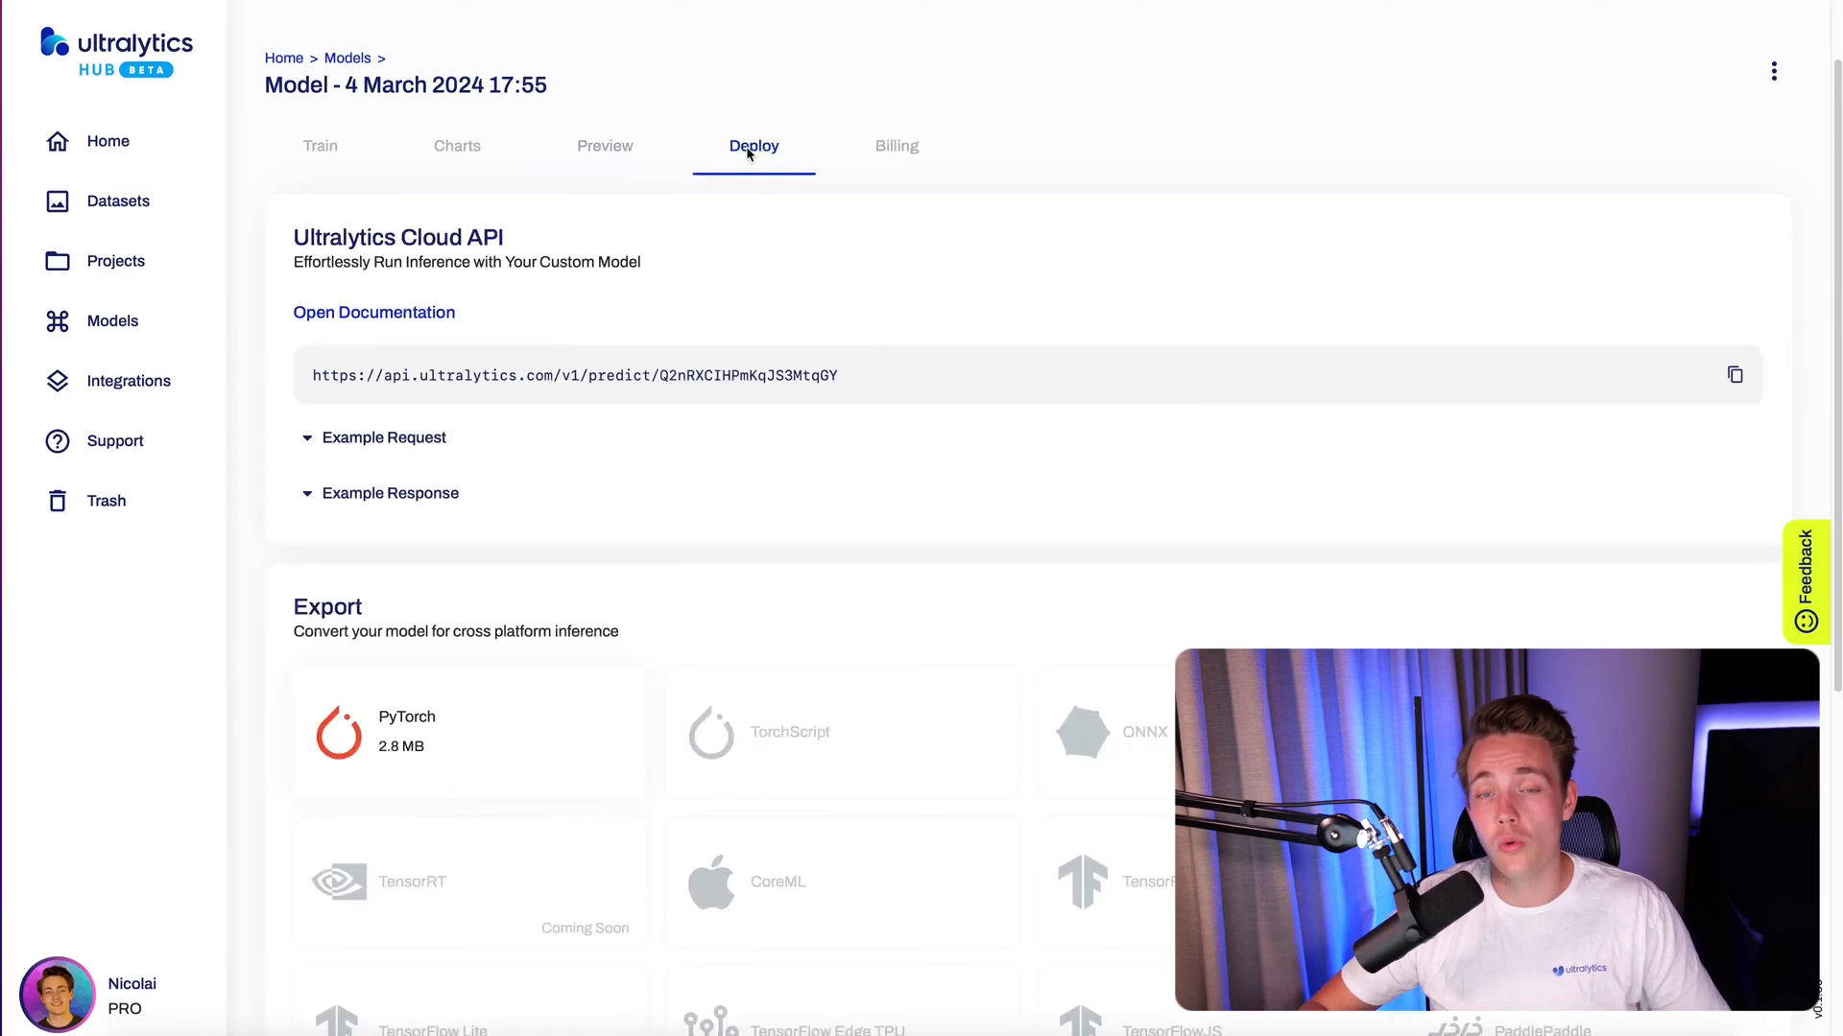